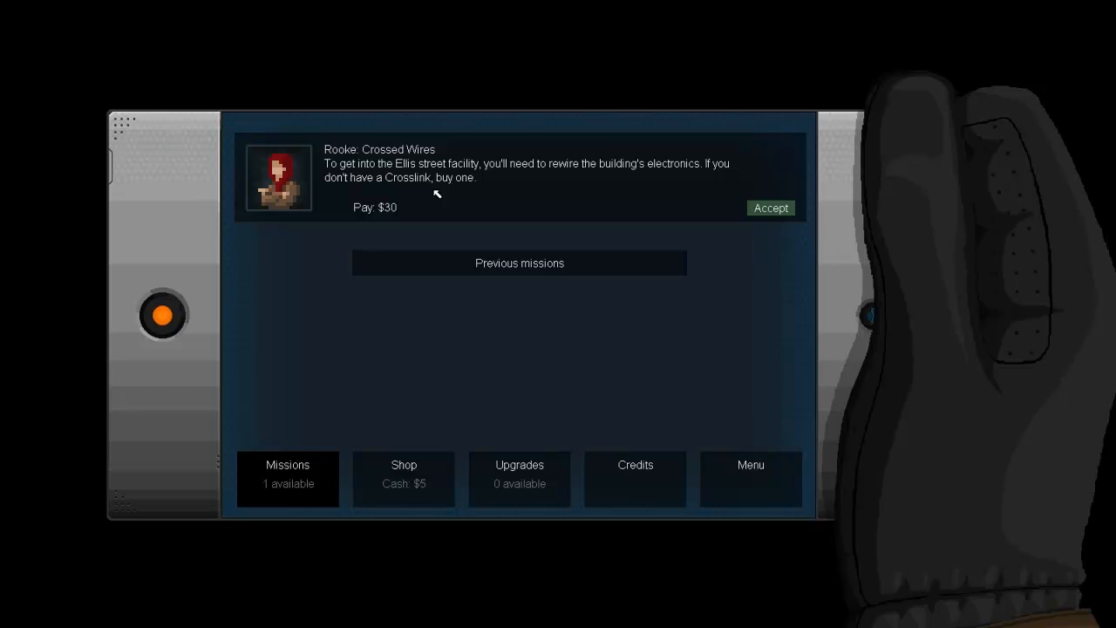
mouse_move(386, 190)
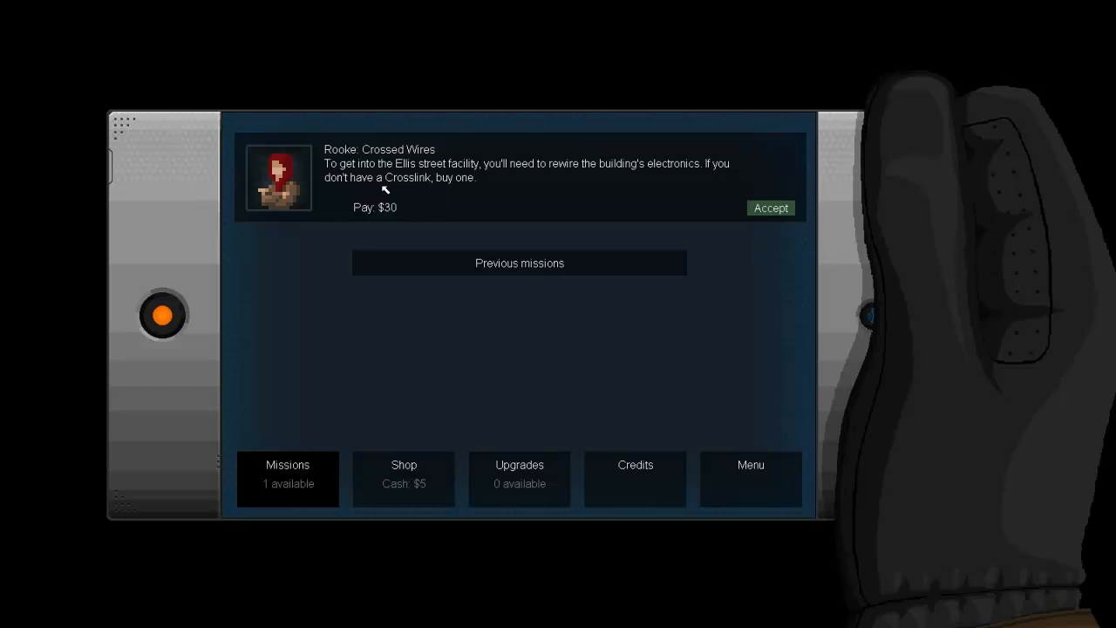
mouse_move(391, 185)
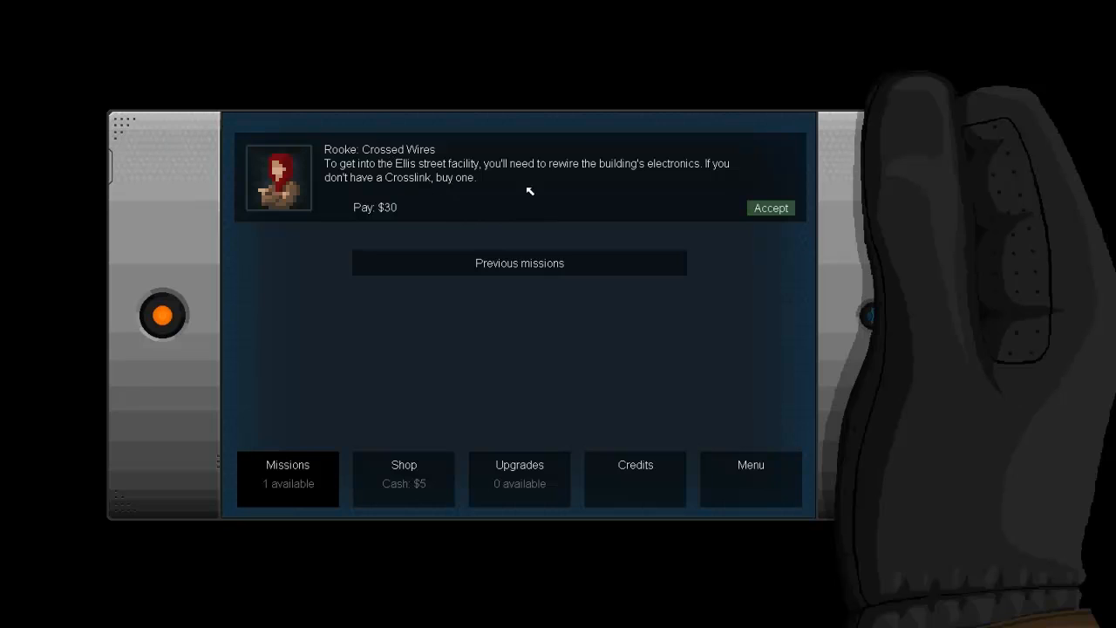
mouse_move(596, 192)
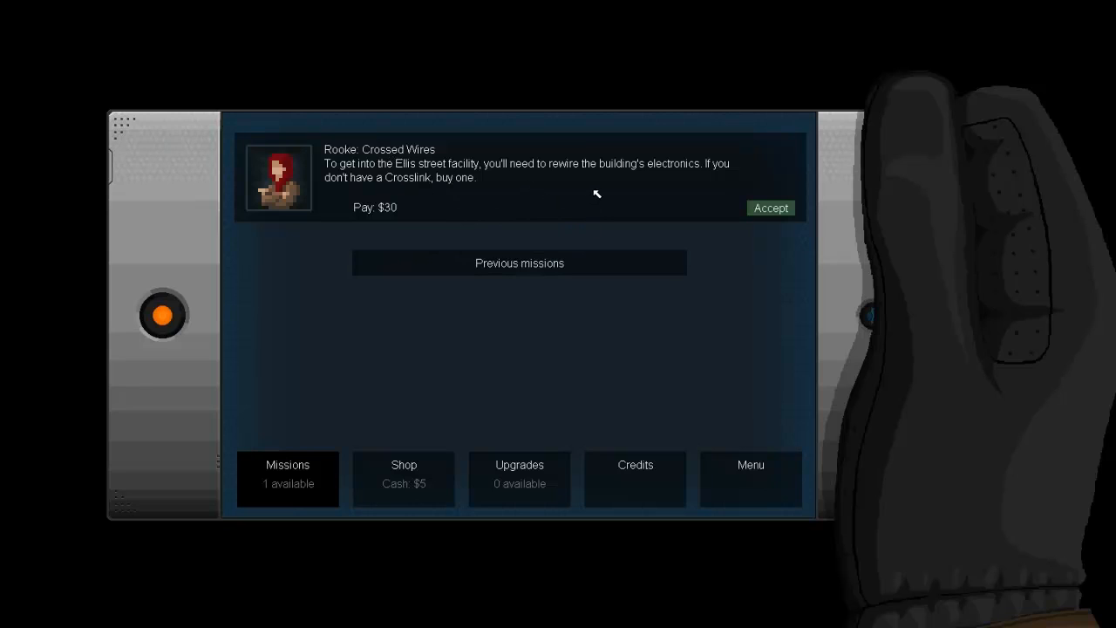
mouse_move(555, 195)
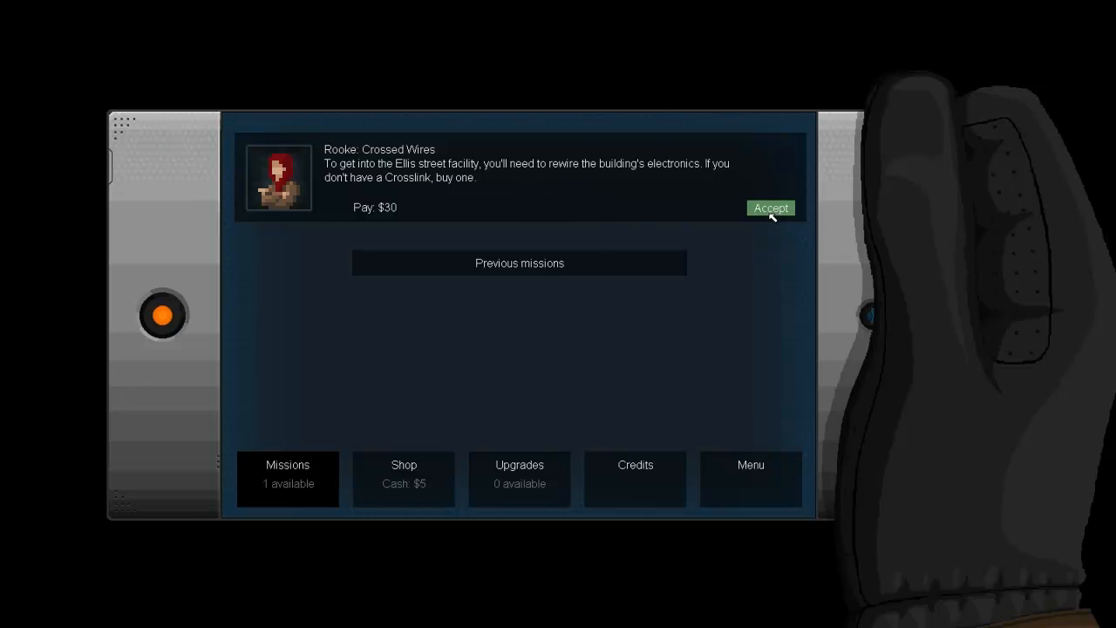
Step: Accept Rooke's Crossed Wires contract and reply that the job is no problem
left_click(771, 208)
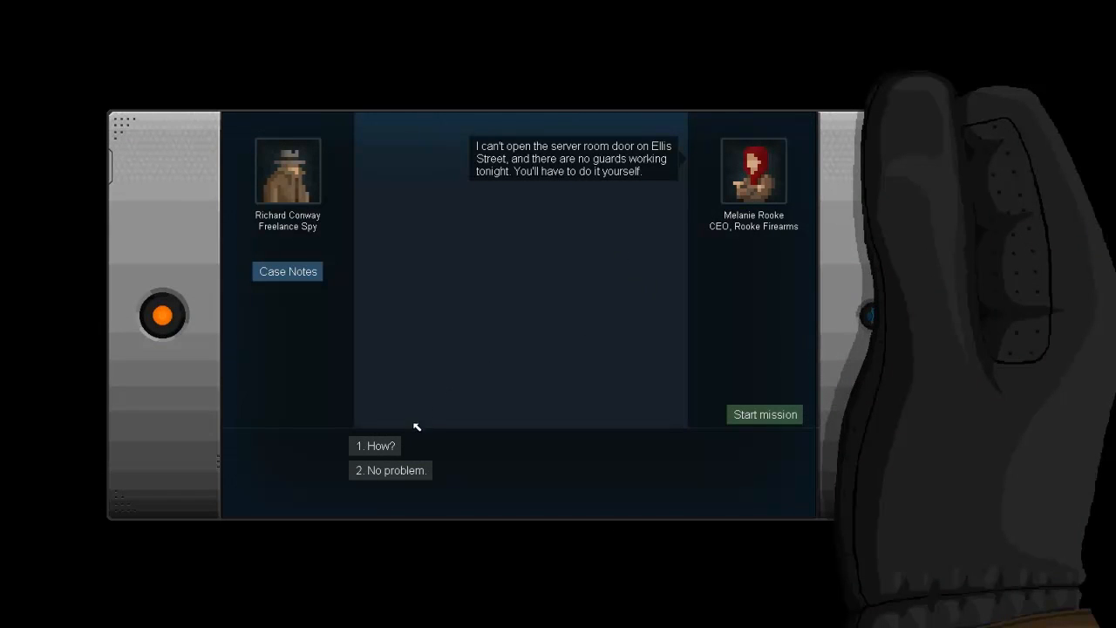
left_click(391, 471)
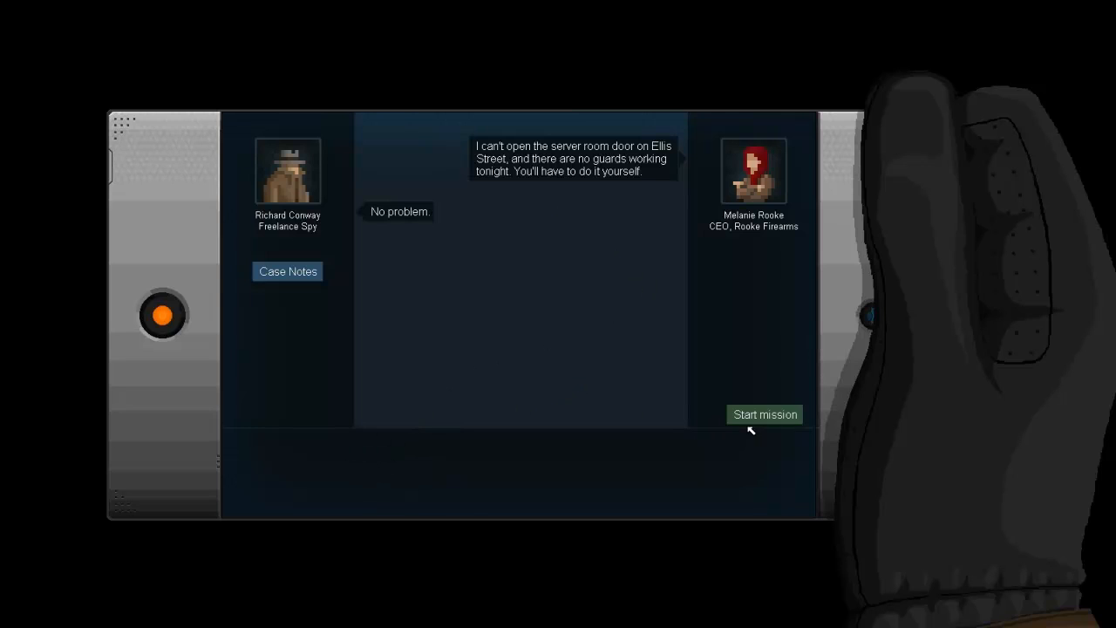
Step: Start the mission at Ellis Street and crosslink two pairs of the building's devices
left_click(764, 416)
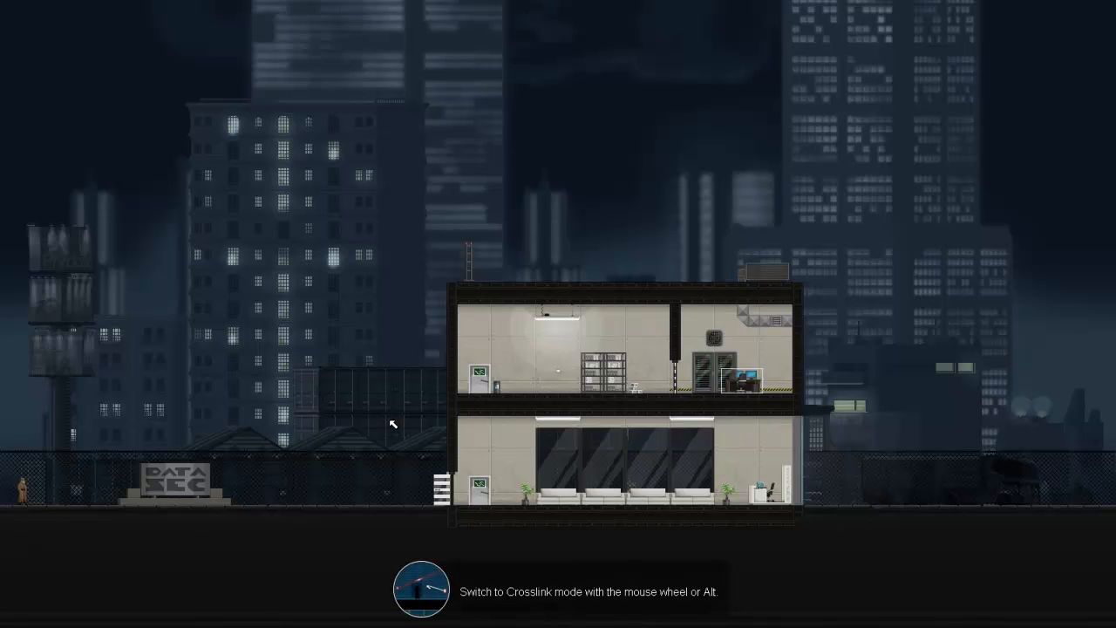
mouse_move(387, 419)
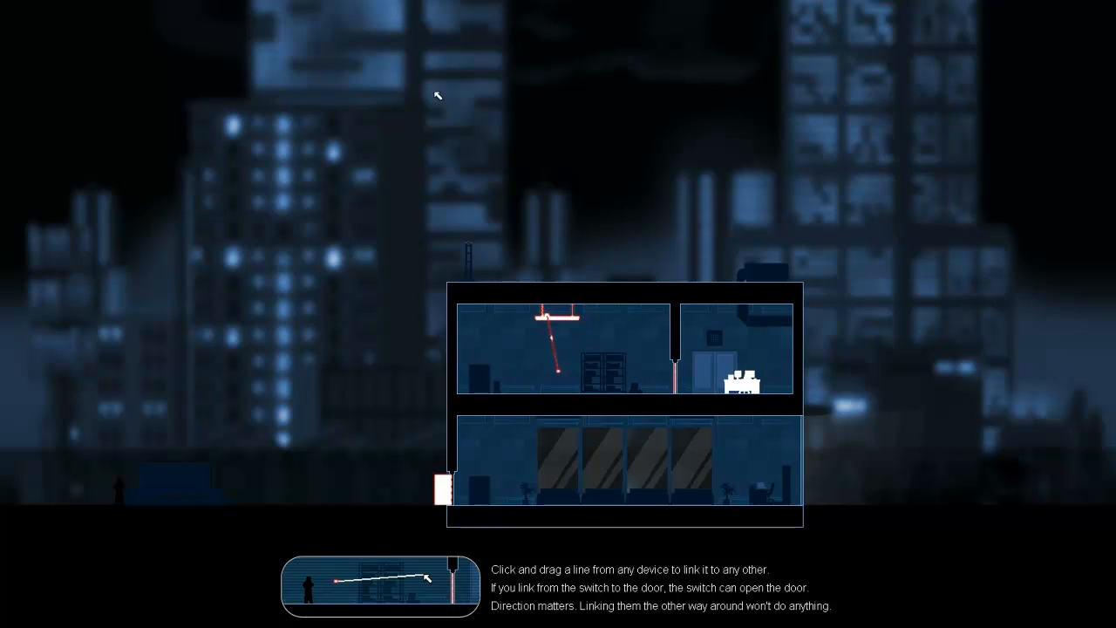
mouse_move(353, 447)
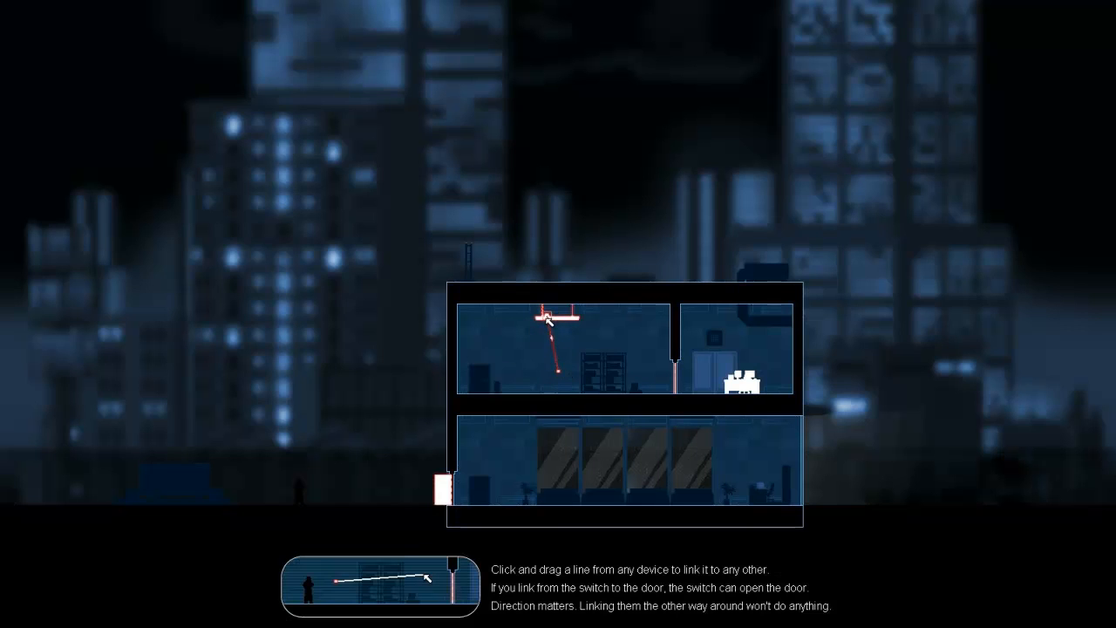
left_click_drag(544, 317, 446, 487)
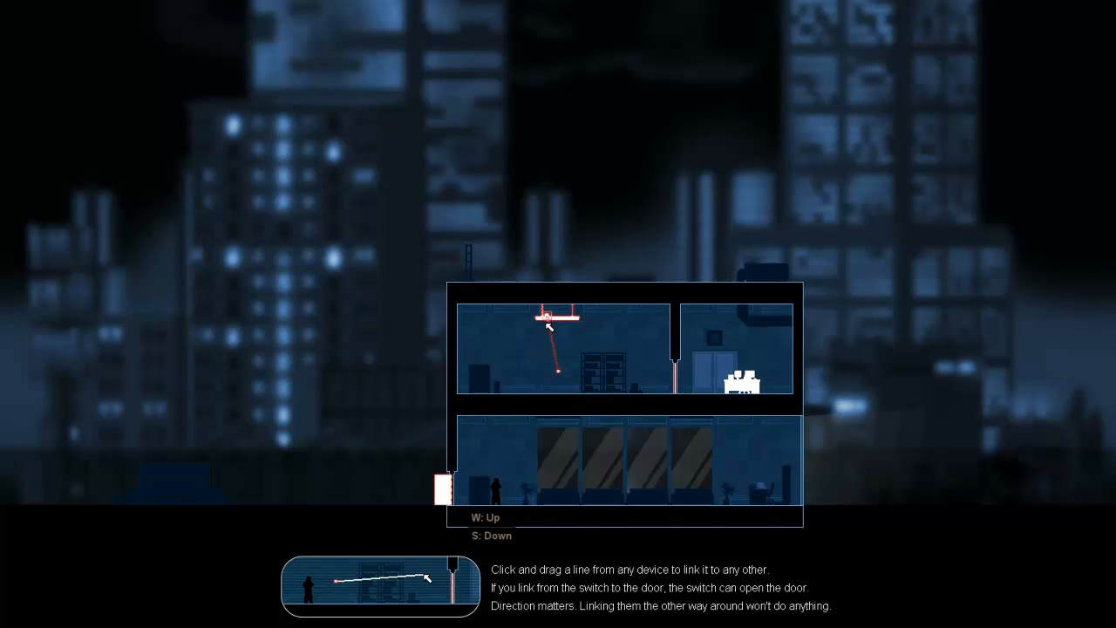
left_click_drag(541, 323, 677, 361)
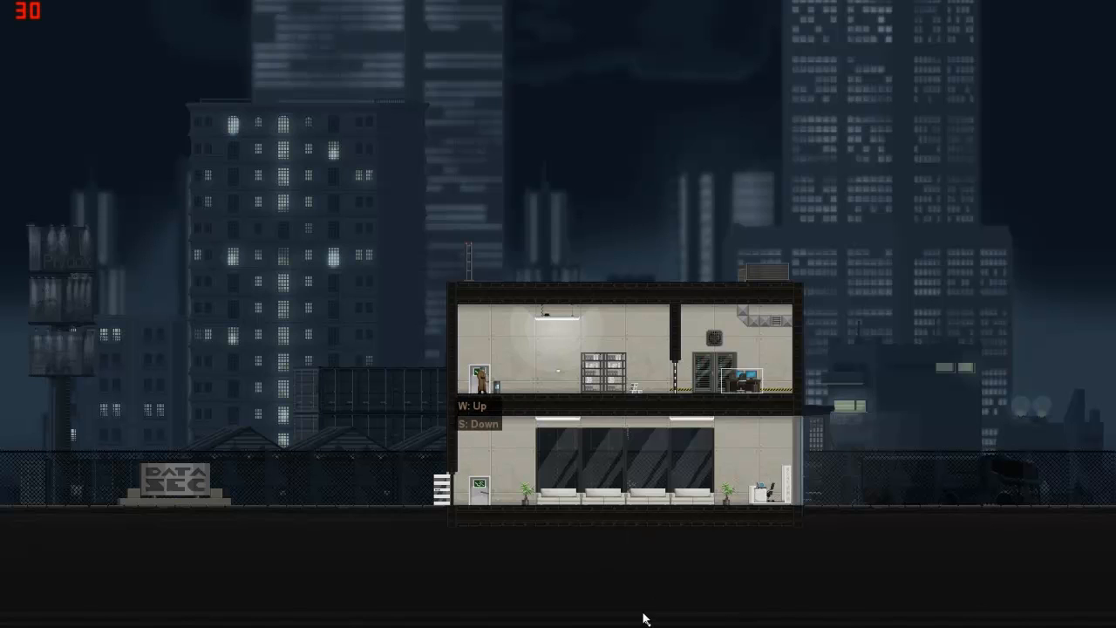
mouse_move(729, 525)
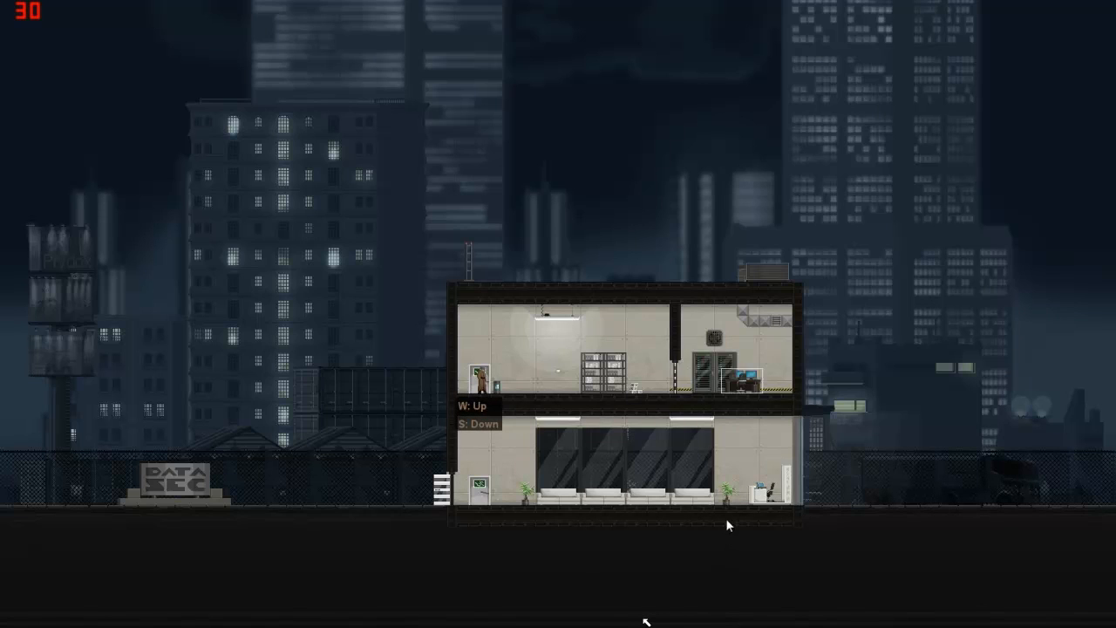
mouse_move(707, 609)
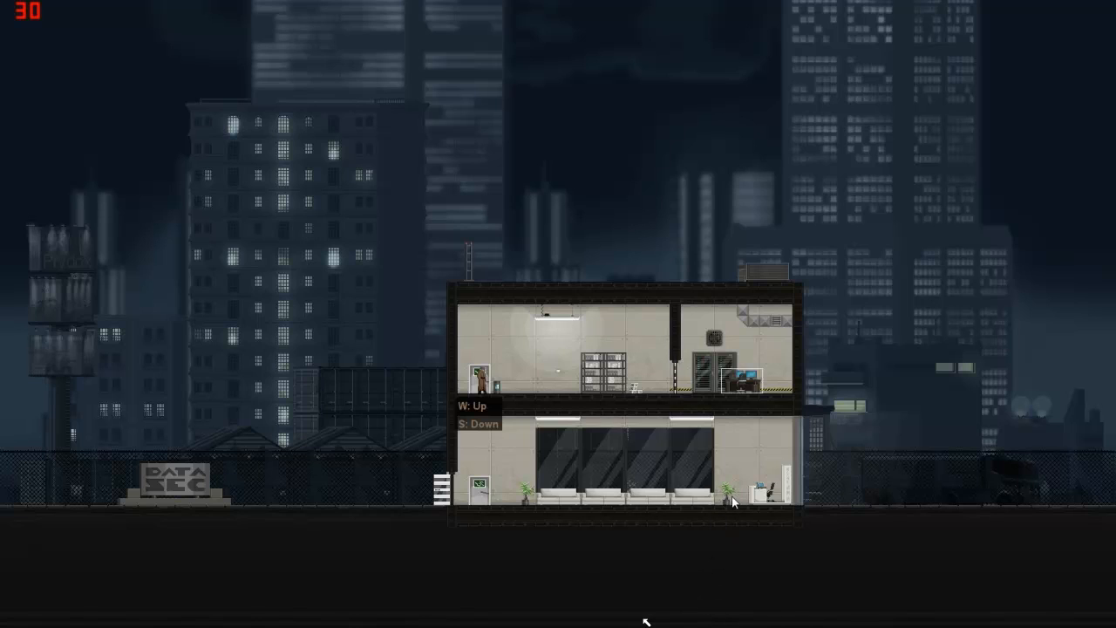
mouse_move(739, 482)
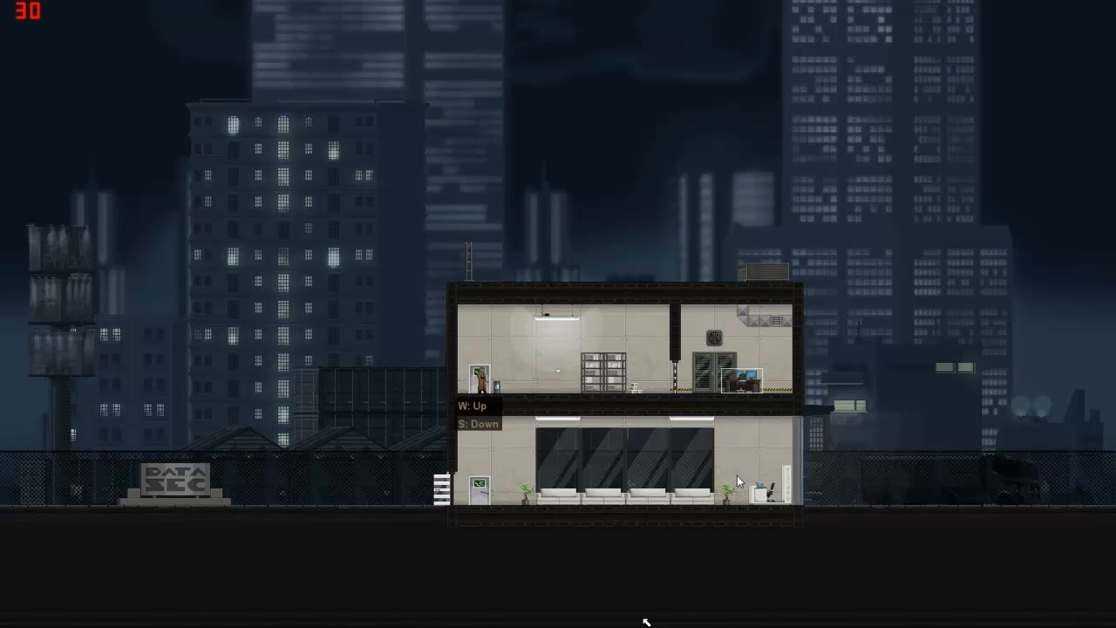
mouse_move(682, 593)
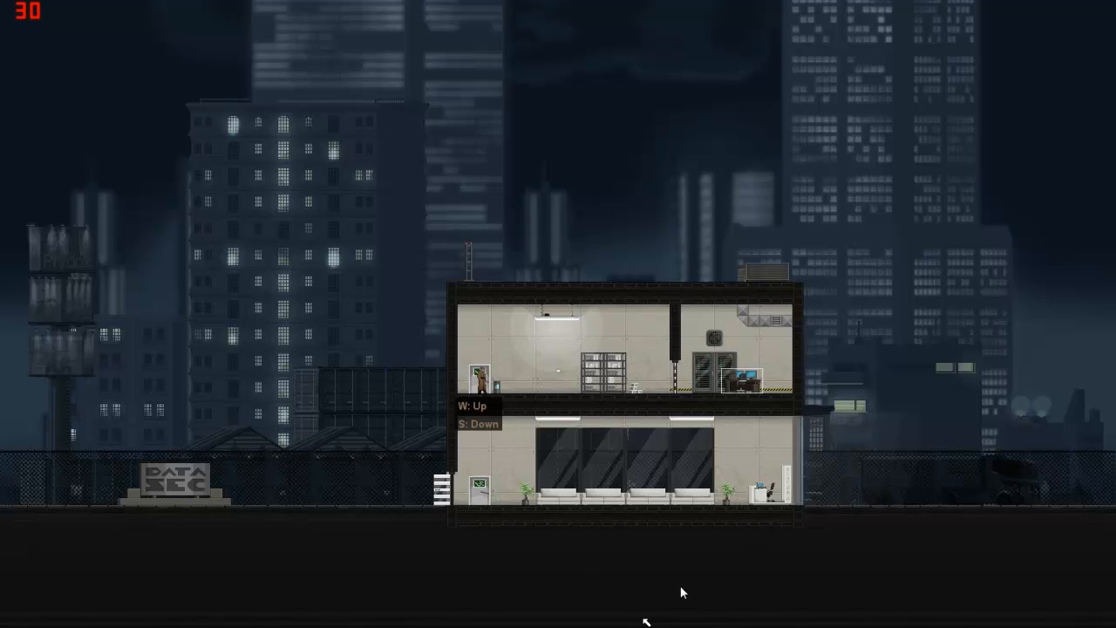
mouse_move(654, 601)
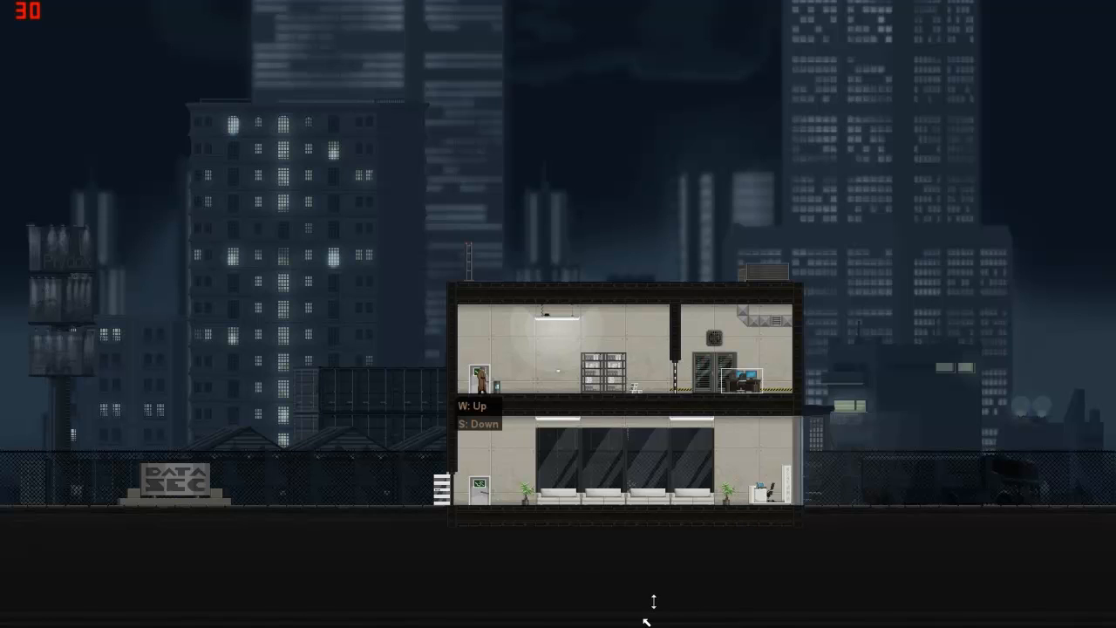
mouse_move(625, 610)
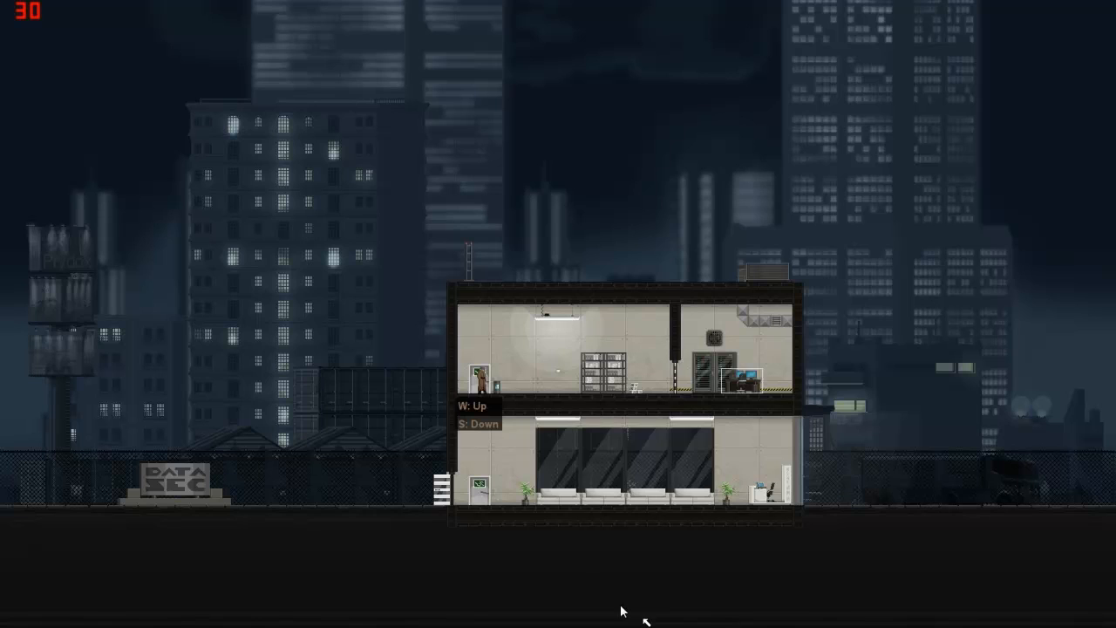
mouse_move(611, 625)
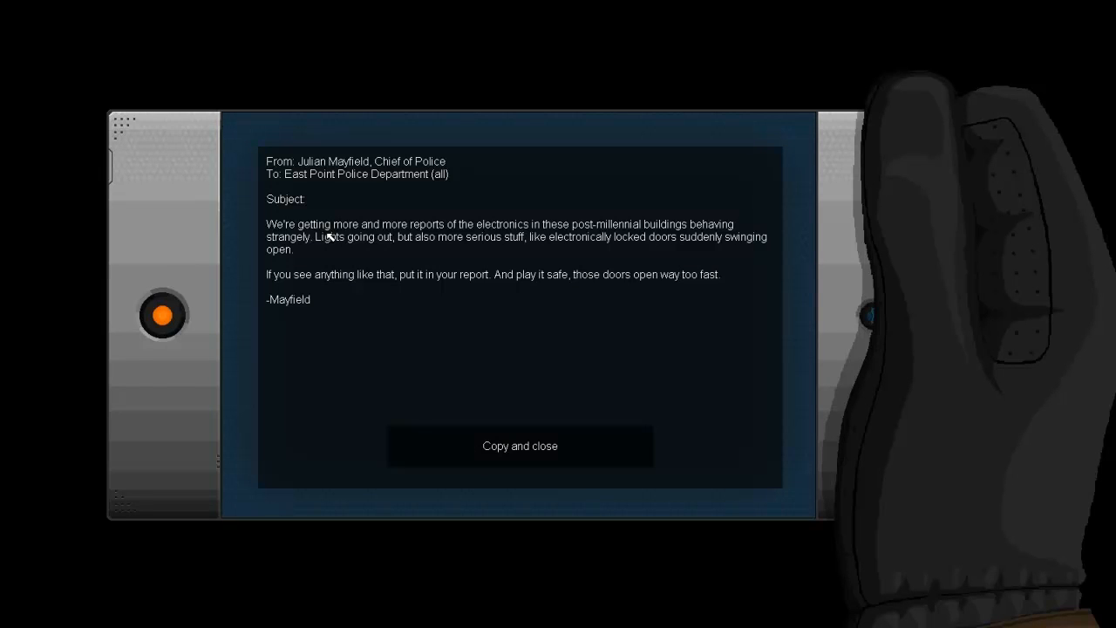
mouse_move(352, 262)
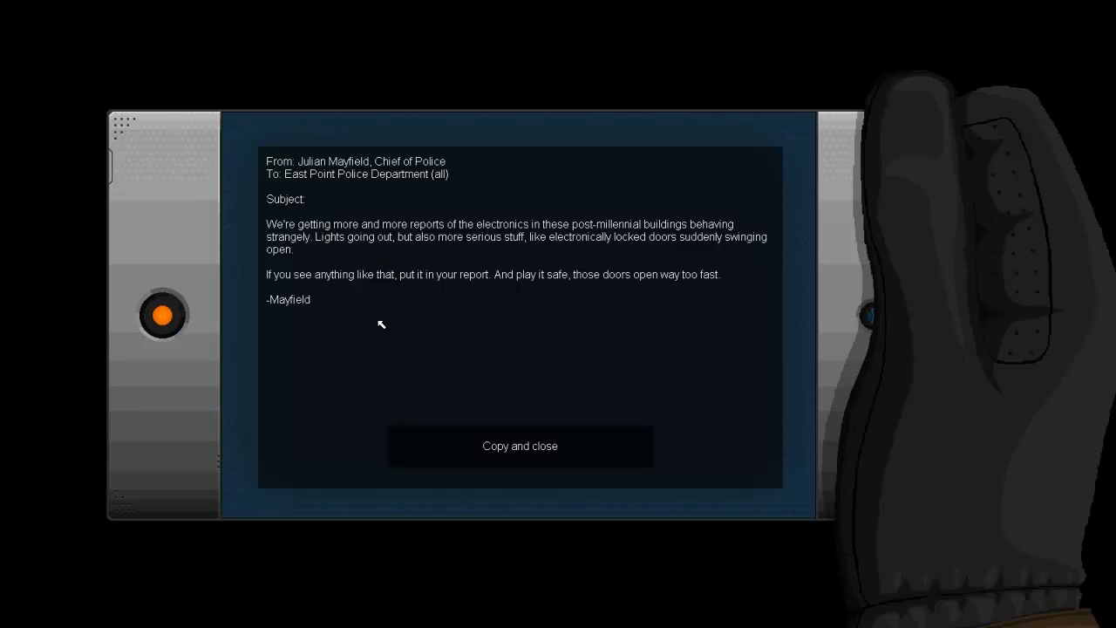
mouse_move(389, 327)
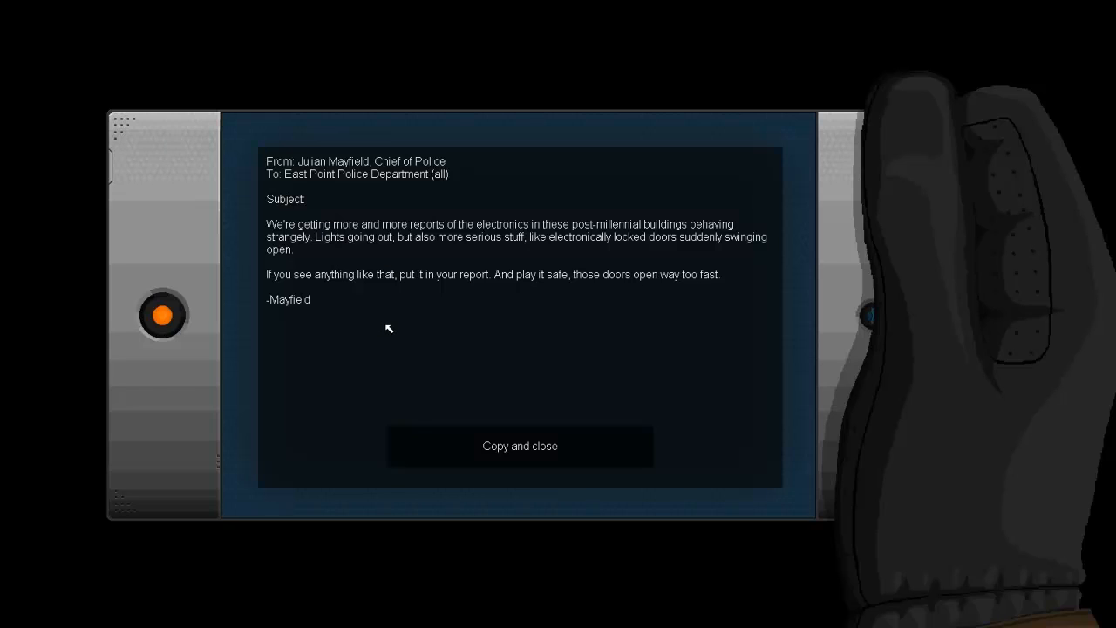
mouse_move(429, 296)
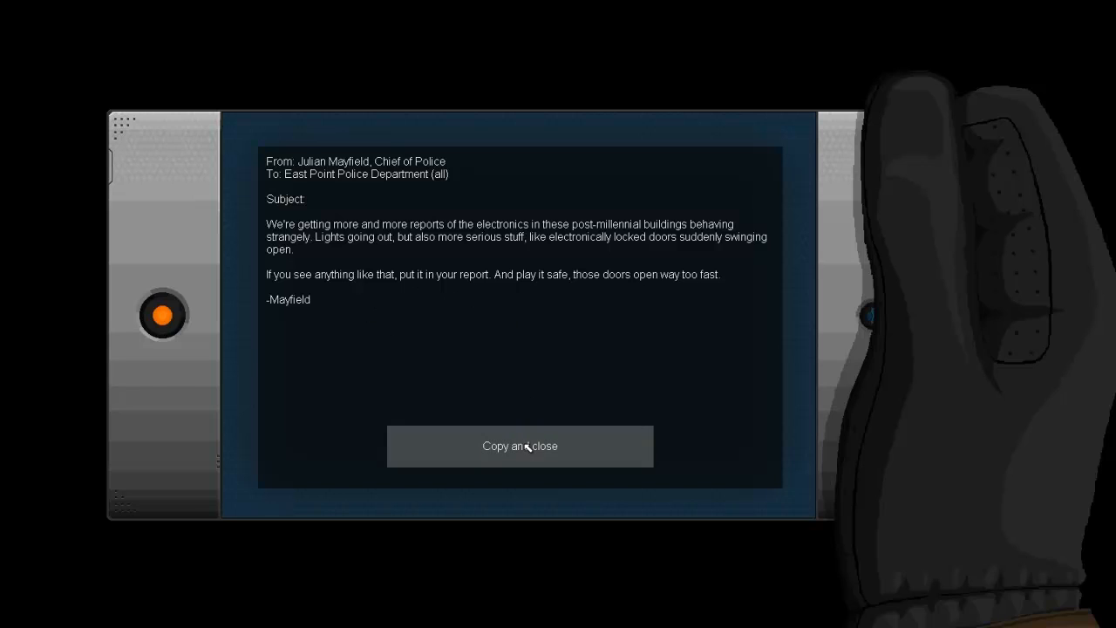
Step: Keep a copy of the police chief's email and close it to complete the contract
left_click(520, 446)
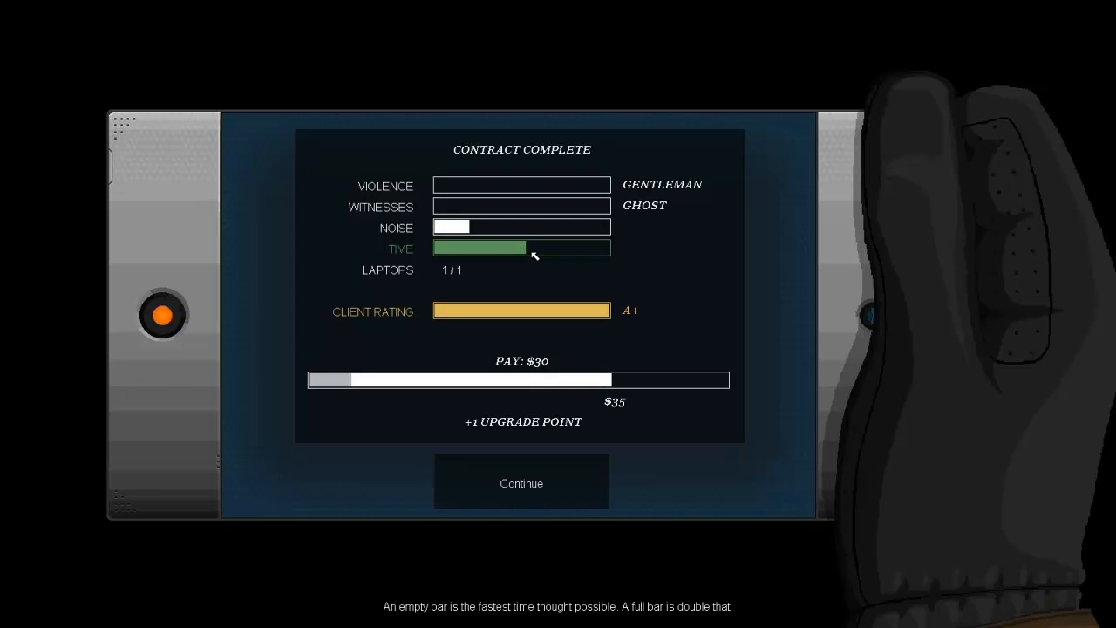
Step: Continue past the summary, view the Bullfrog upgrades, and return to the missions list
left_click(520, 482)
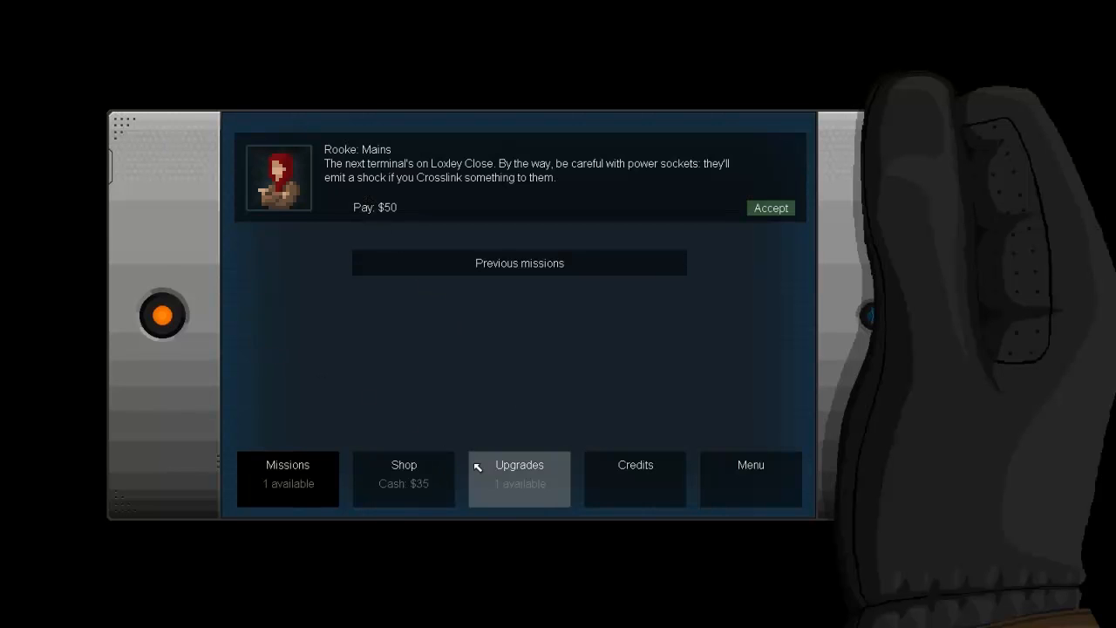
left_click(520, 478)
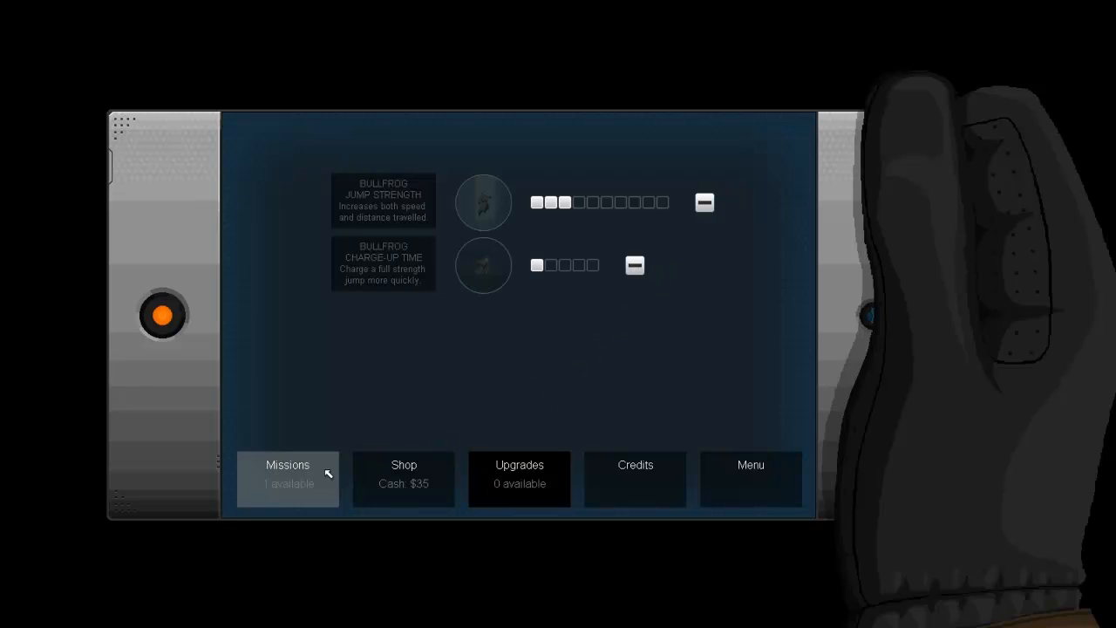
left_click(288, 478)
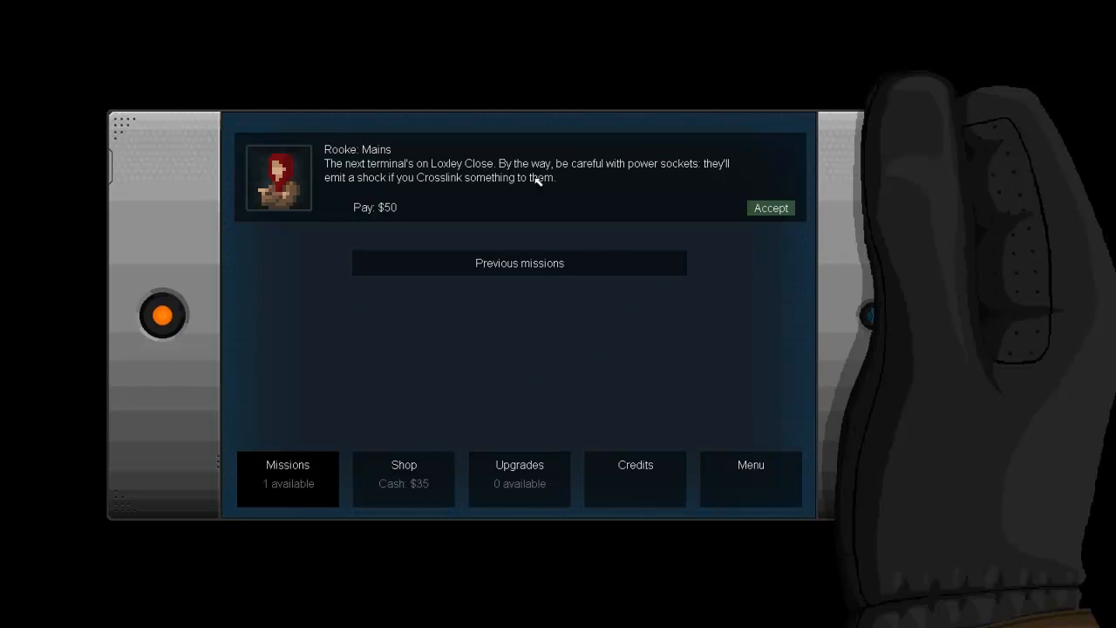
mouse_move(382, 185)
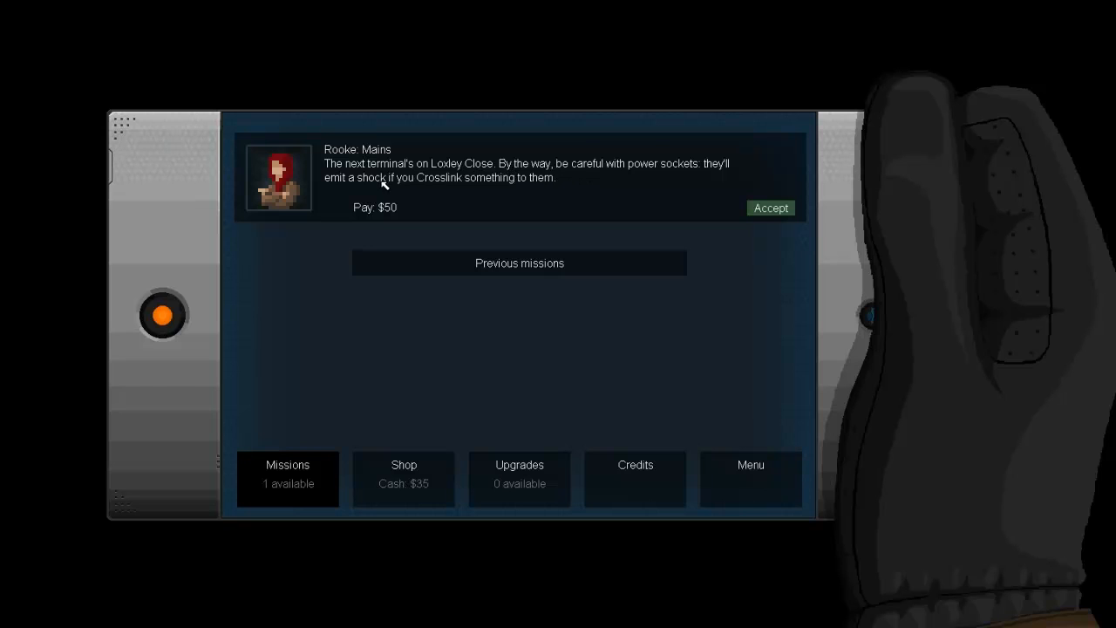
mouse_move(618, 203)
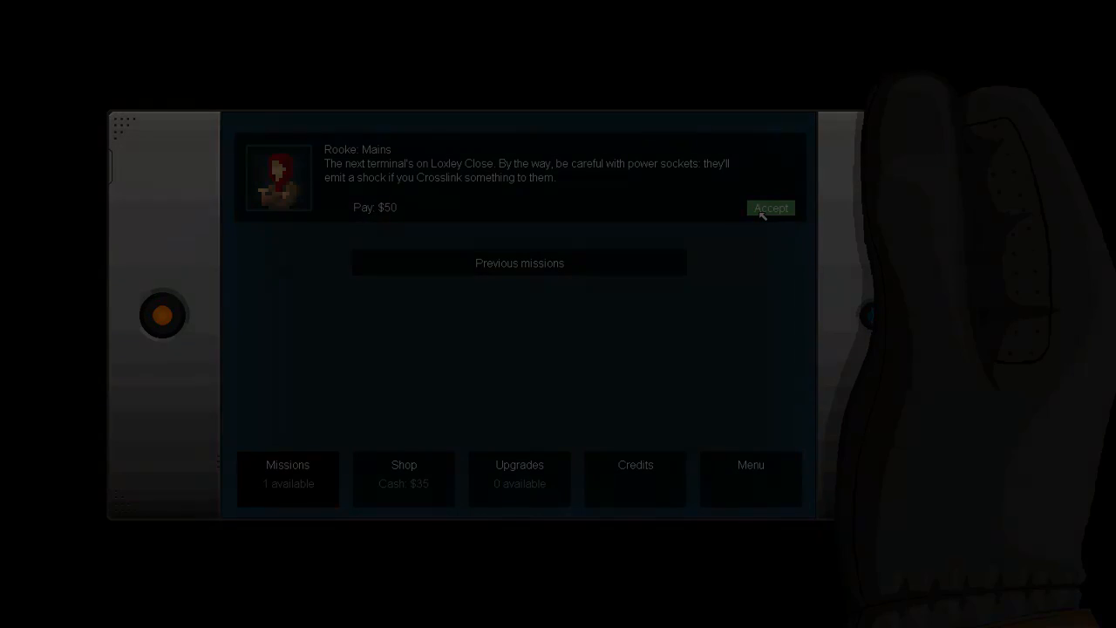
Step: Accept Rooke's Mains contract and move Conway at the Loxley Close building
left_click(771, 208)
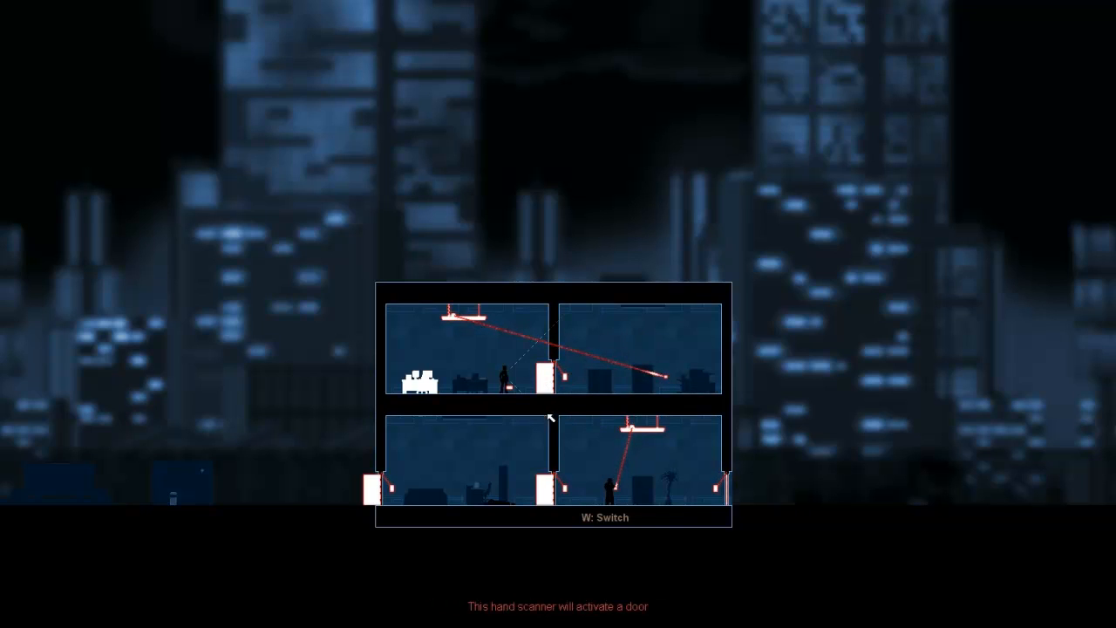
mouse_move(520, 401)
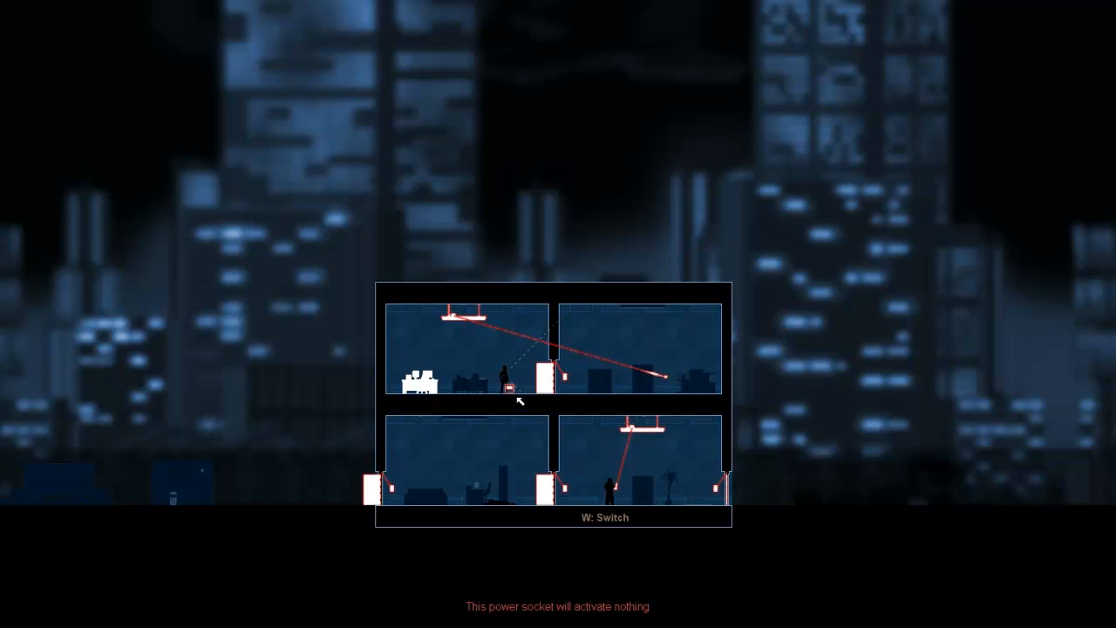
key("w")
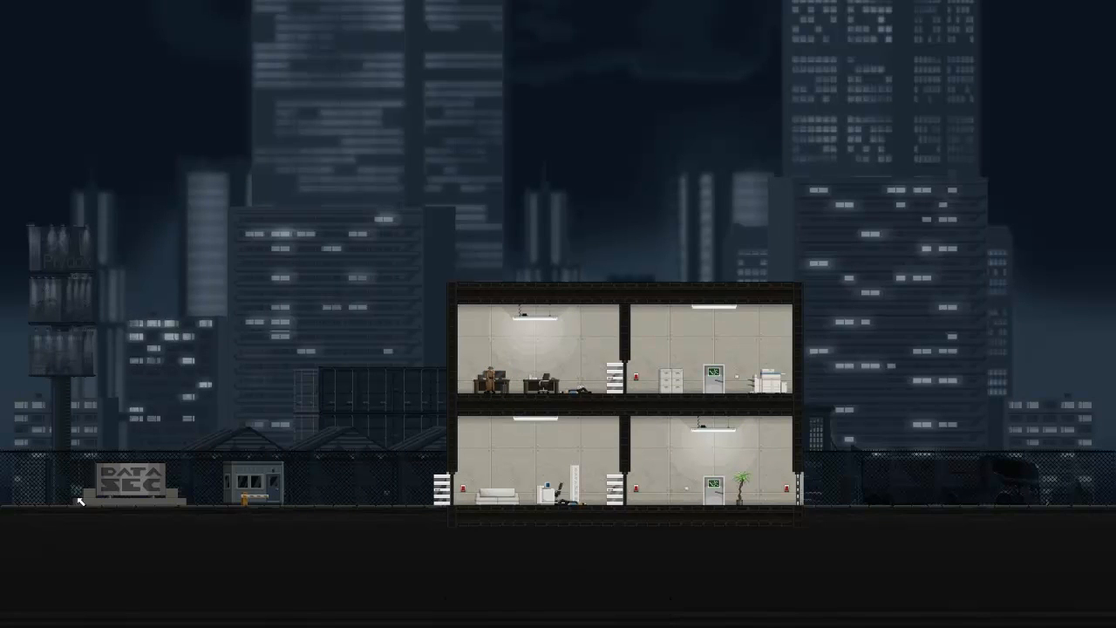
mouse_move(799, 492)
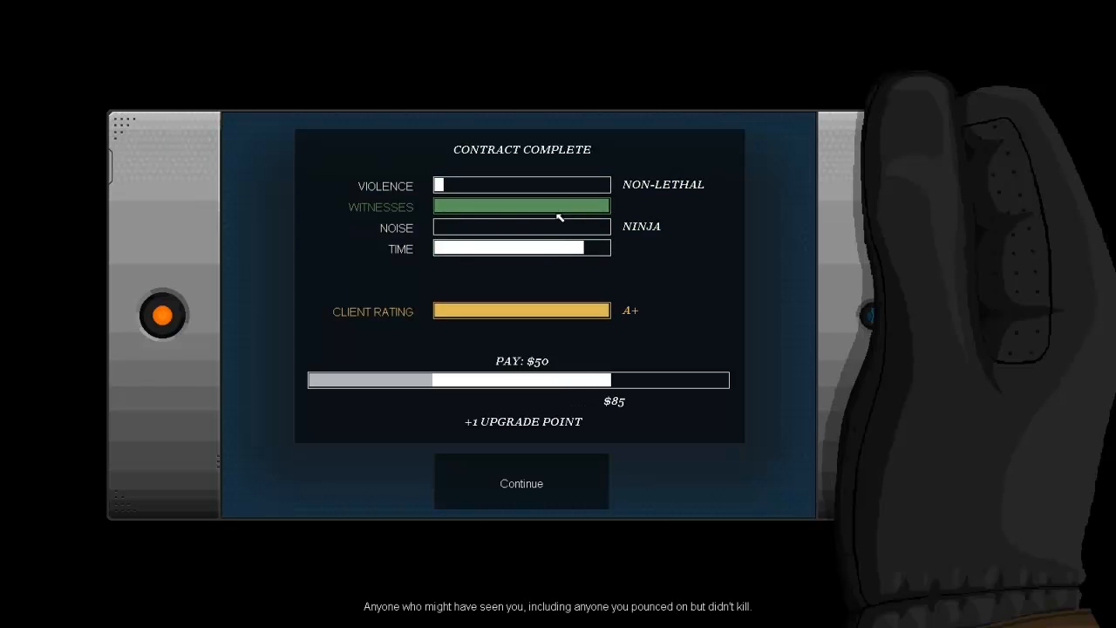
Step: Continue past the Mains results and apply a different, smaller screen resolution
left_click(519, 481)
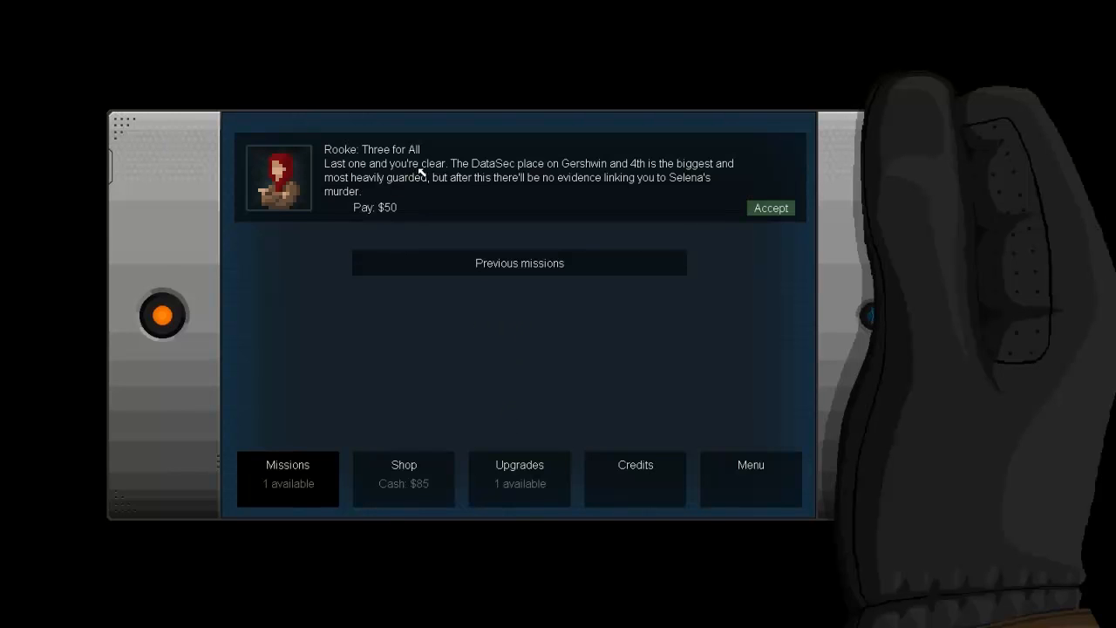
mouse_move(581, 183)
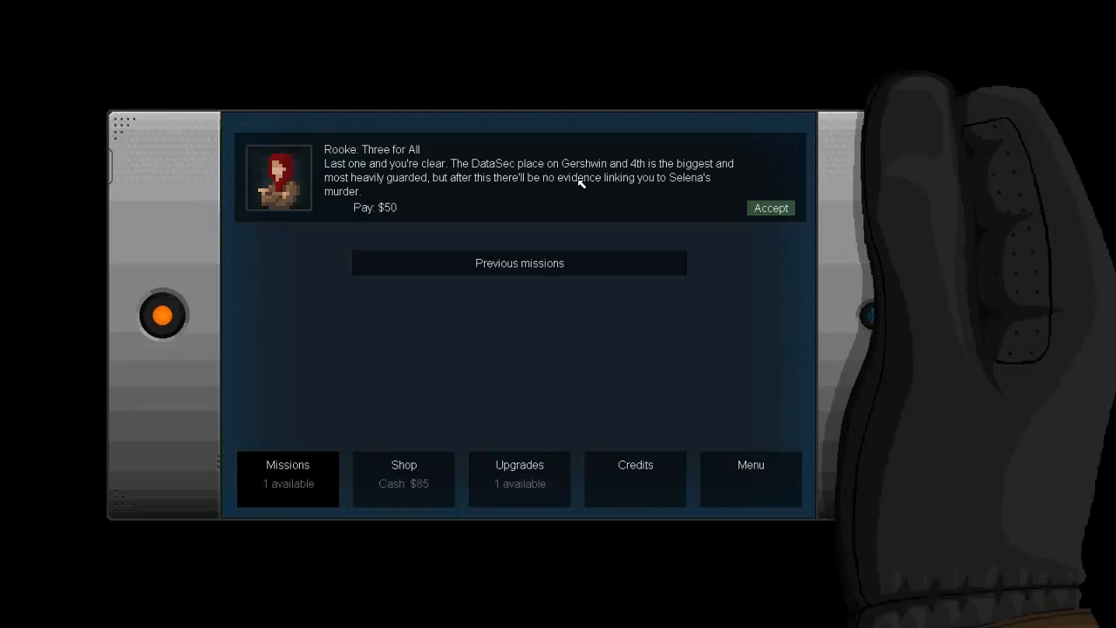
mouse_move(540, 217)
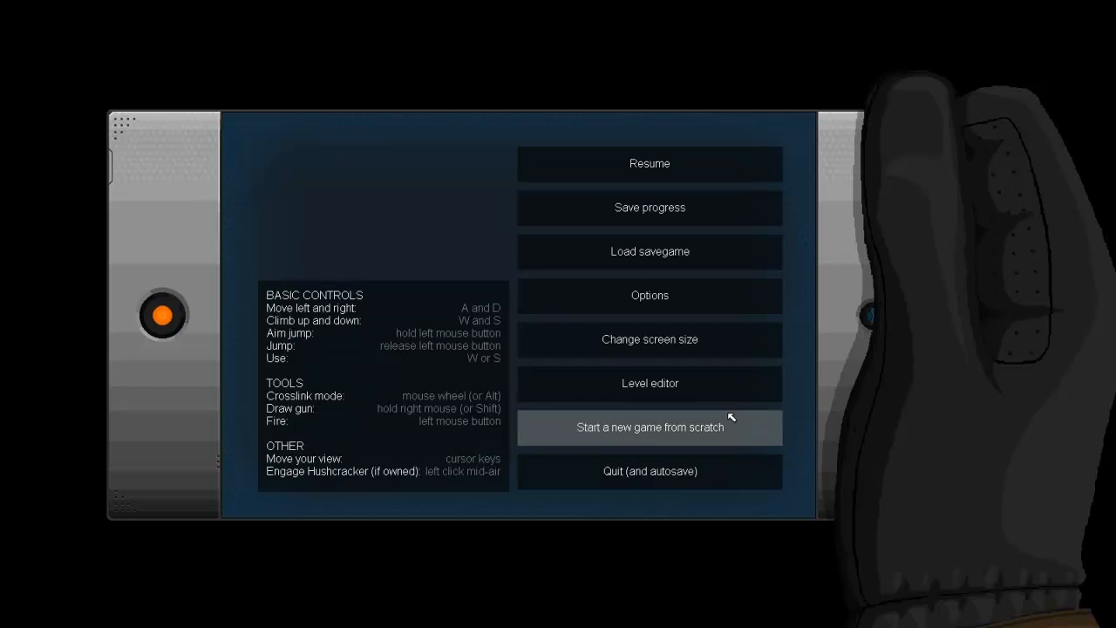
left_click(649, 338)
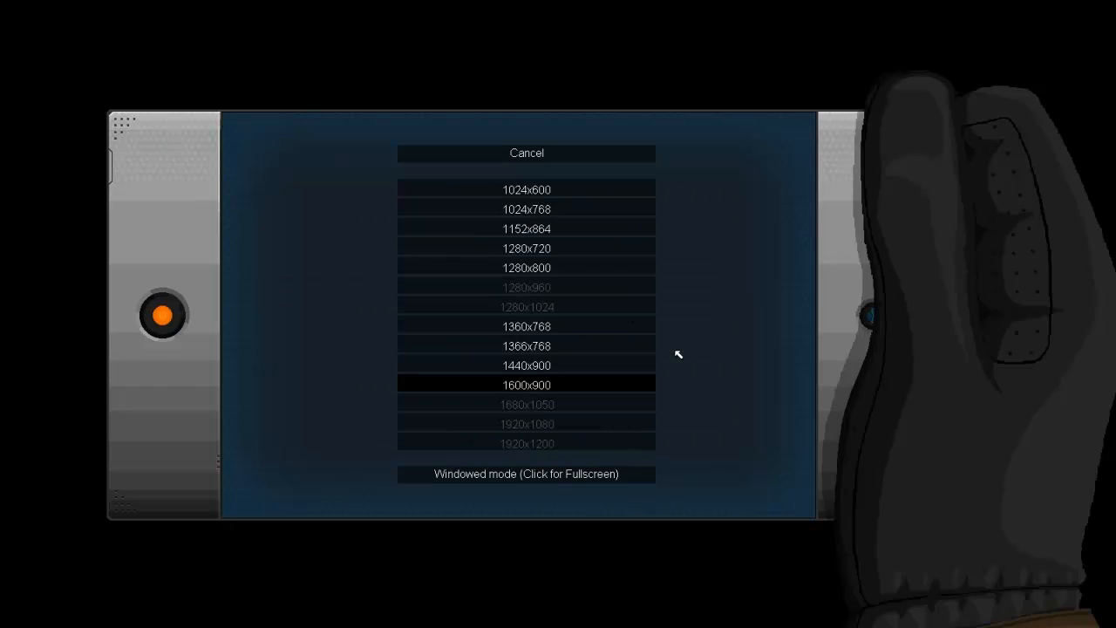
mouse_move(583, 405)
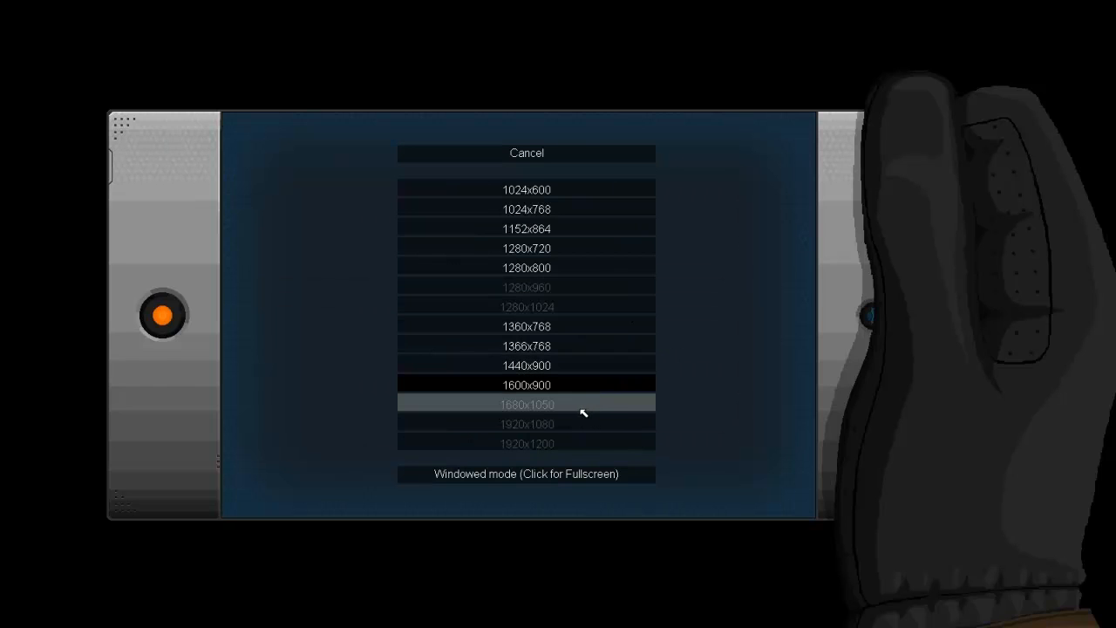
left_click(527, 386)
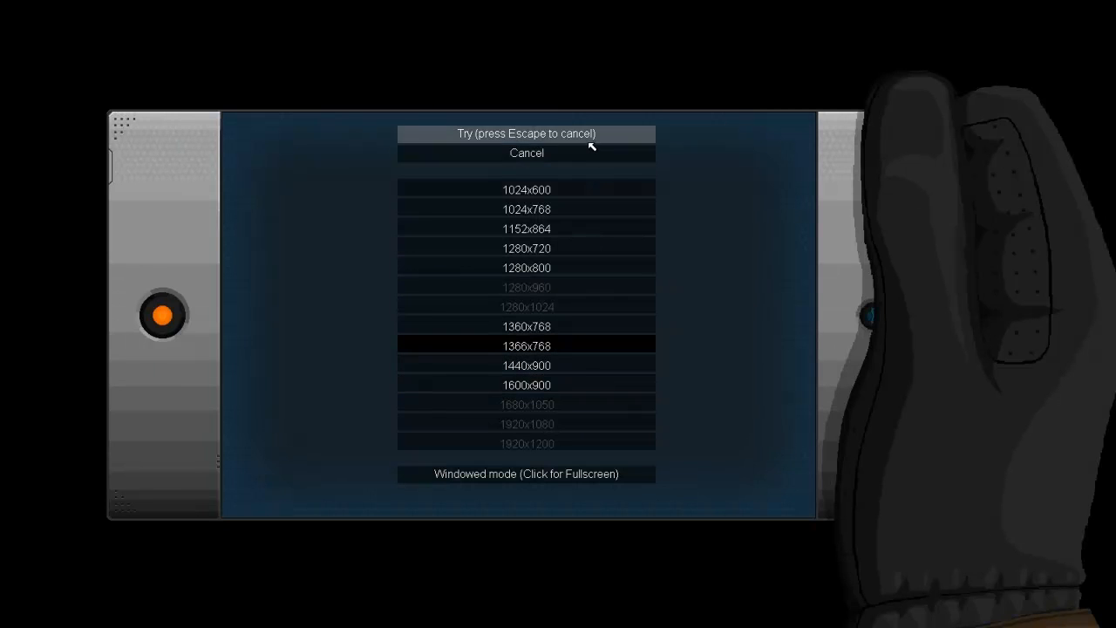
left_click(527, 154)
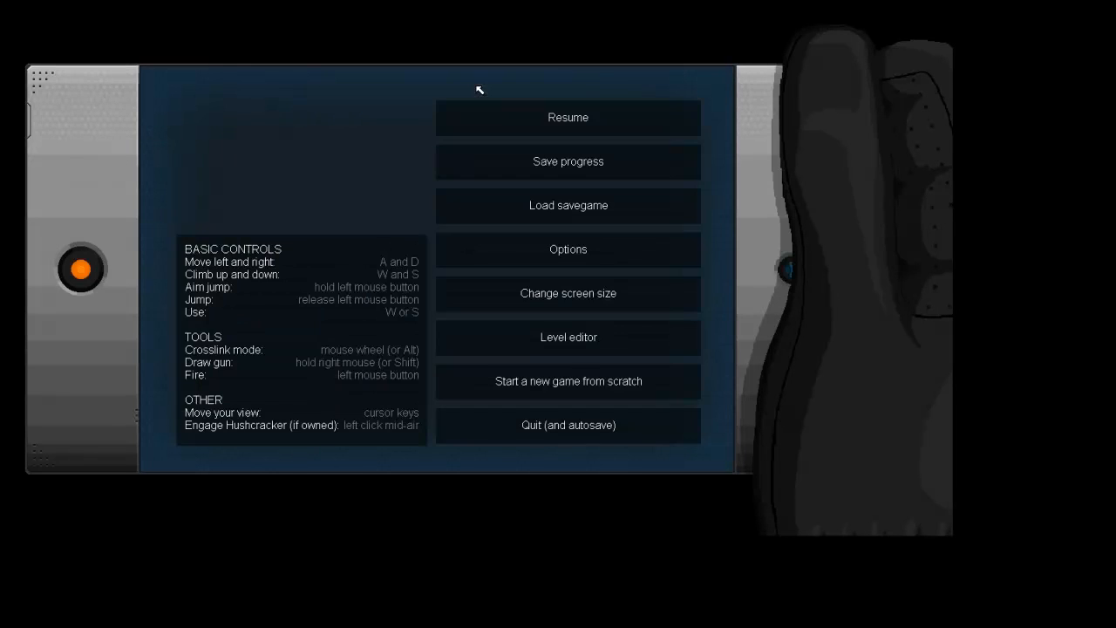
mouse_move(509, 125)
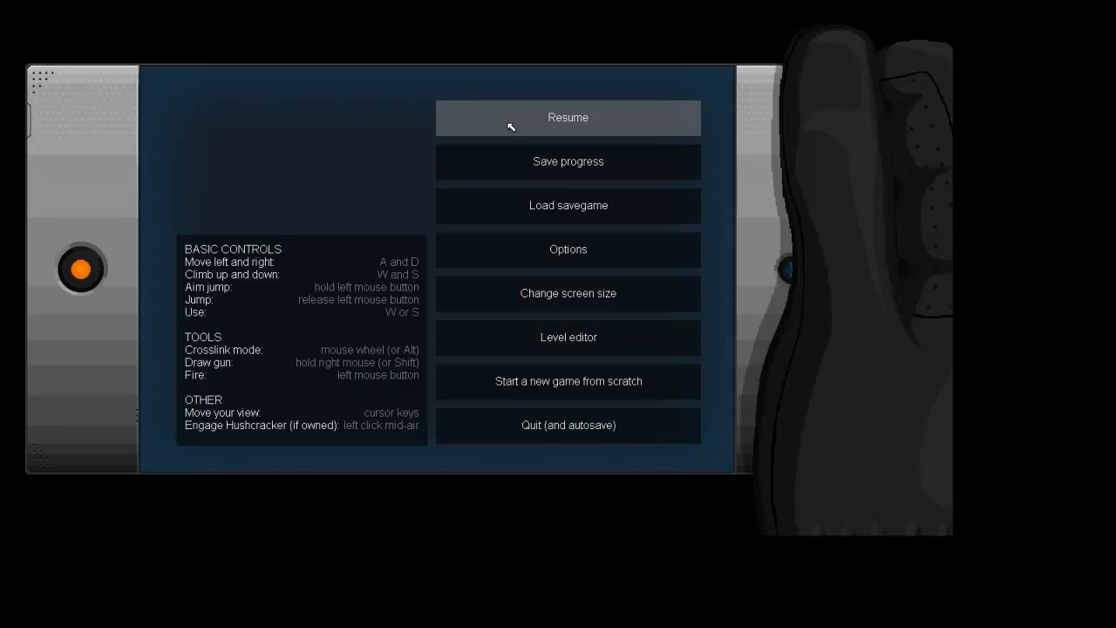
Step: Accept Rooke's Three for All contract, ask about her backup addiction and concede her point
left_click(568, 119)
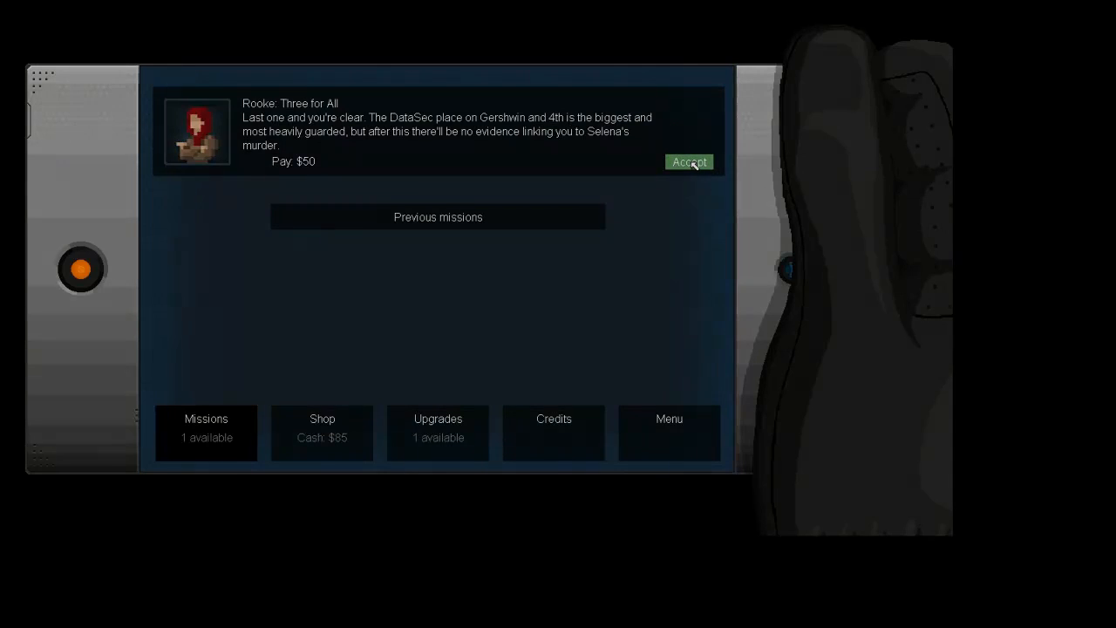
left_click(689, 160)
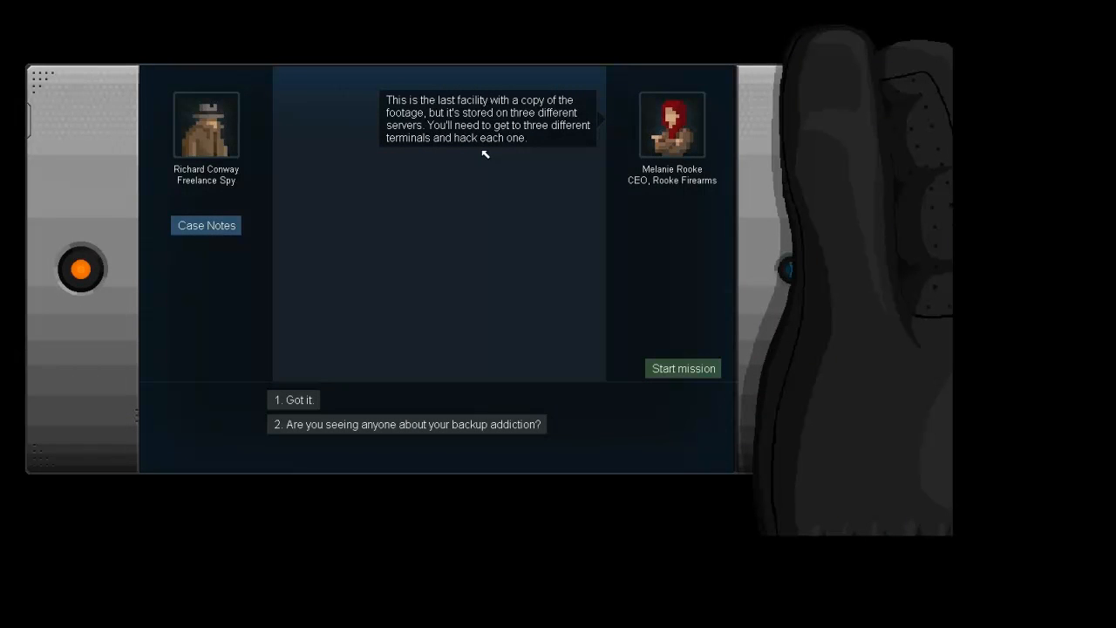
mouse_move(370, 380)
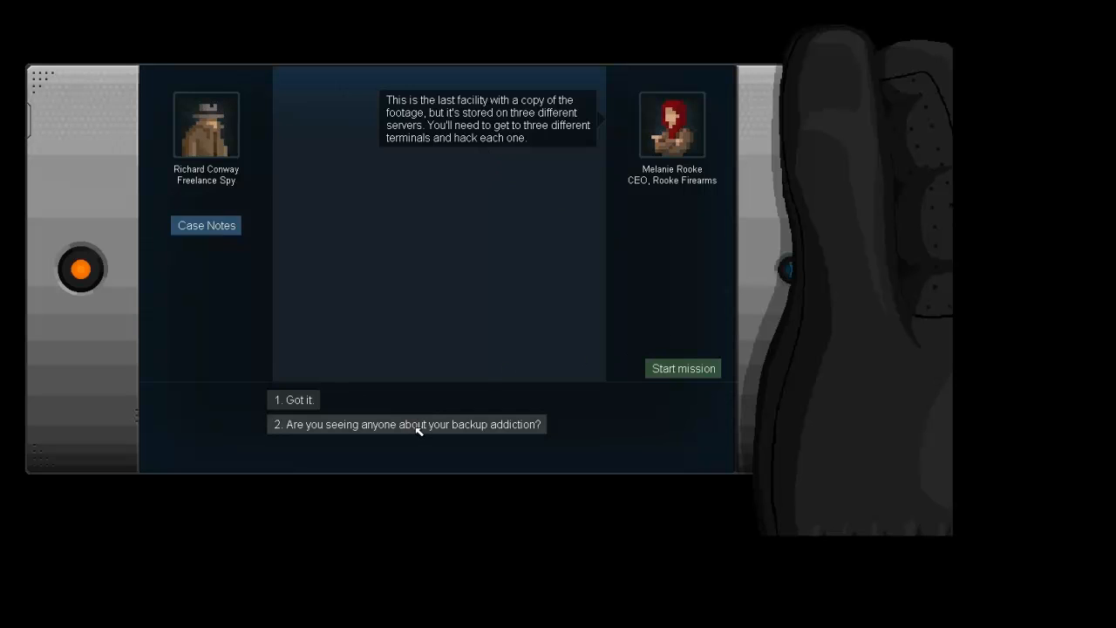
left_click(404, 424)
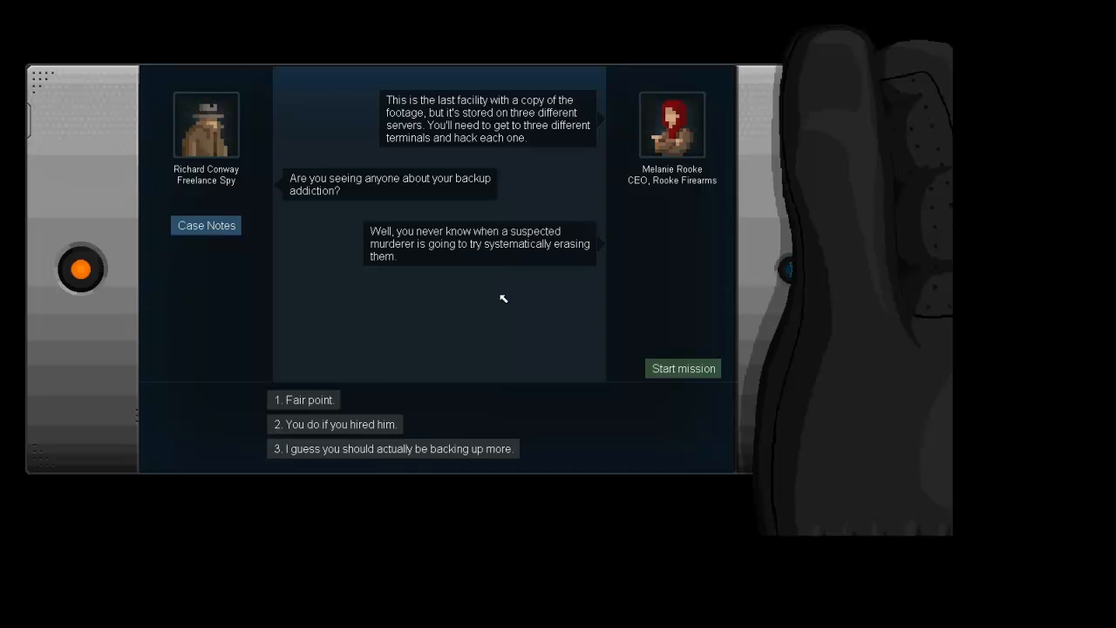
mouse_move(466, 279)
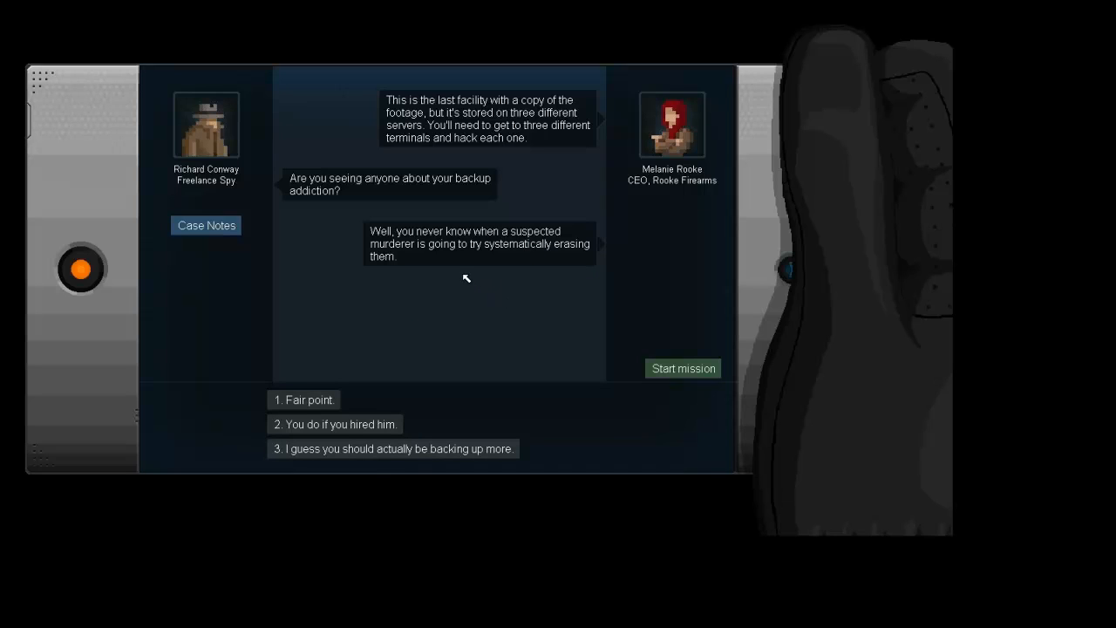
mouse_move(360, 338)
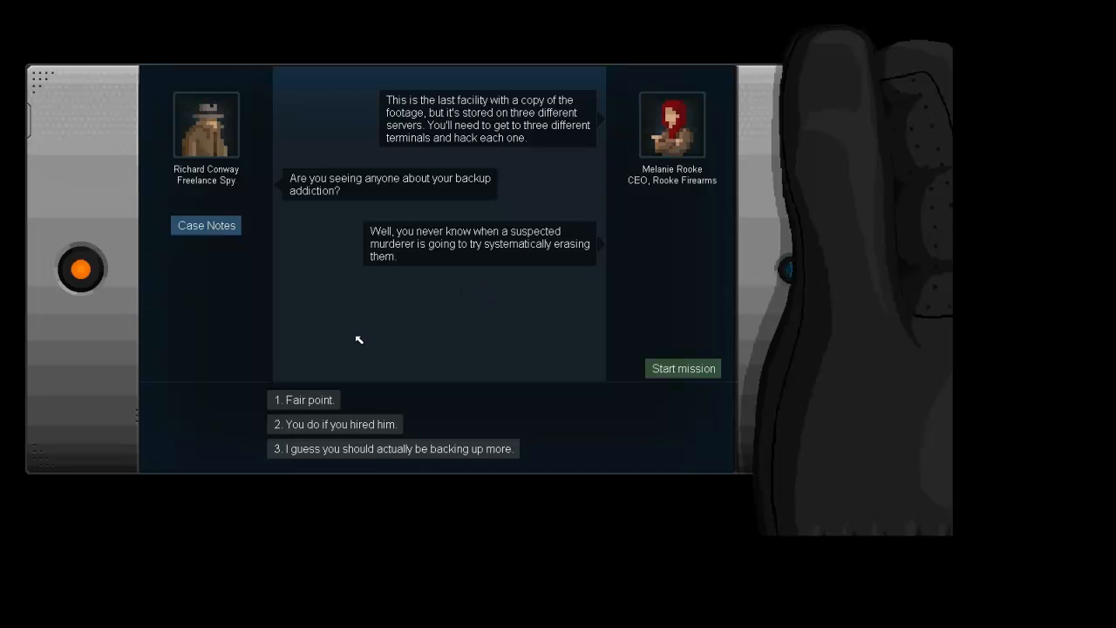
mouse_move(363, 448)
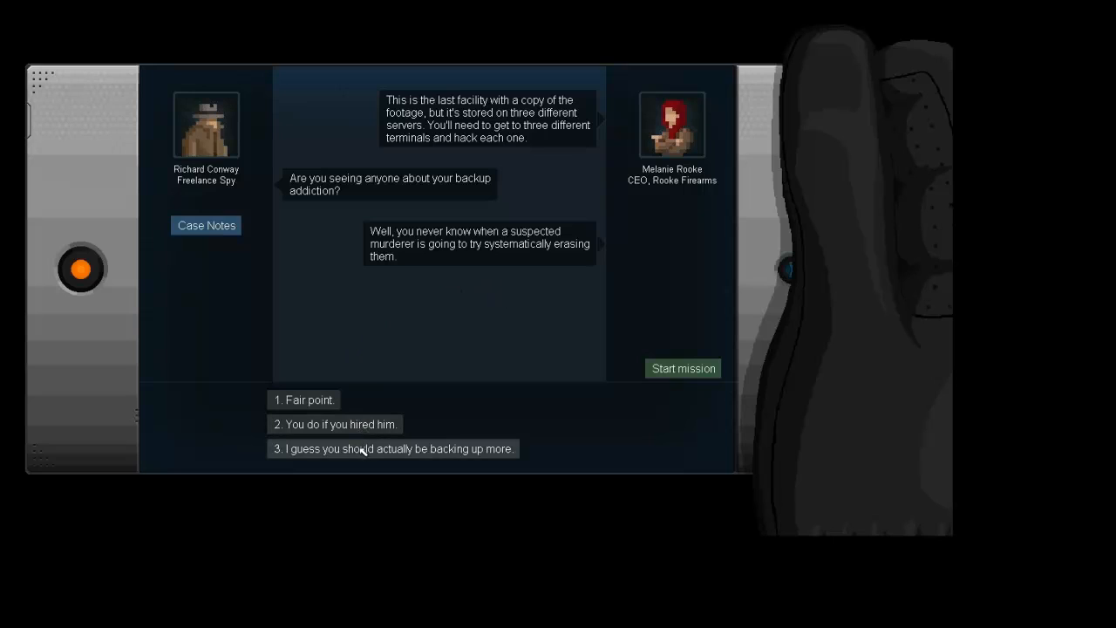
left_click(304, 399)
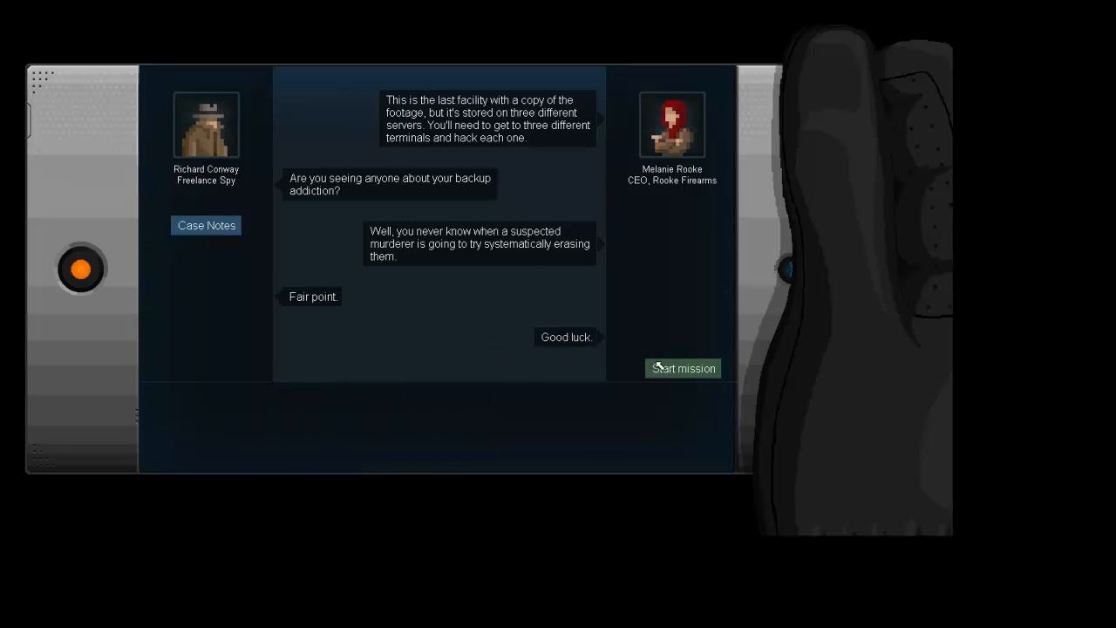
Step: Start the Three for All mission and inspect the DataSec building's secure terminal objective
left_click(683, 366)
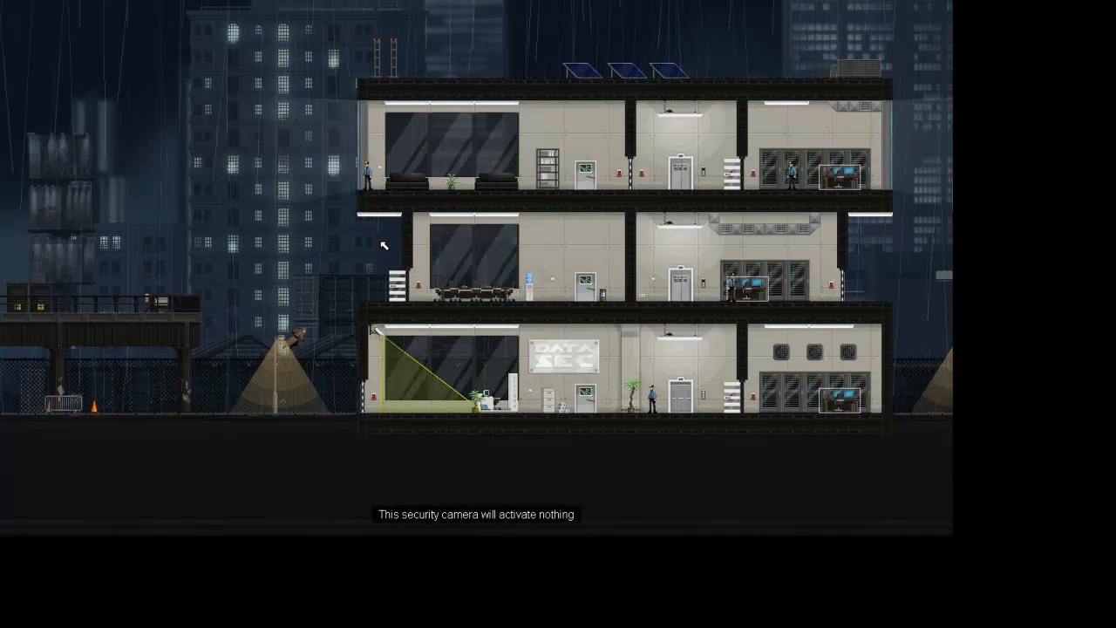
mouse_move(499, 307)
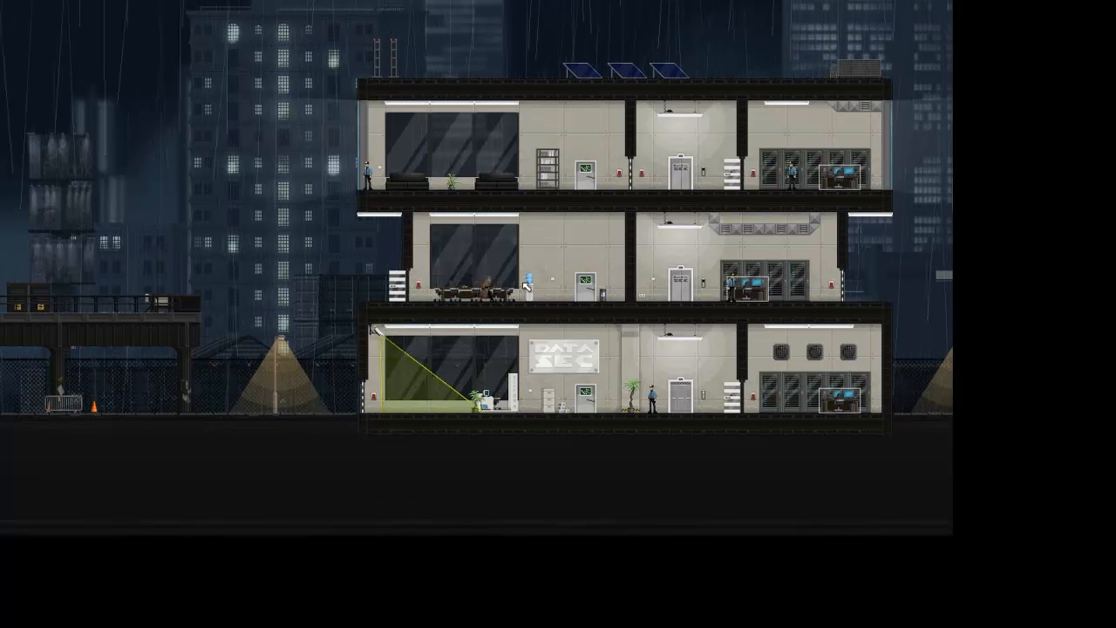
mouse_move(554, 282)
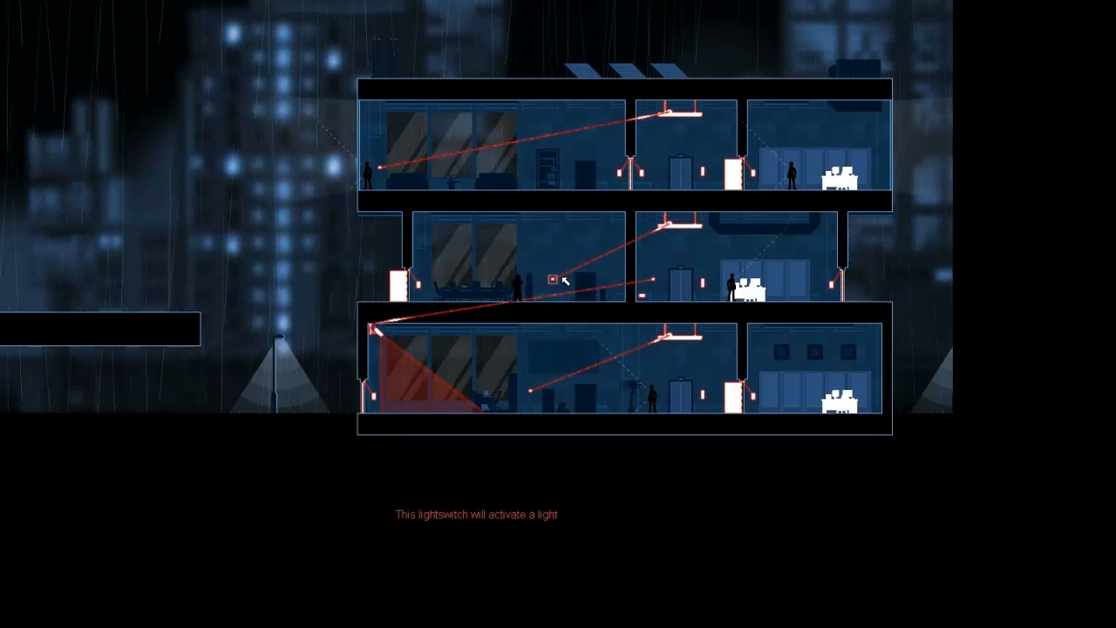
left_click(551, 279)
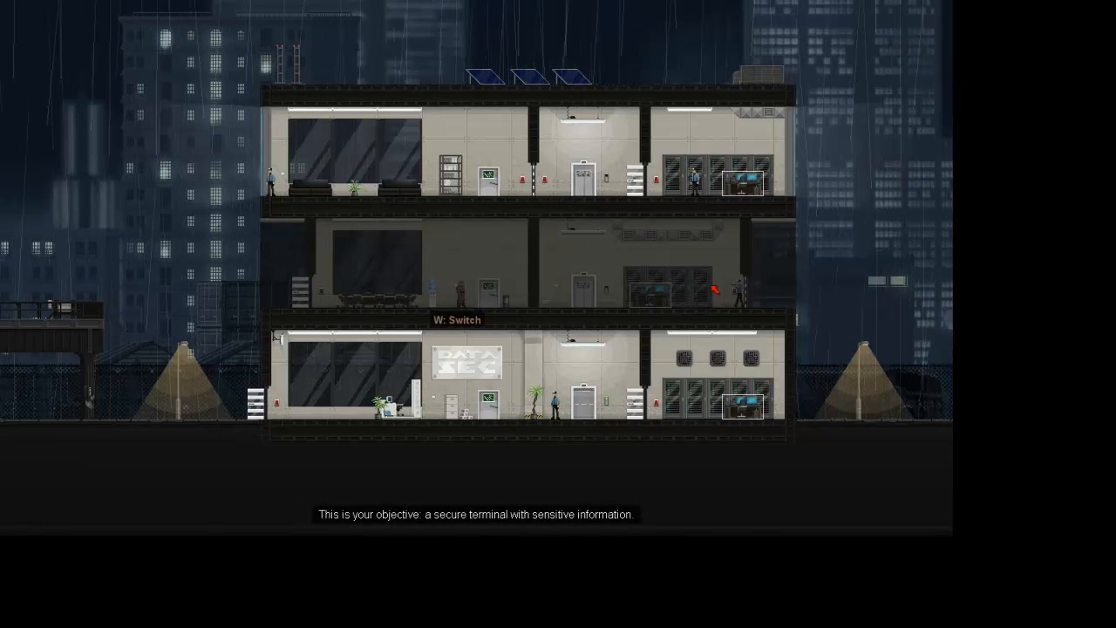
mouse_move(741, 296)
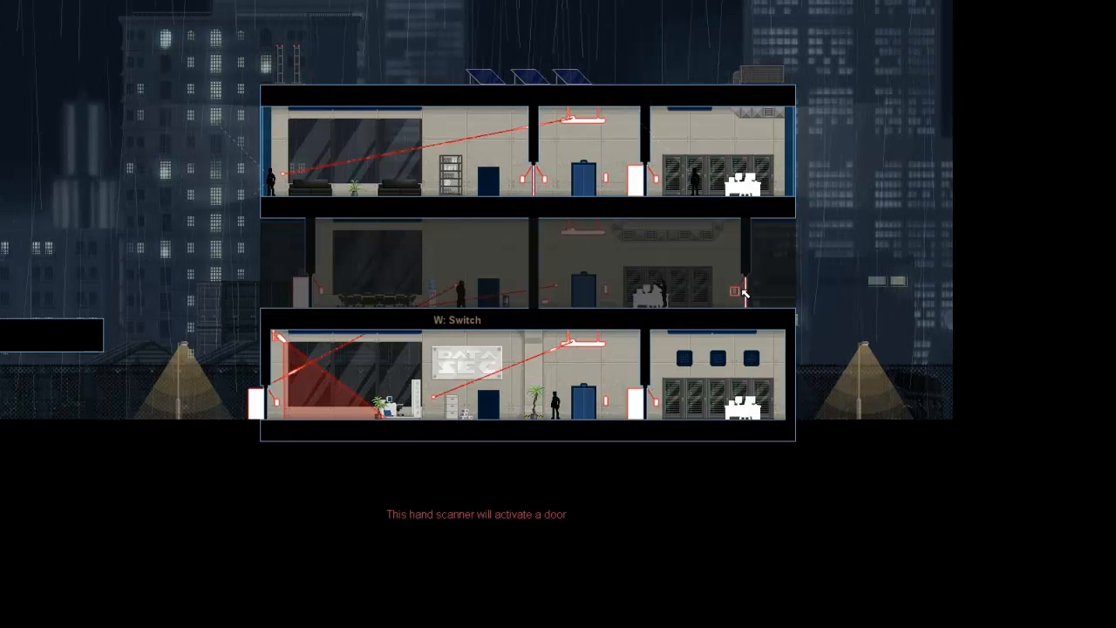
mouse_move(746, 282)
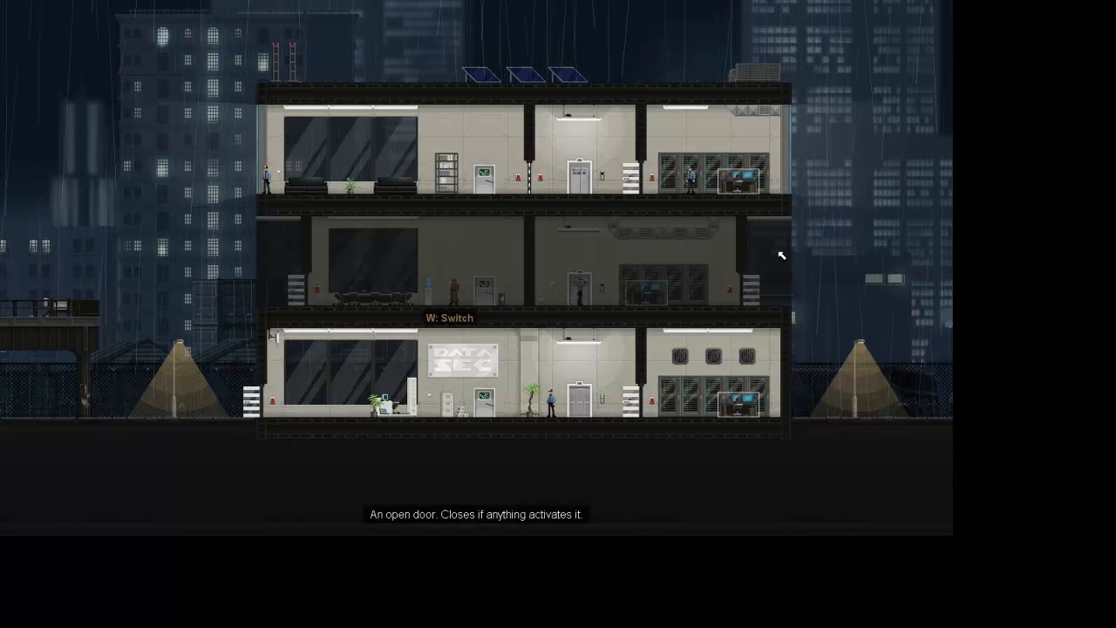
mouse_move(392, 252)
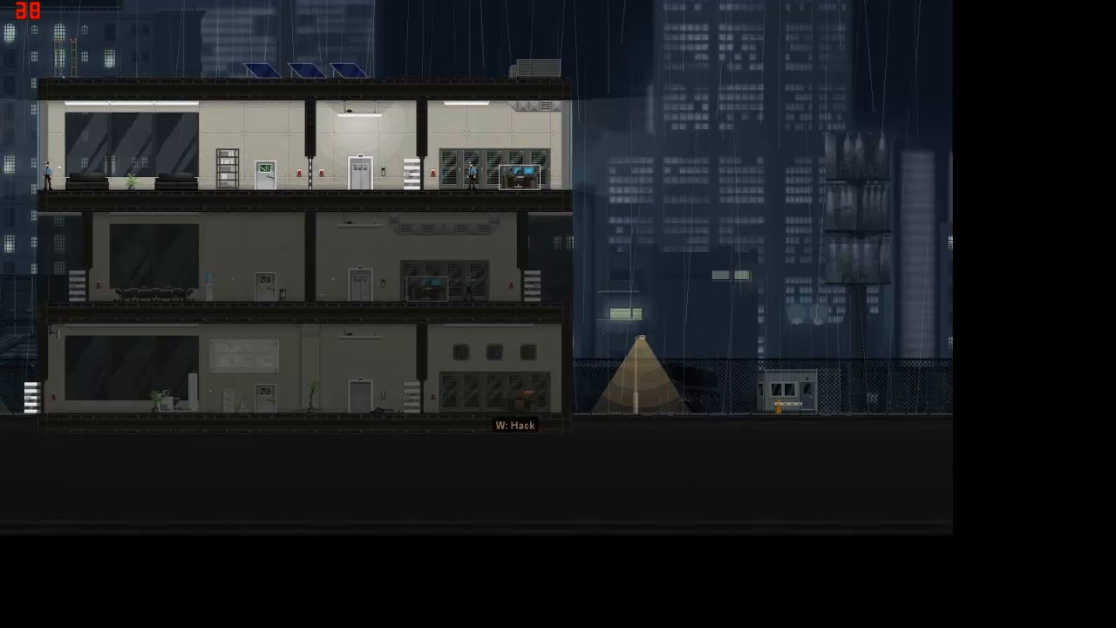
mouse_move(61, 576)
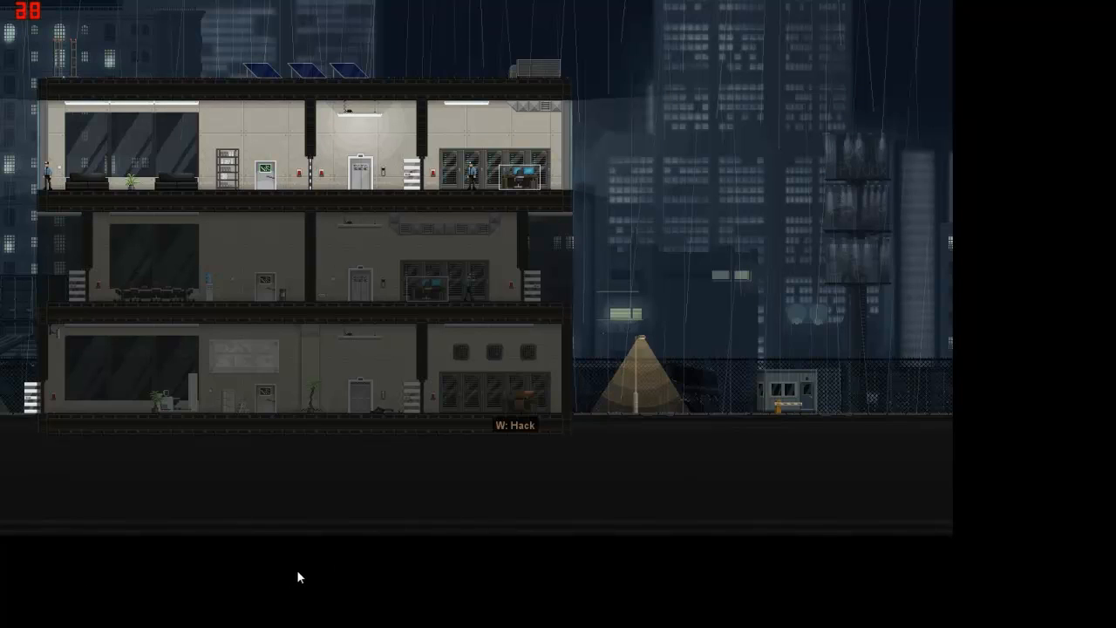
mouse_move(453, 310)
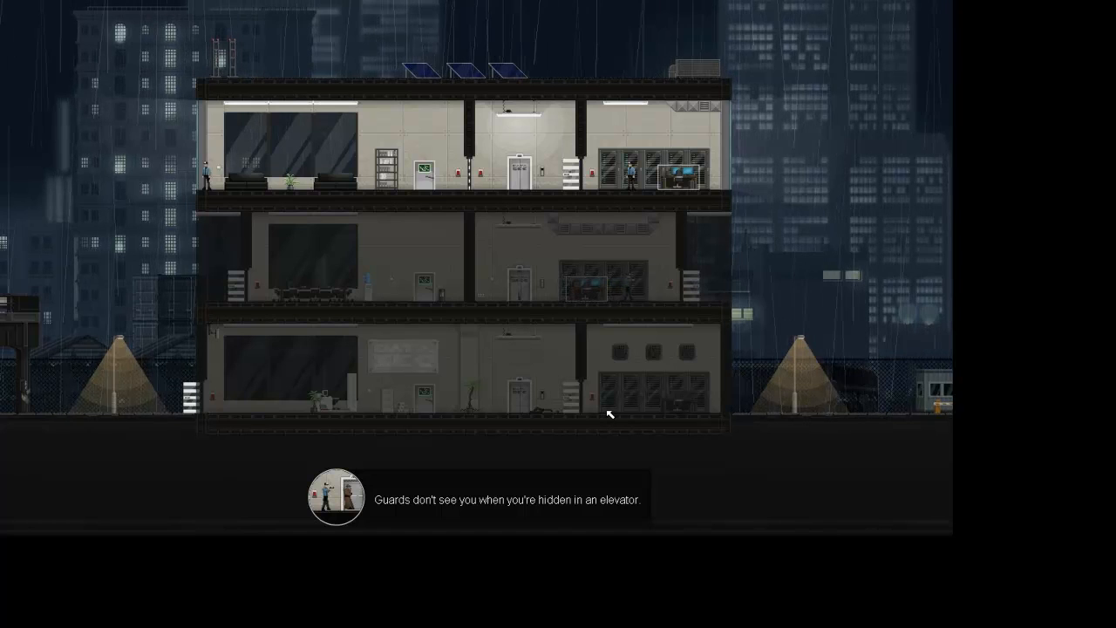
mouse_move(596, 405)
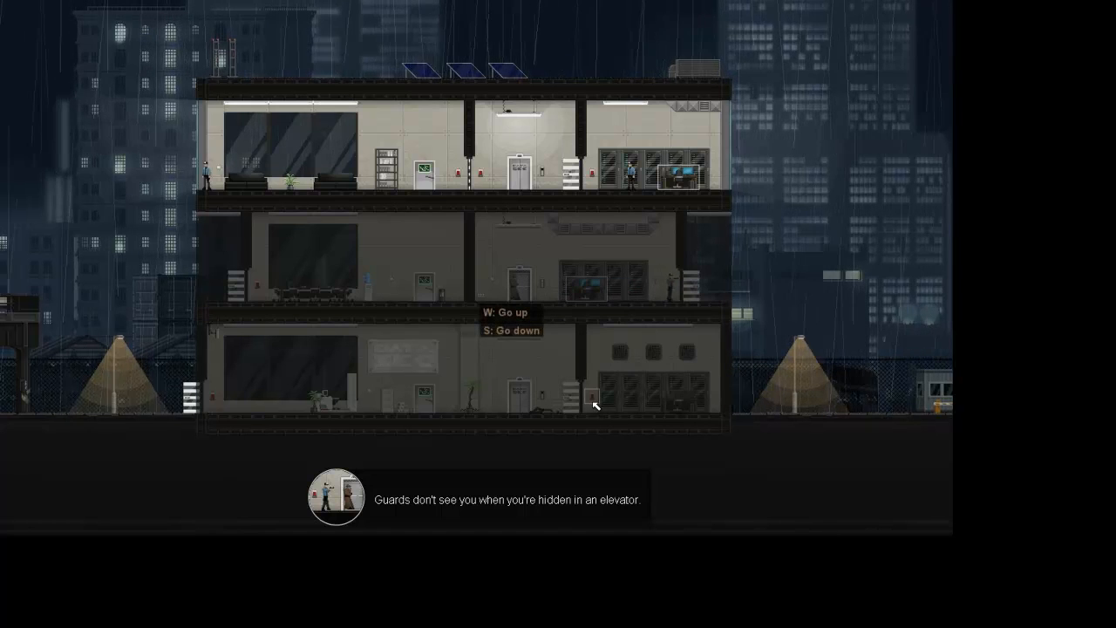
mouse_move(602, 412)
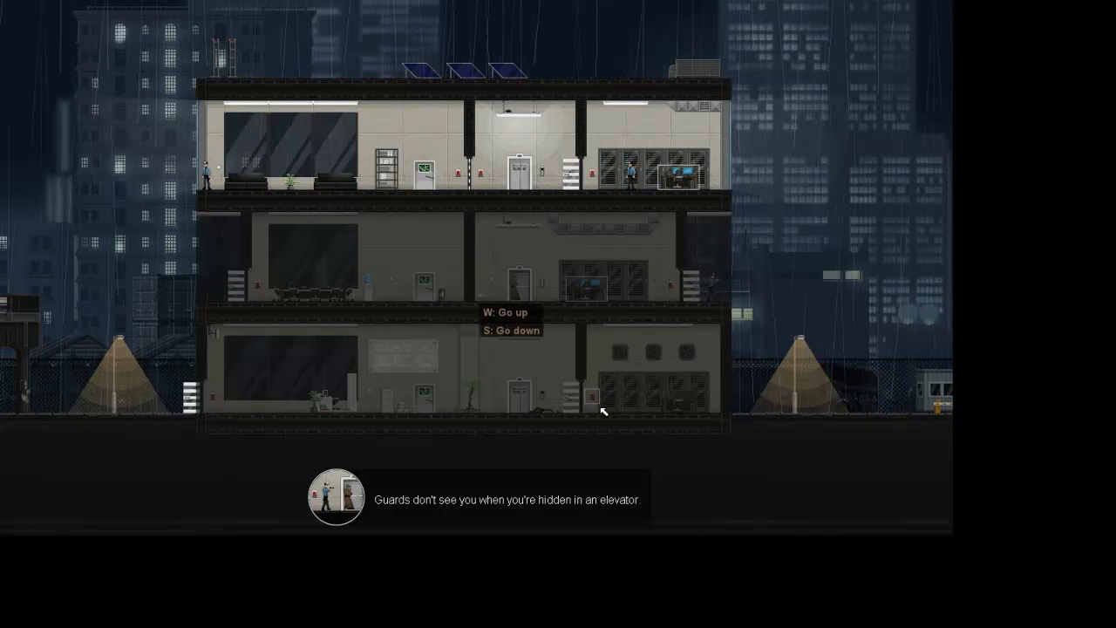
mouse_move(586, 328)
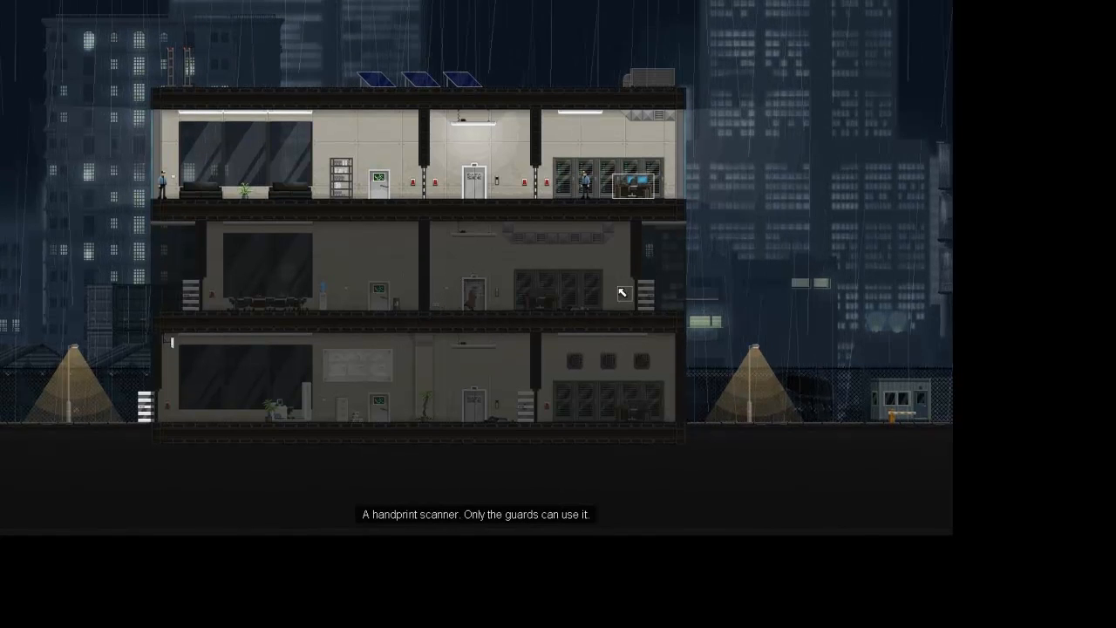
mouse_move(356, 286)
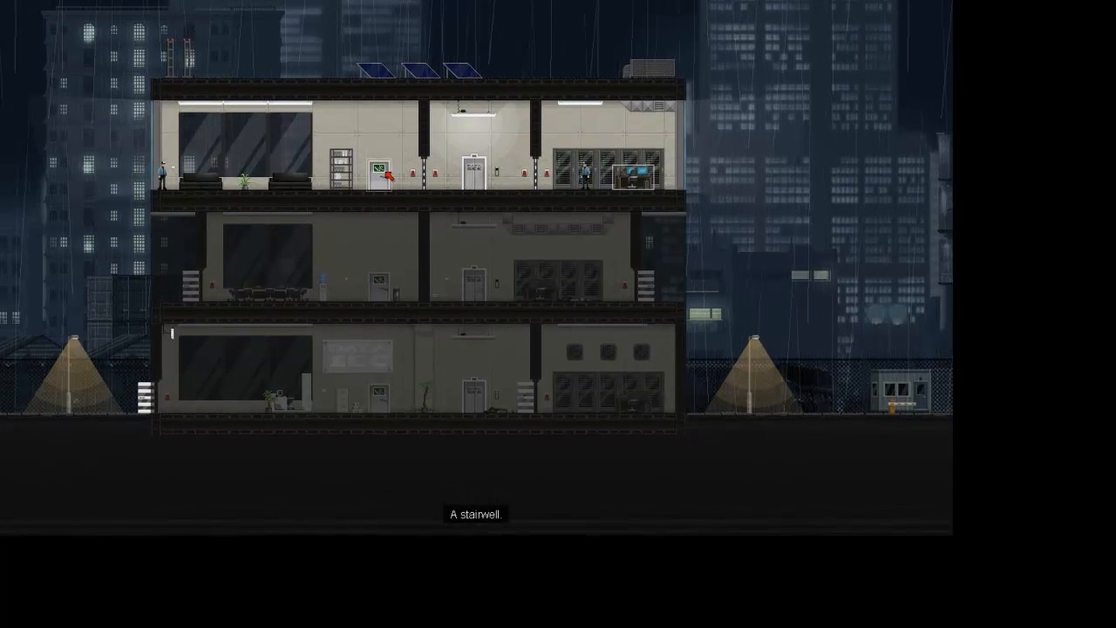
mouse_move(410, 367)
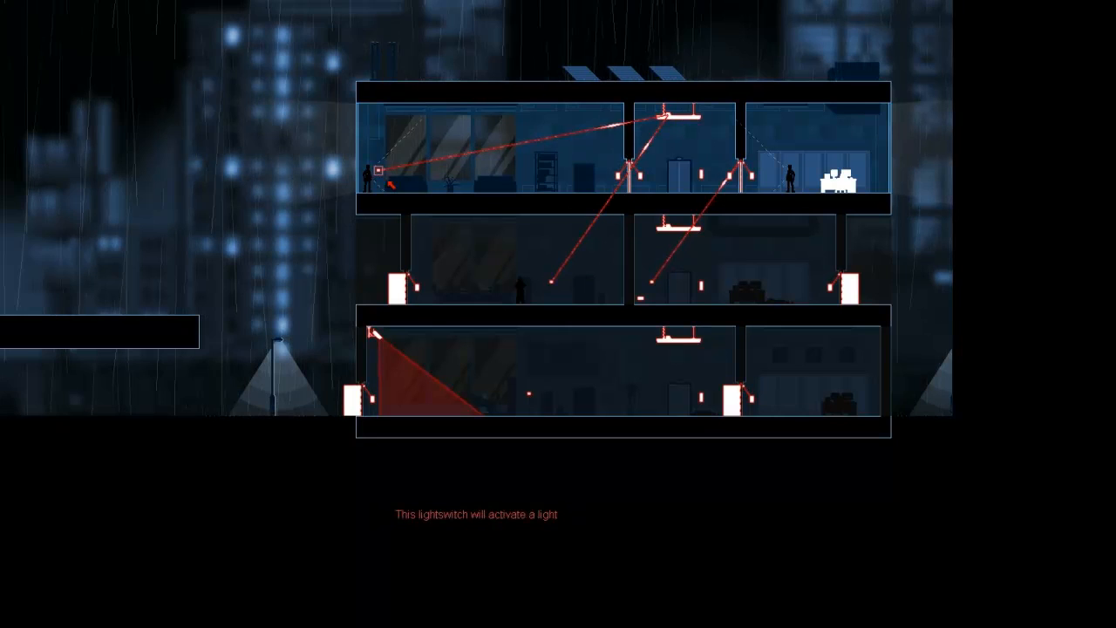
mouse_move(715, 130)
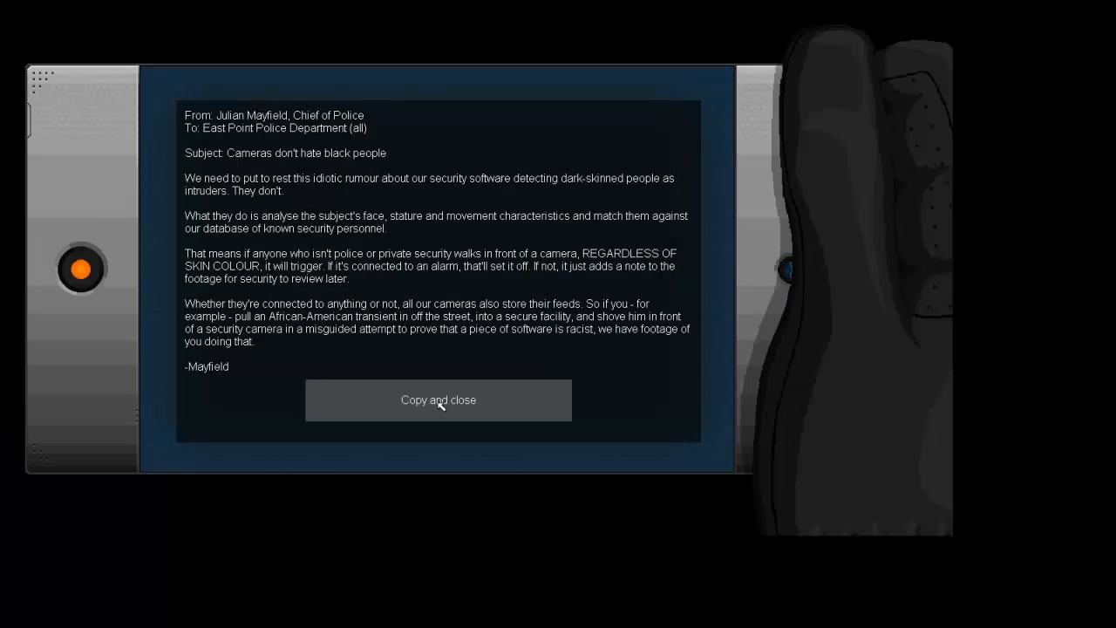
mouse_move(322, 199)
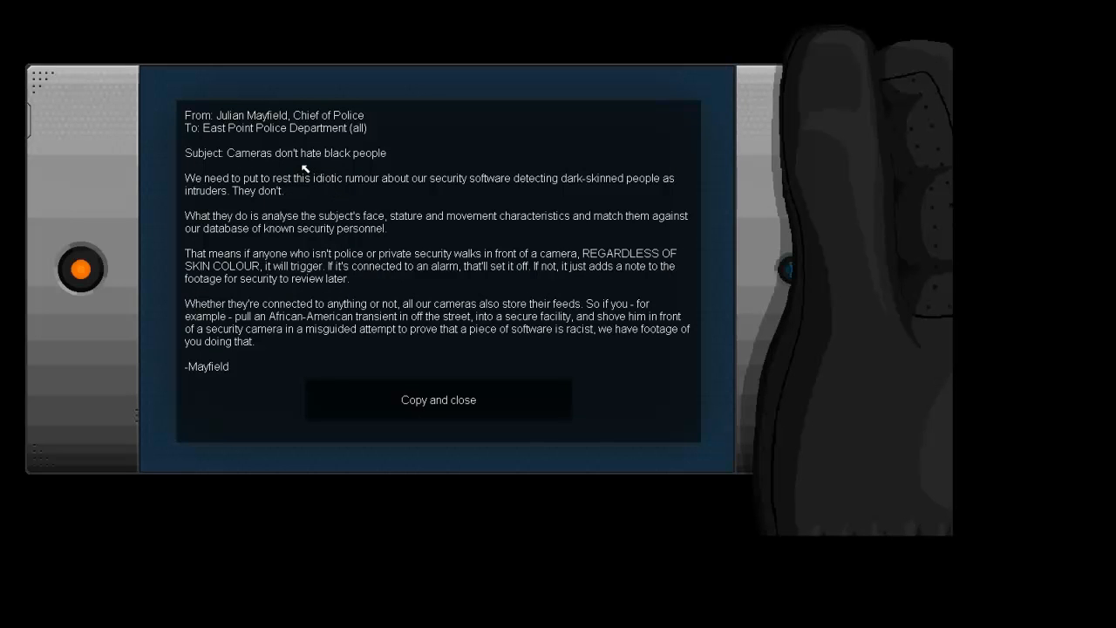
mouse_move(438, 258)
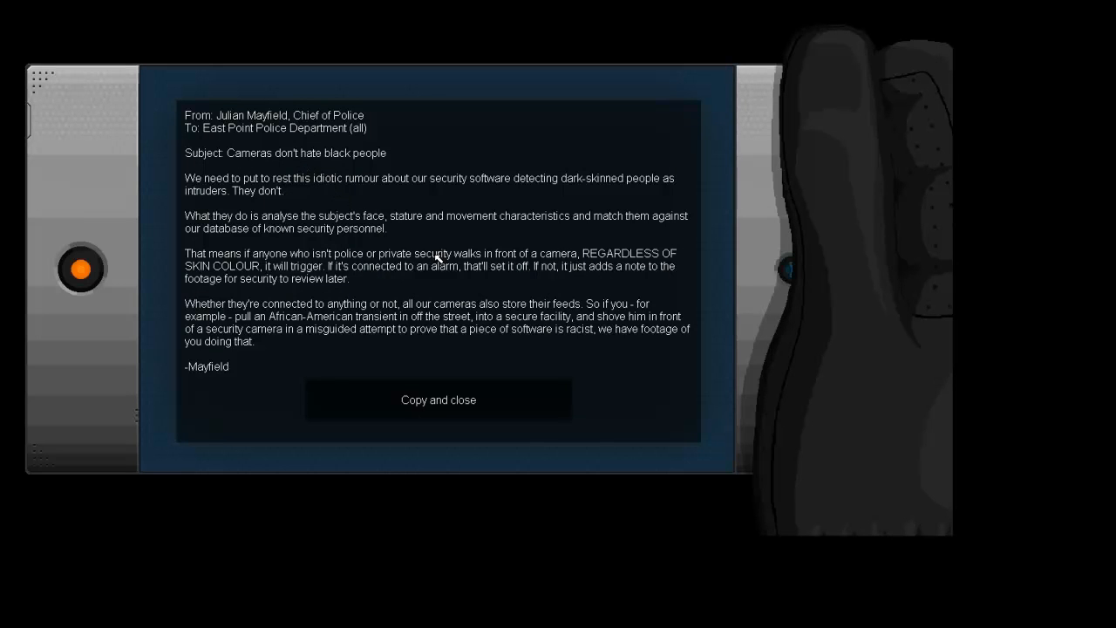
mouse_move(321, 191)
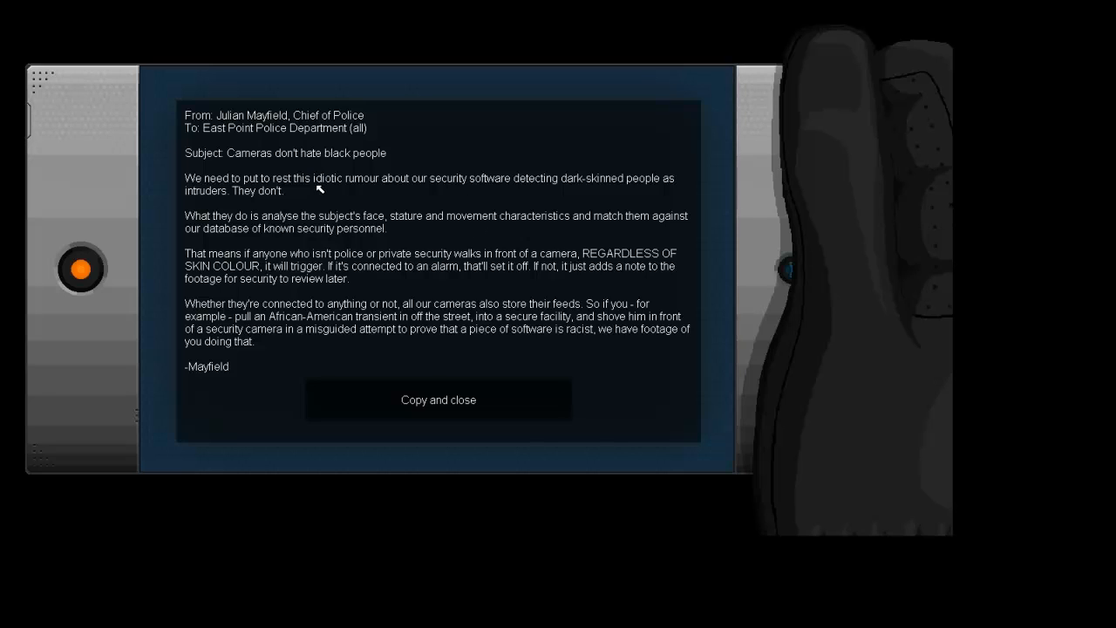
mouse_move(233, 237)
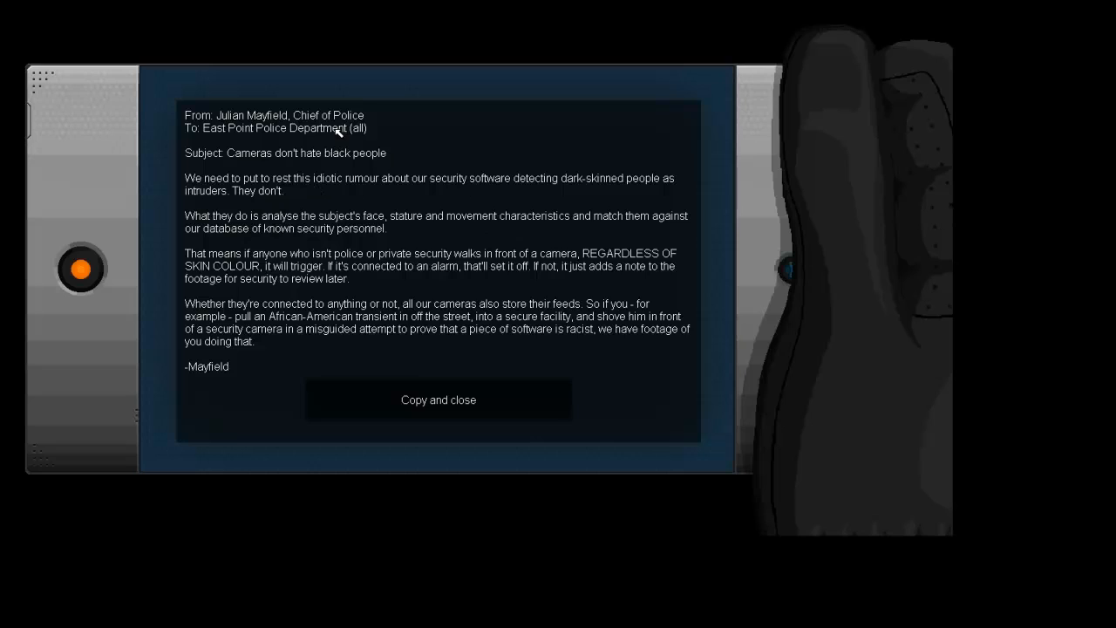
mouse_move(337, 139)
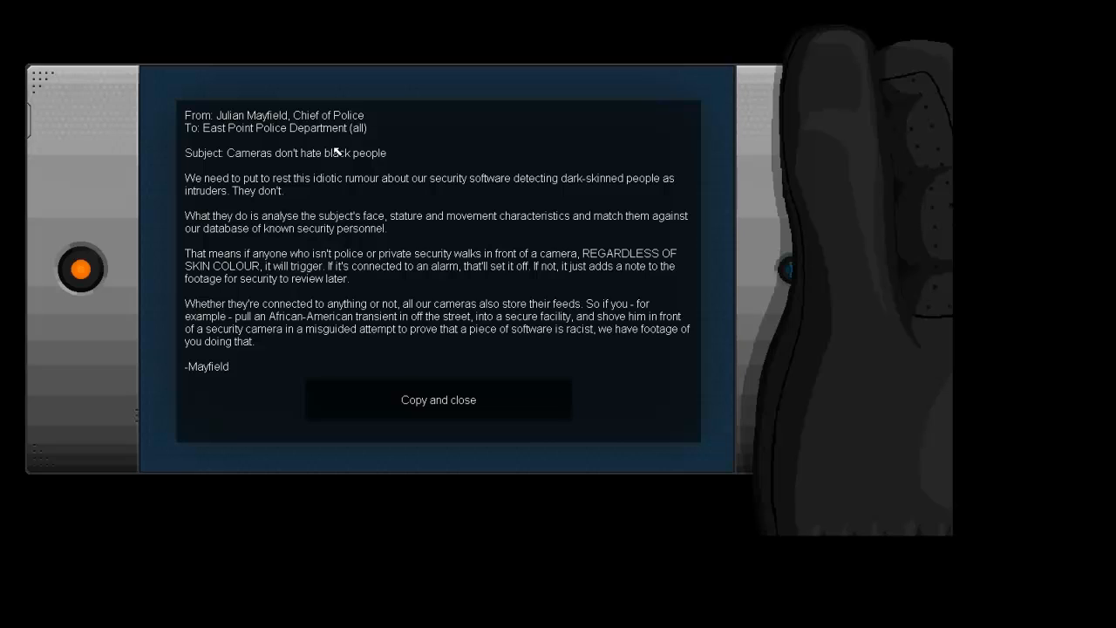
mouse_move(342, 167)
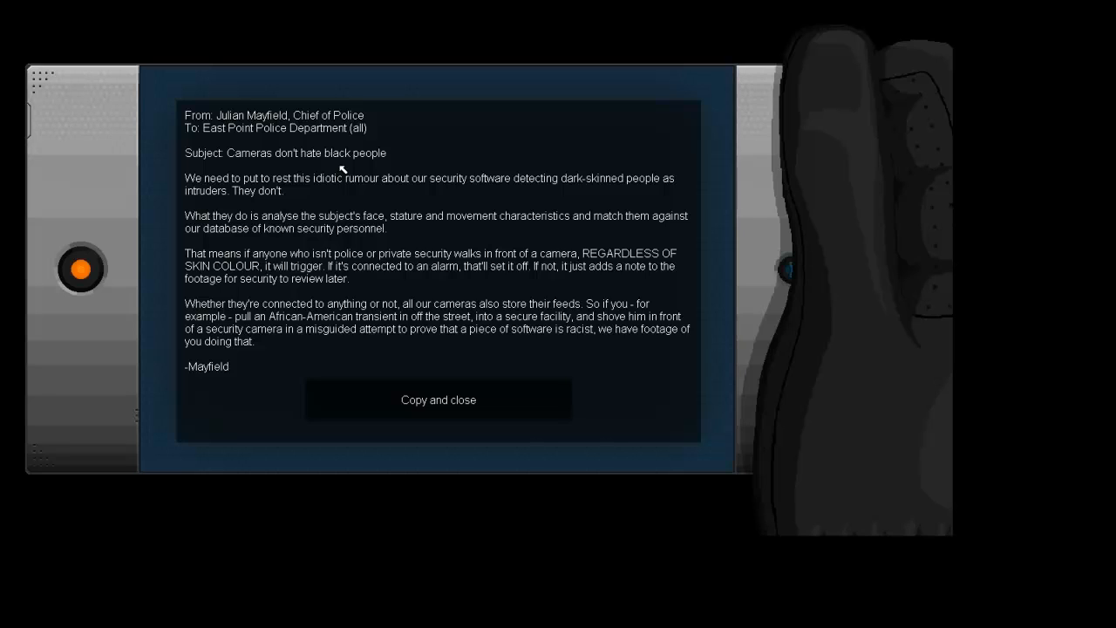
mouse_move(366, 161)
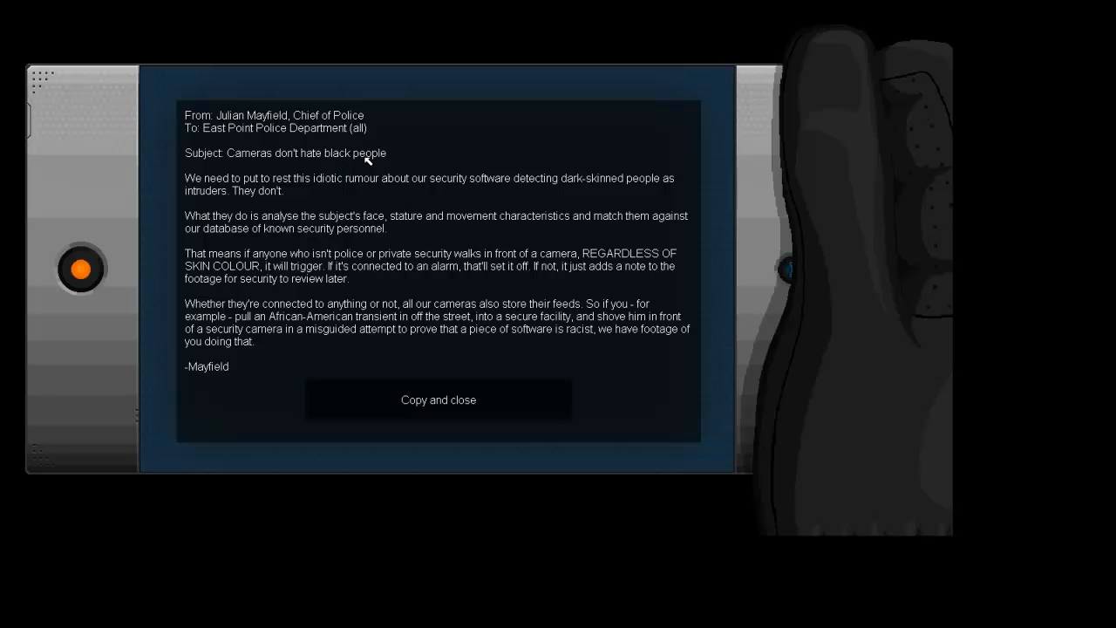
mouse_move(324, 153)
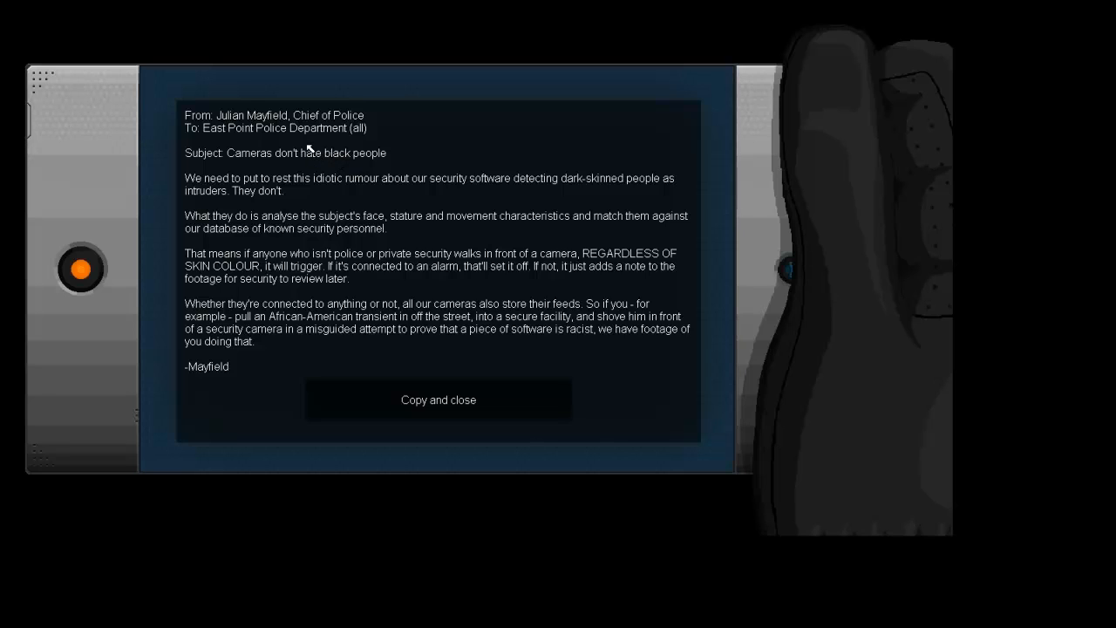
mouse_move(301, 162)
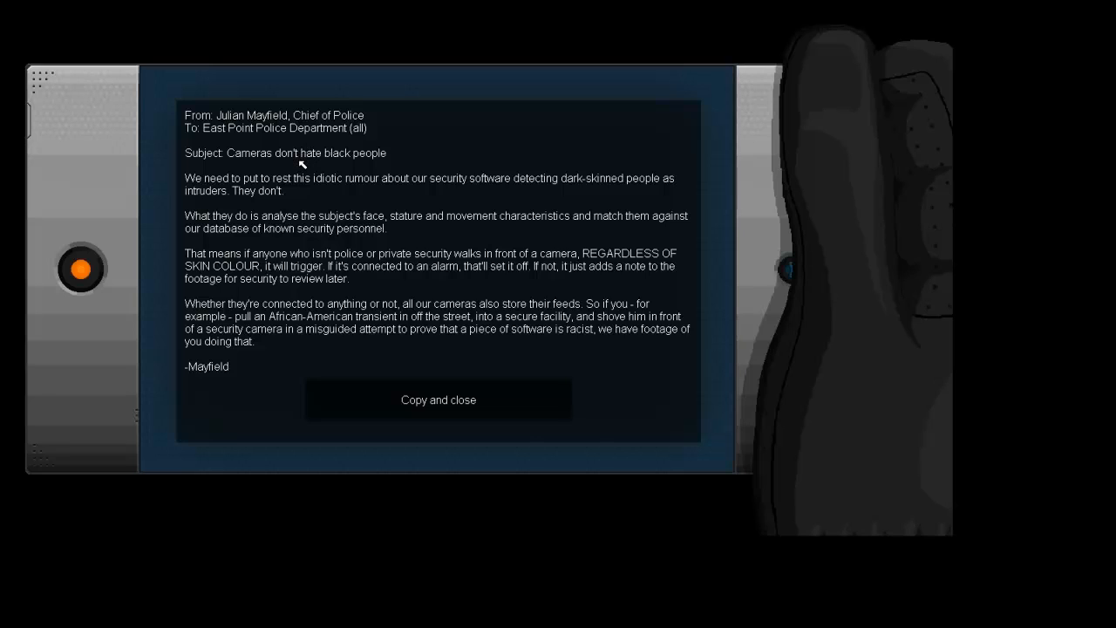
mouse_move(438, 399)
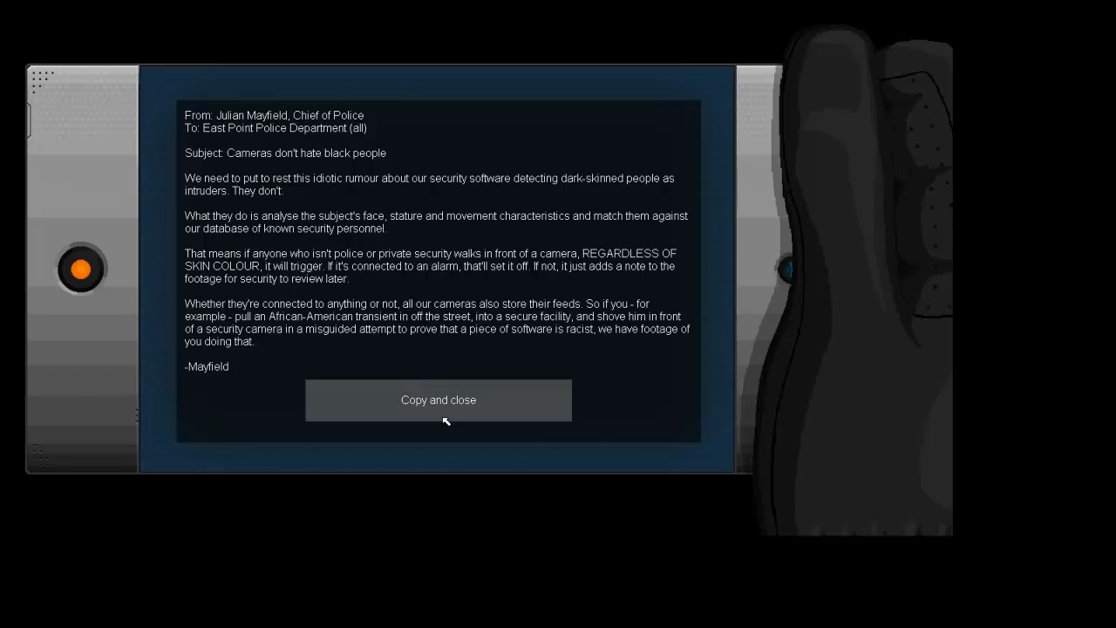
Step: Take a copy of the police chief's security-camera email off the laptop and close it
left_click(438, 399)
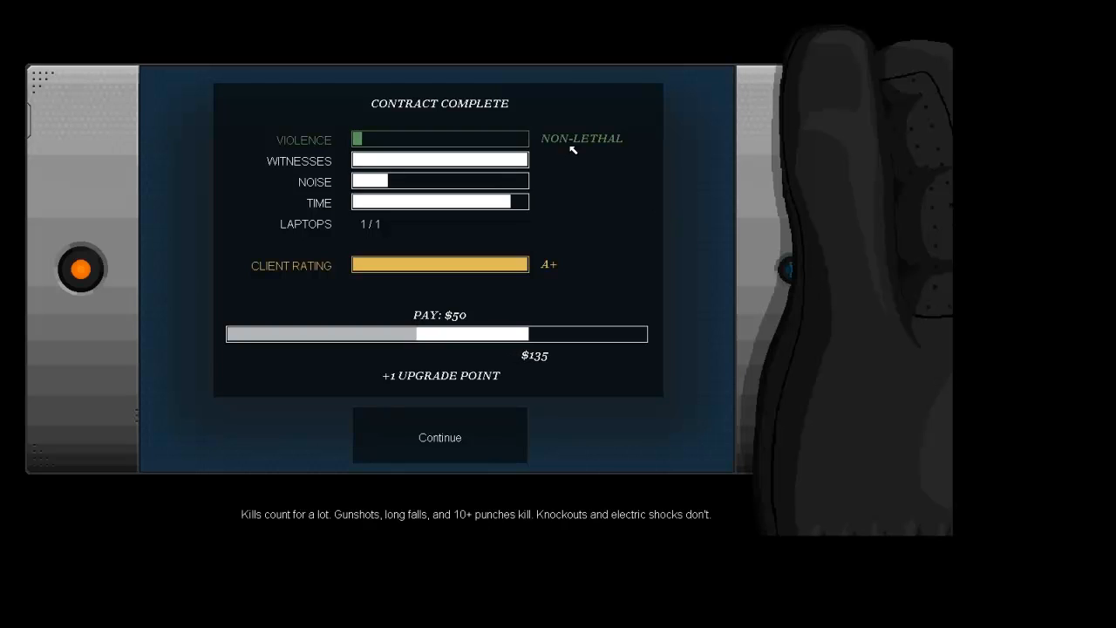
mouse_move(504, 153)
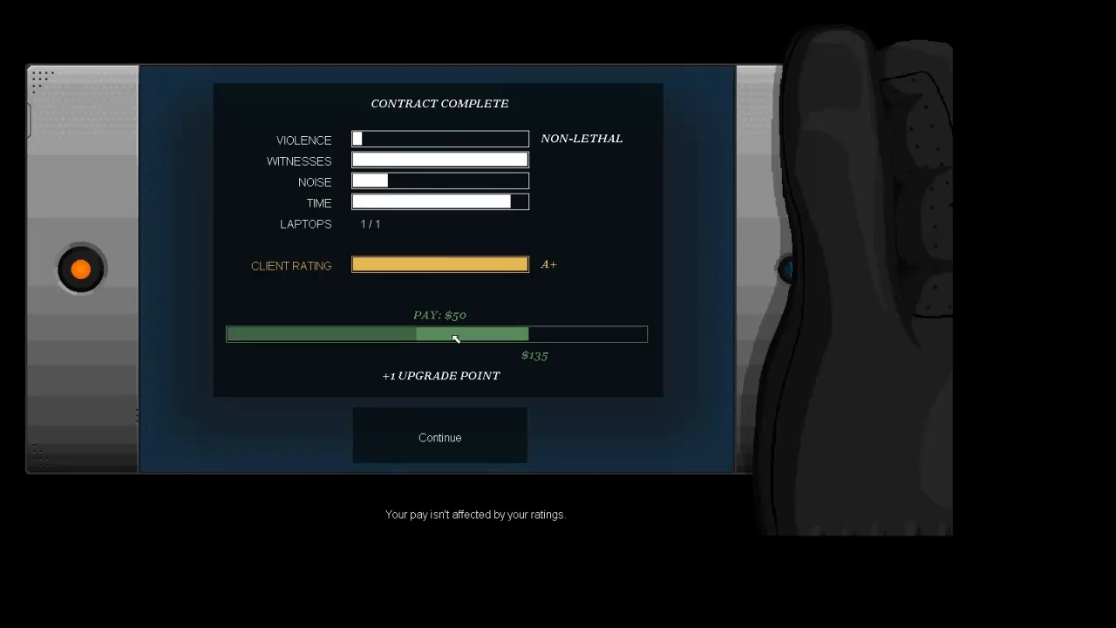
Step: Move on from the results into the debrief call and ask Rooke "Then what?"
left_click(439, 436)
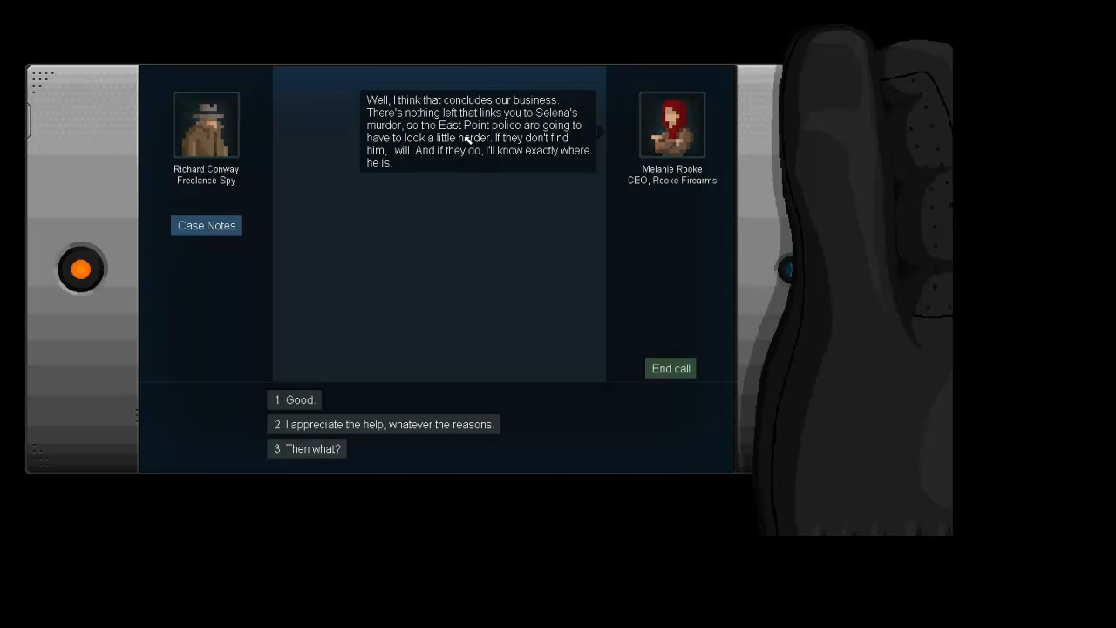
mouse_move(506, 190)
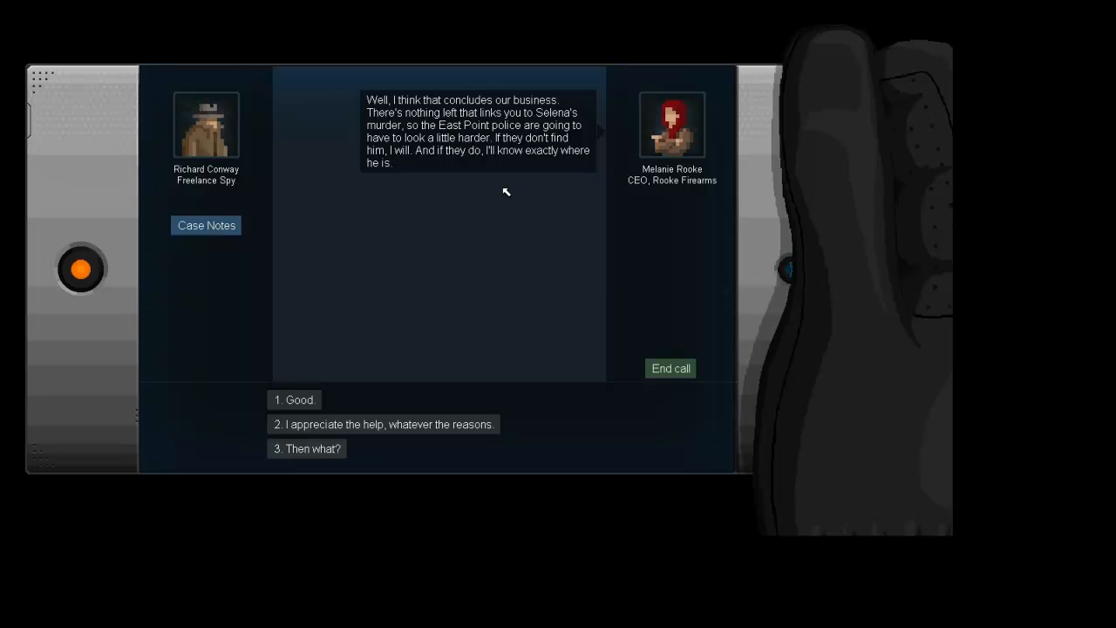
mouse_move(505, 185)
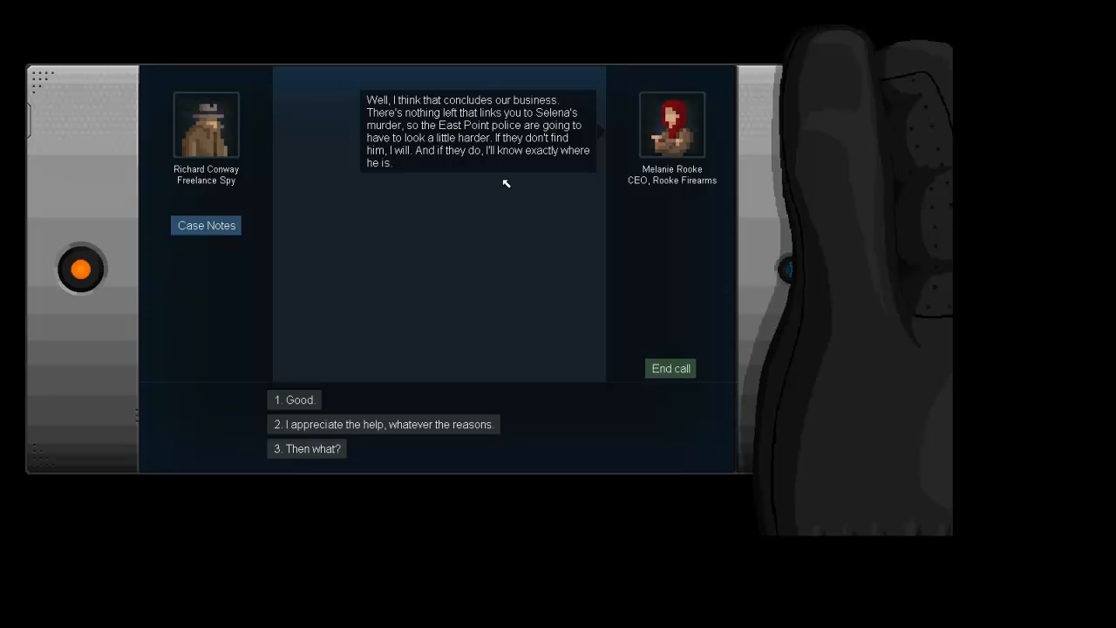
mouse_move(520, 223)
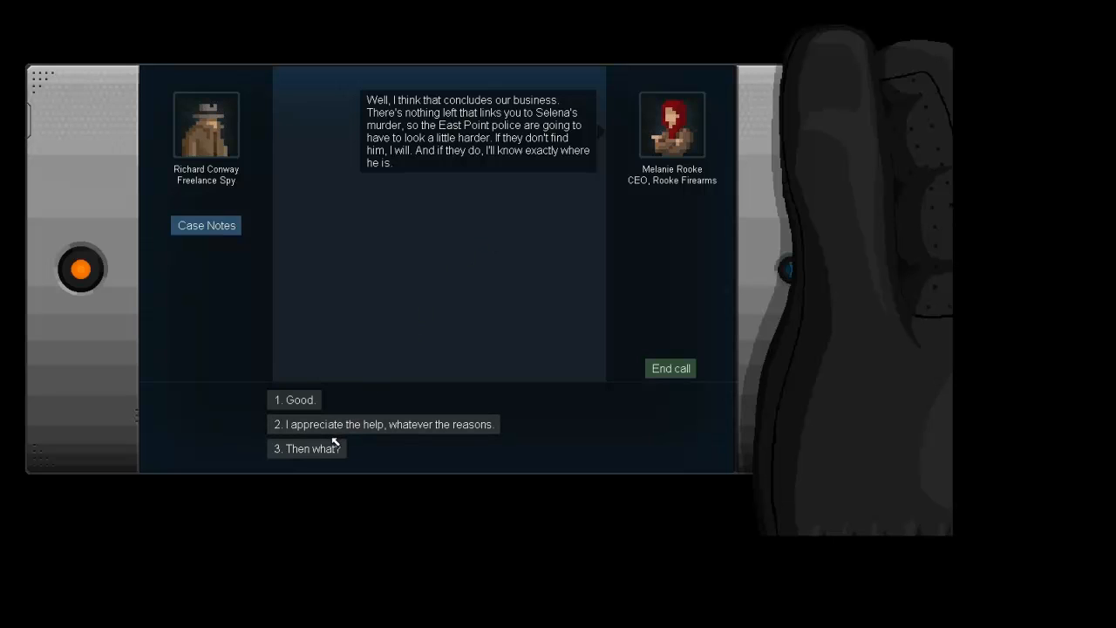
left_click(307, 448)
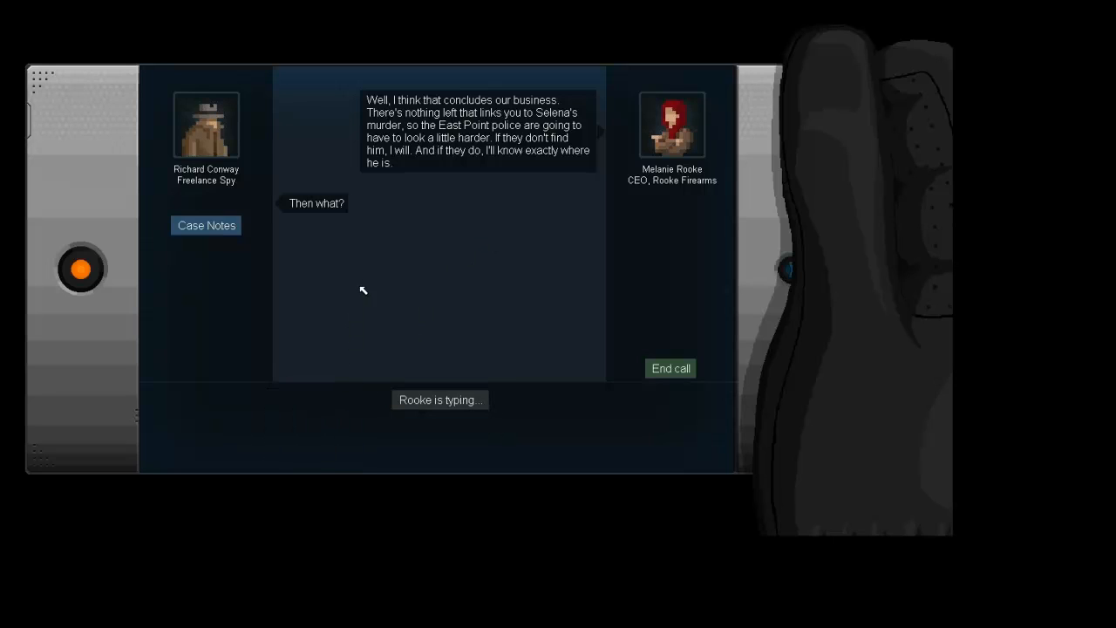
mouse_move(478, 244)
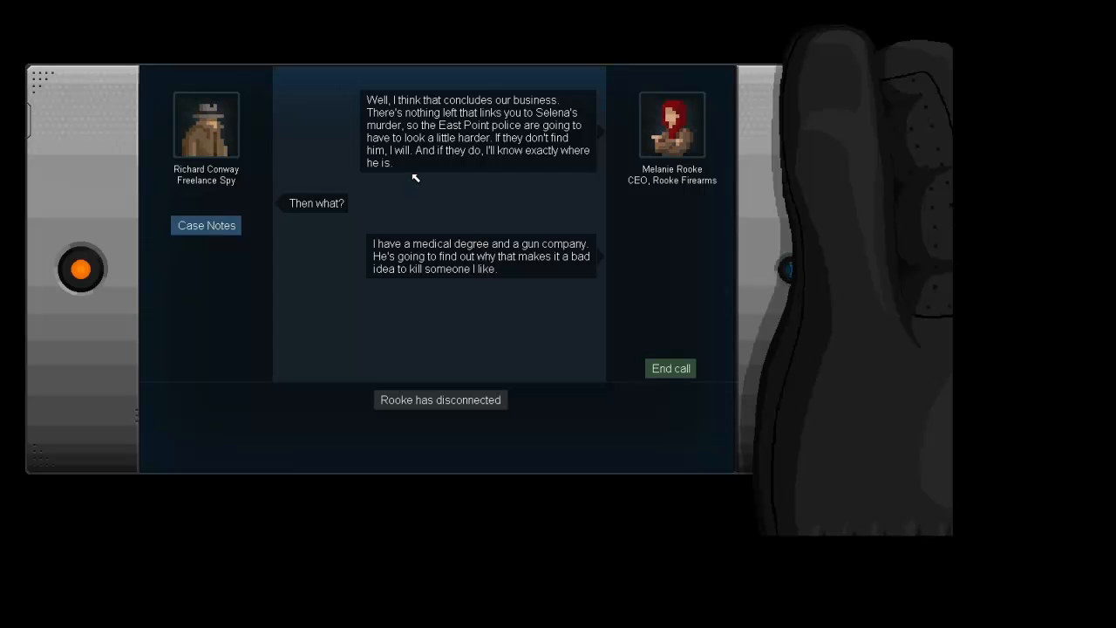
mouse_move(475, 380)
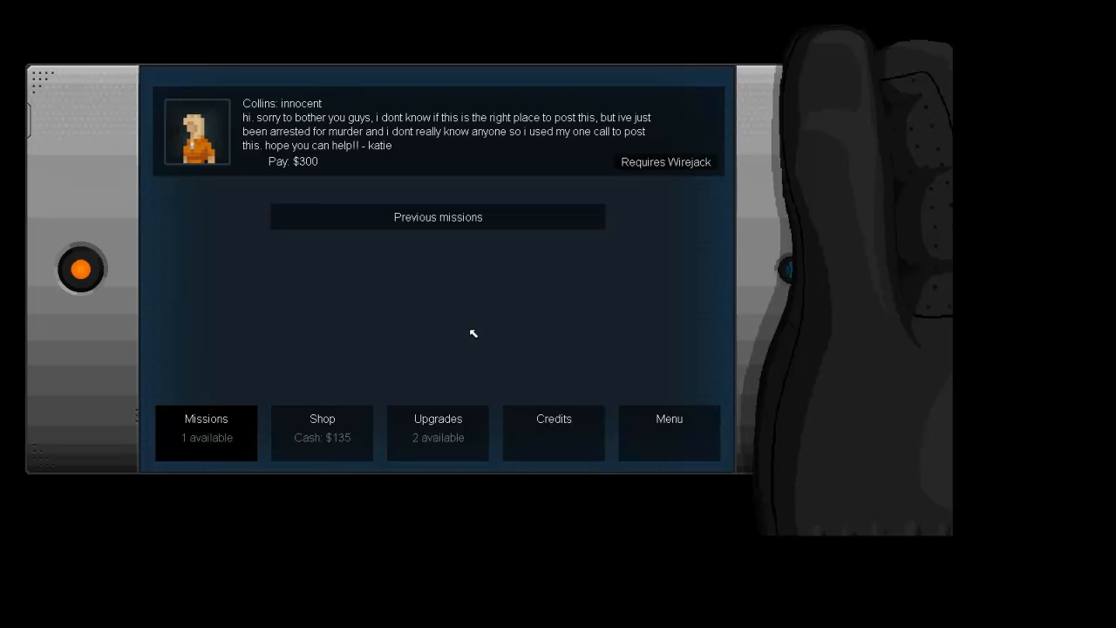
mouse_move(475, 318)
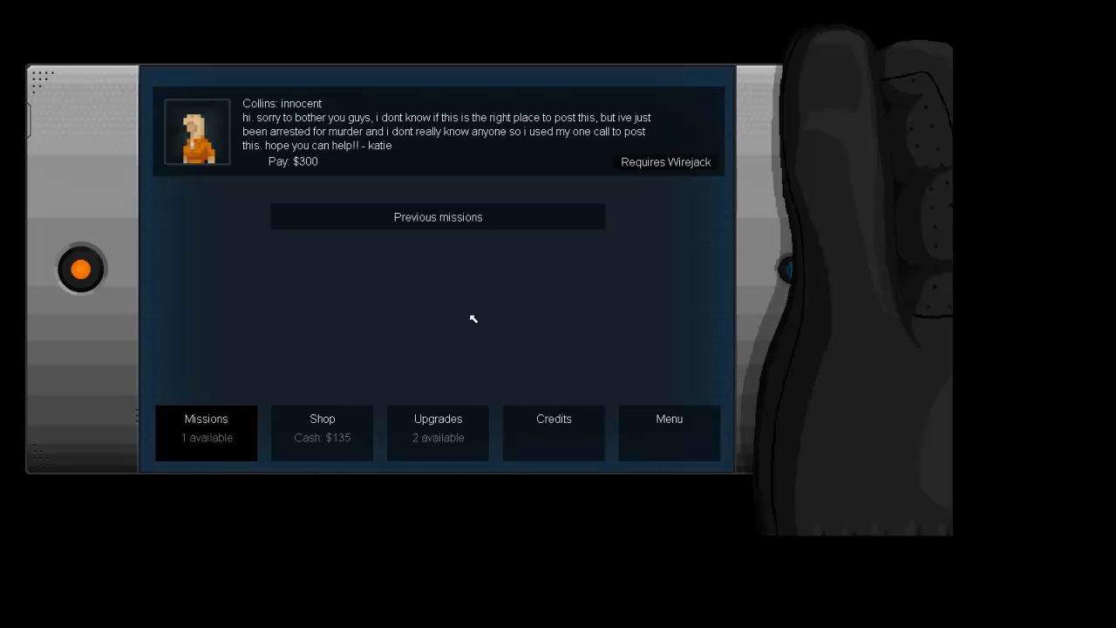
Step: Buy the Wirejack gadget from the shop and spend an upgrade point on Bullfrog jumping
left_click(321, 432)
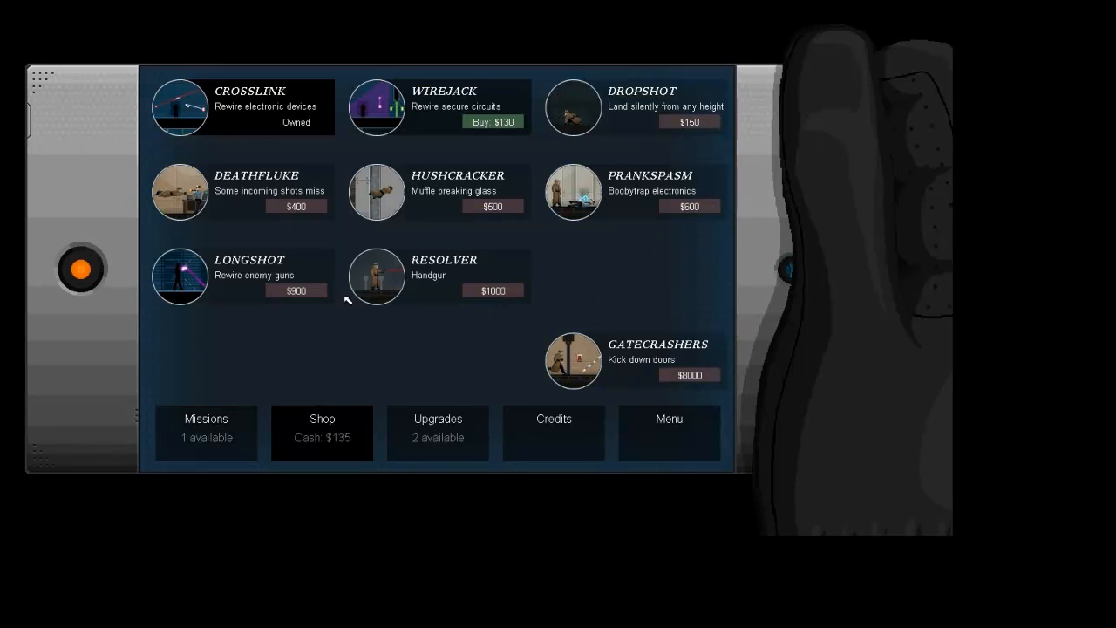
mouse_move(492, 122)
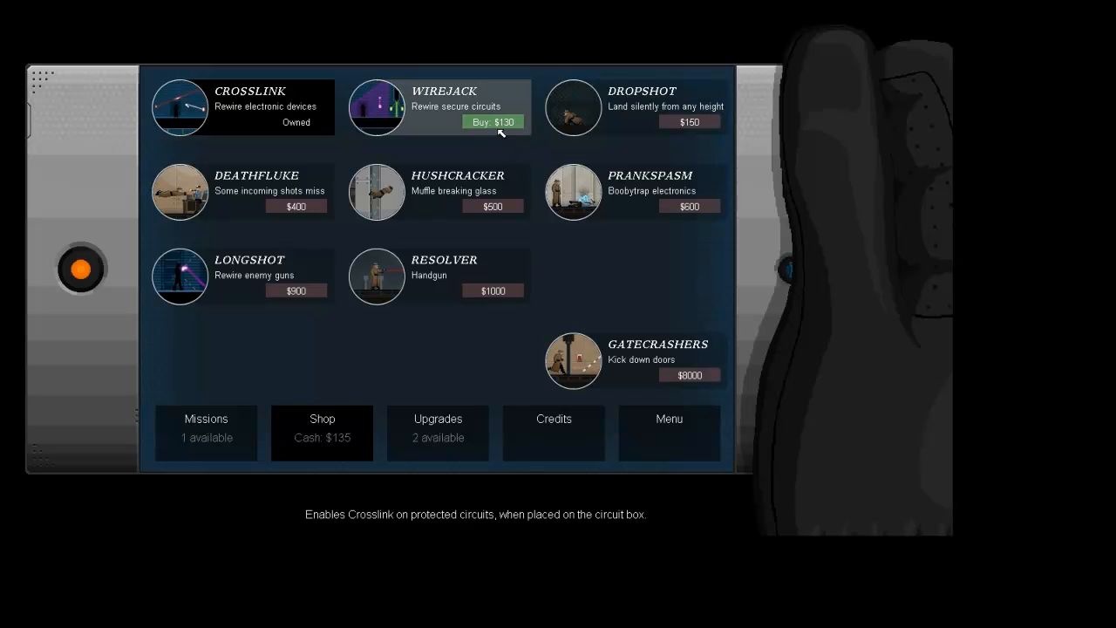
left_click(438, 433)
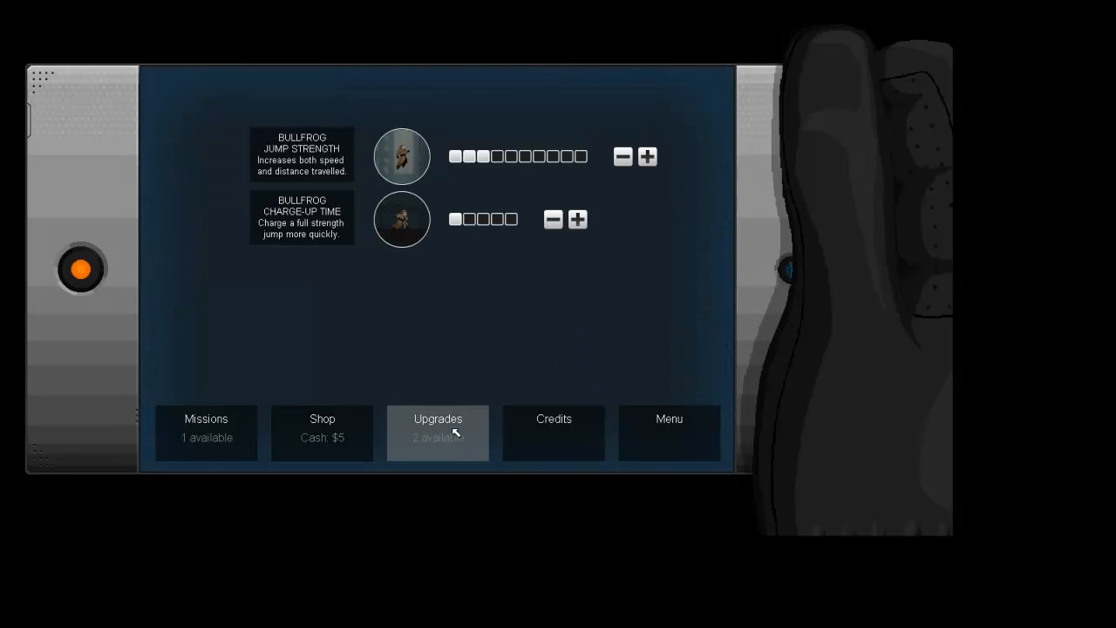
left_click(647, 157)
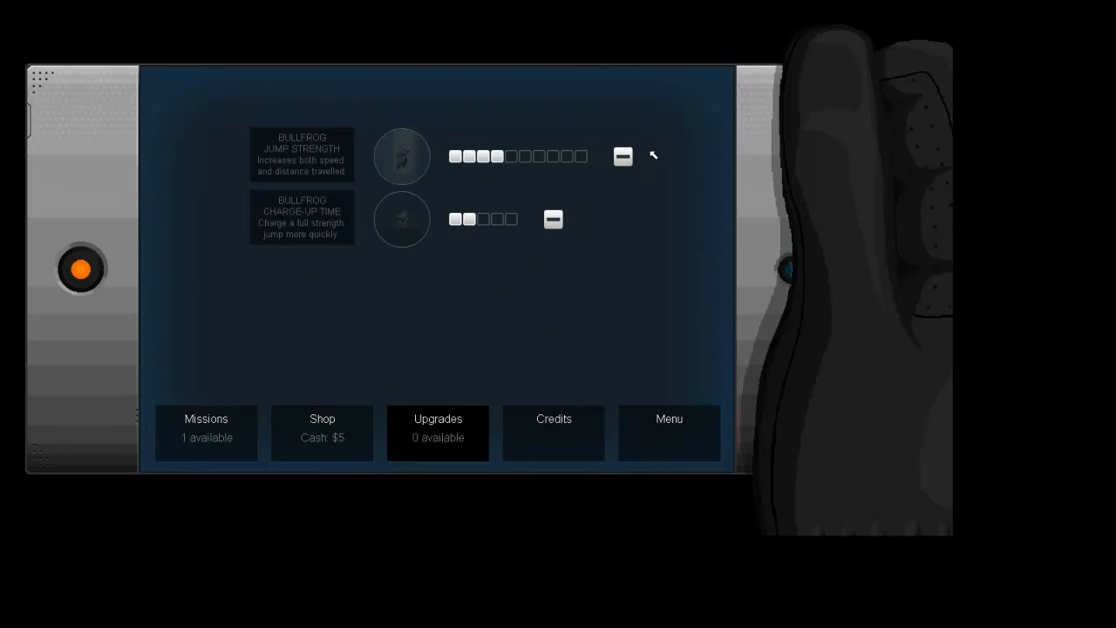
Step: Review previous mission ratings, return to the offers and accept Collins' $300 Innocent contract
left_click(206, 433)
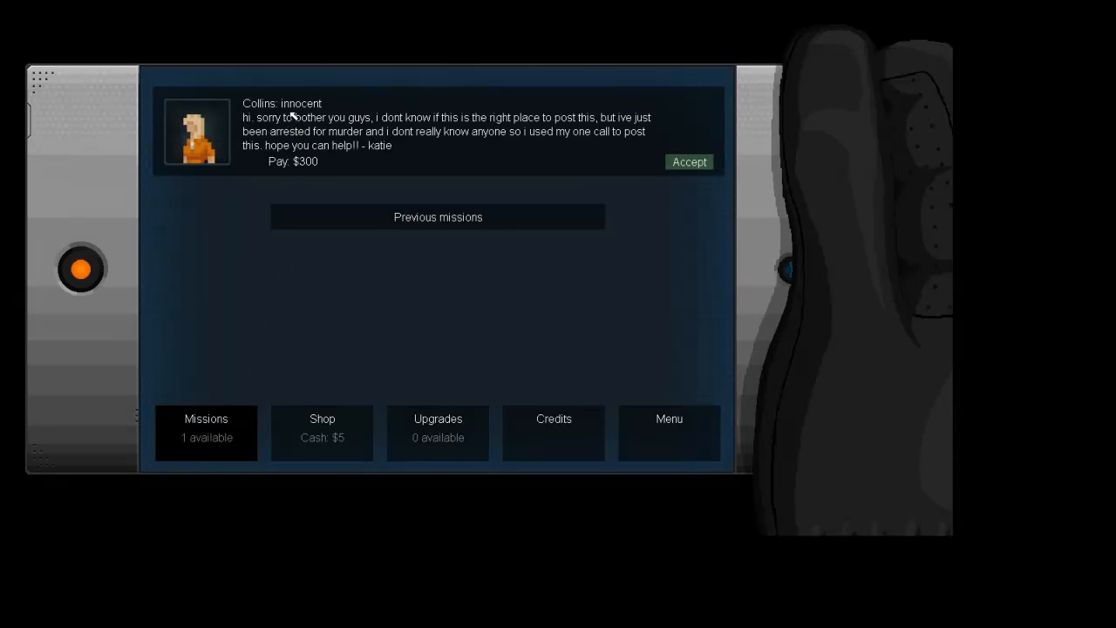
left_click(436, 216)
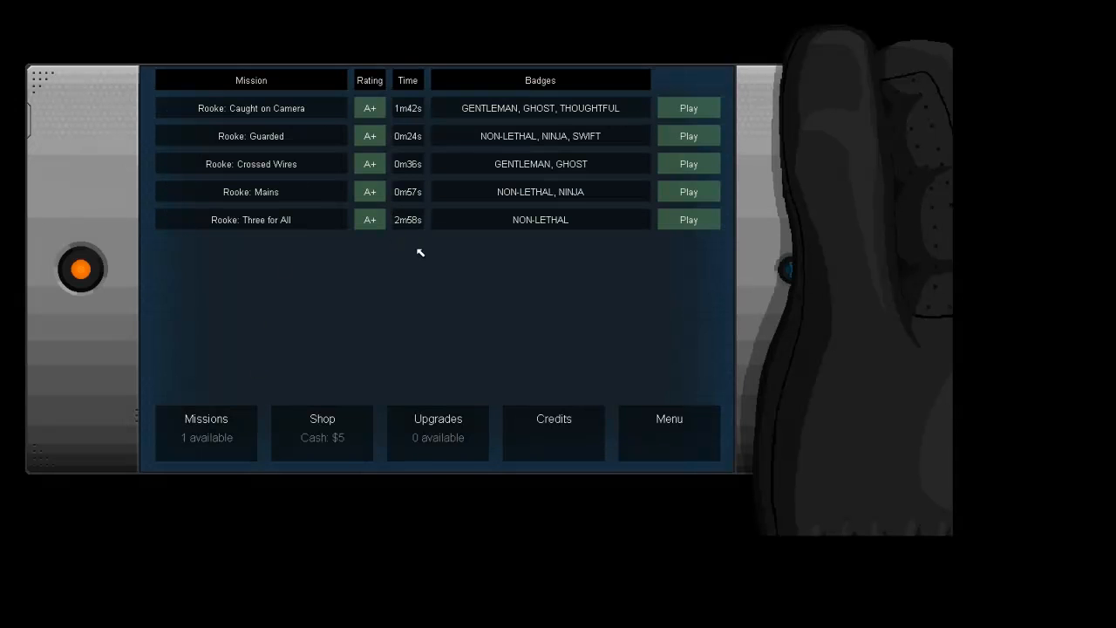
mouse_move(471, 191)
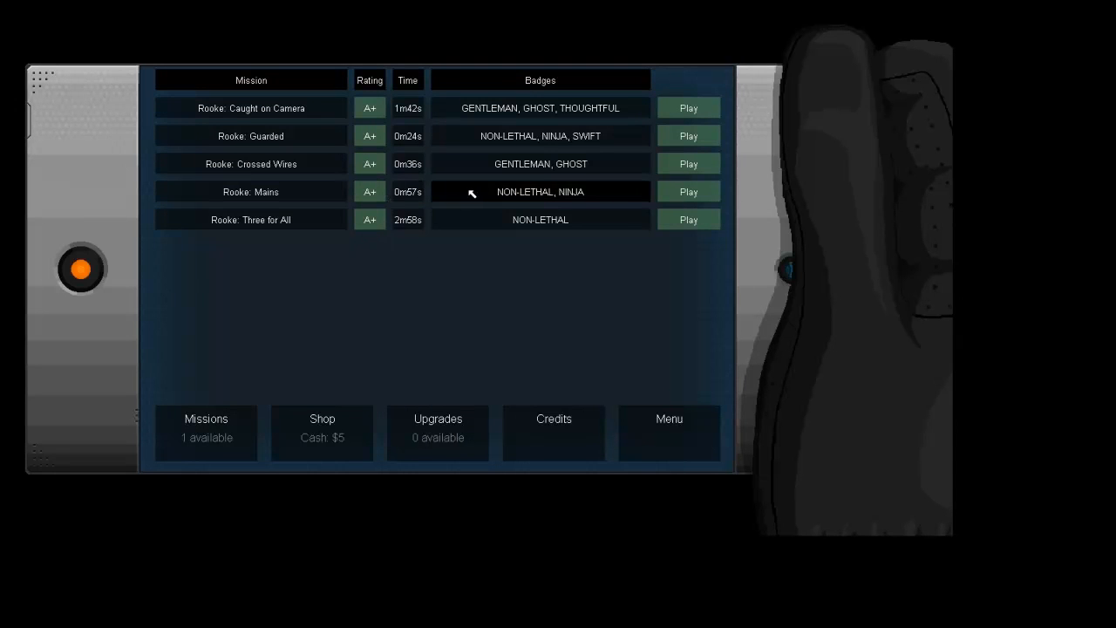
mouse_move(283, 196)
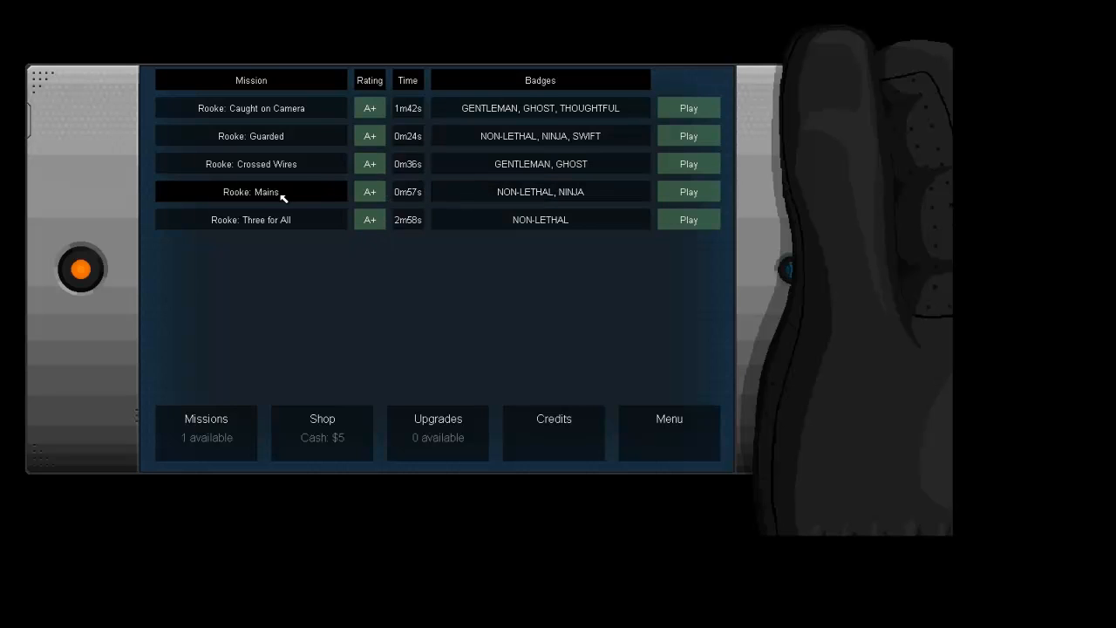
mouse_move(357, 195)
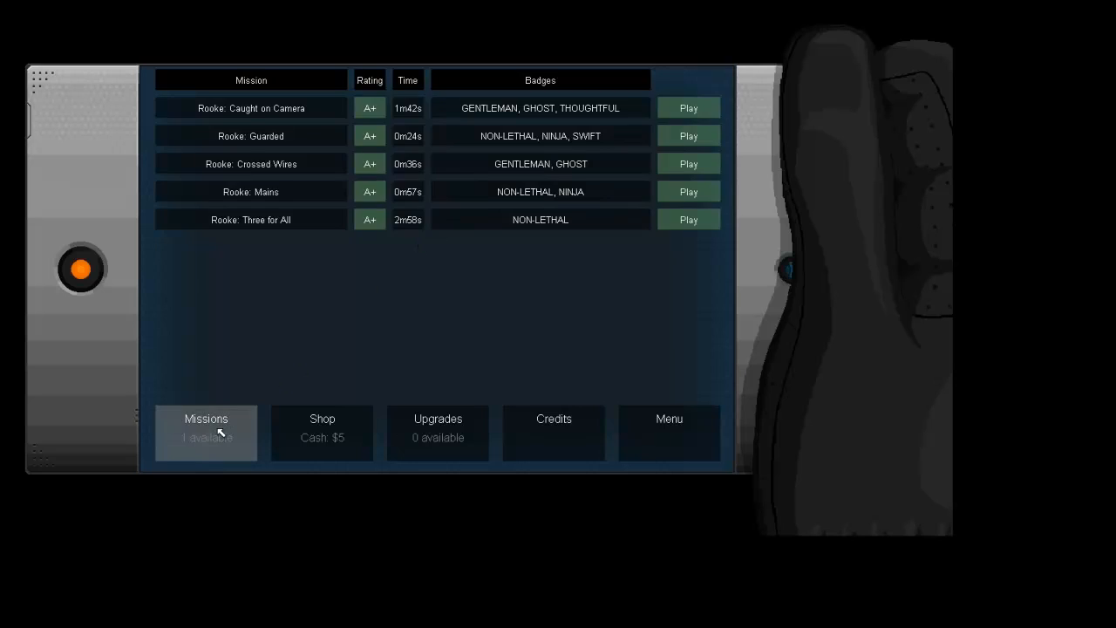
left_click(205, 433)
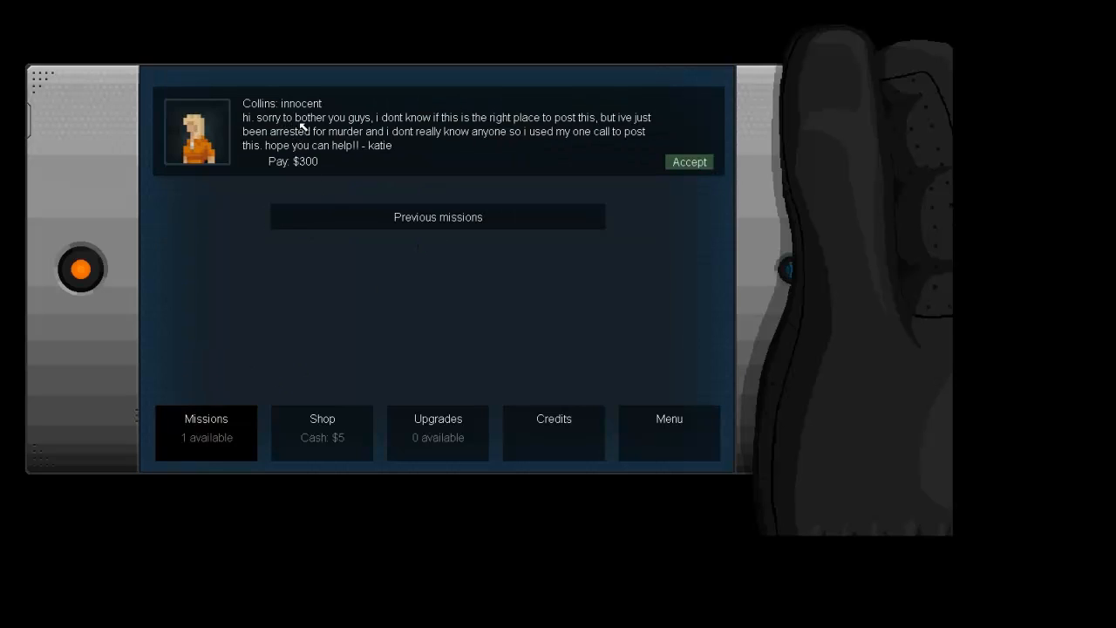
mouse_move(532, 148)
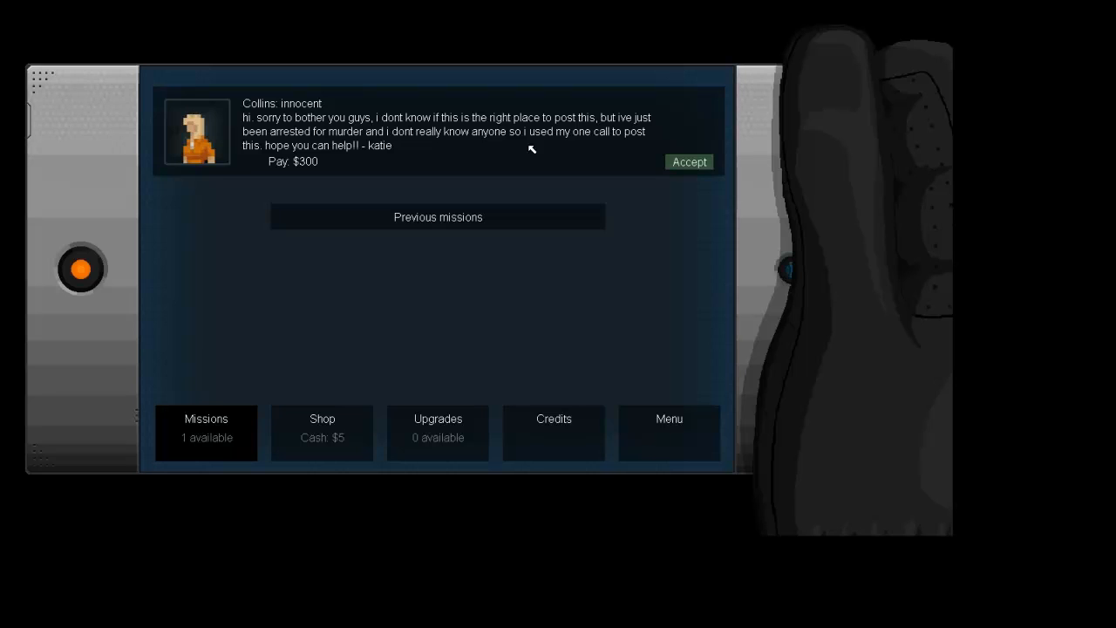
mouse_move(277, 112)
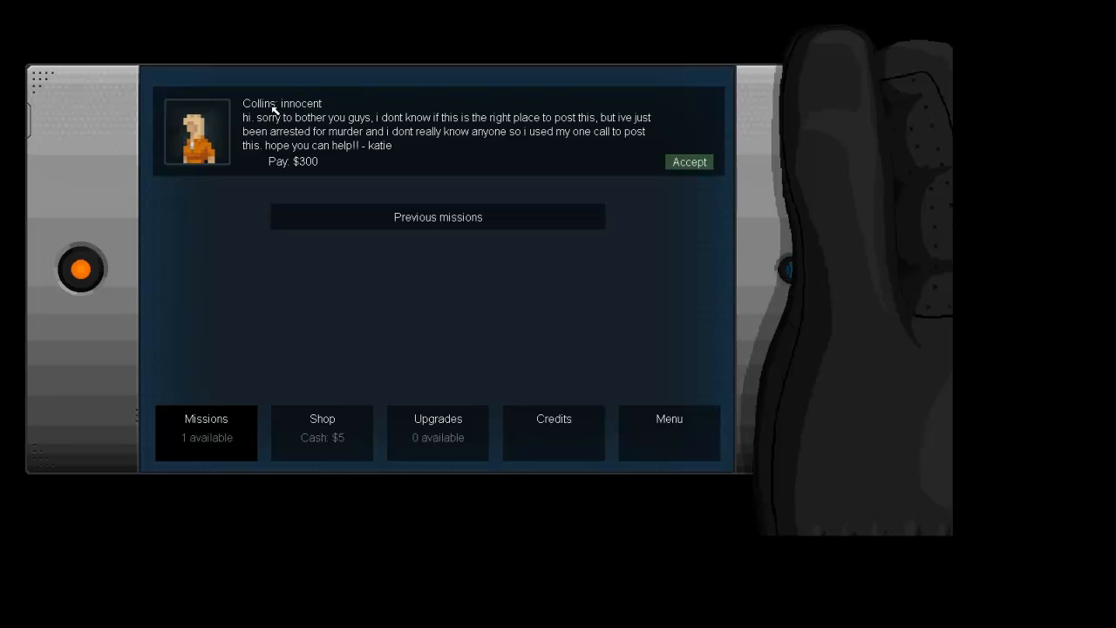
mouse_move(667, 174)
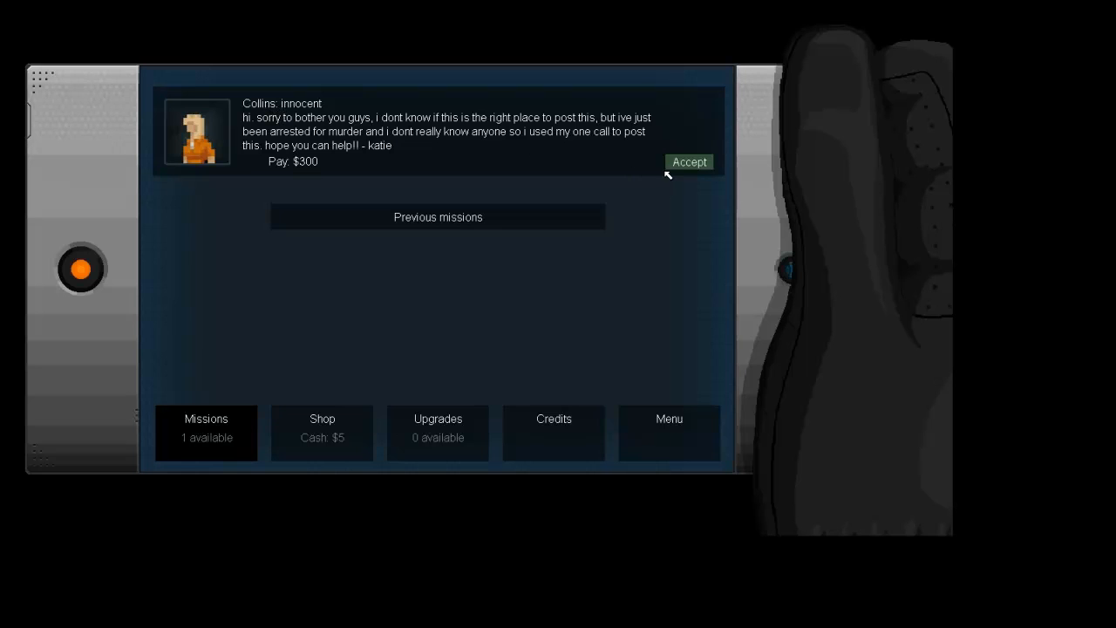
left_click(689, 160)
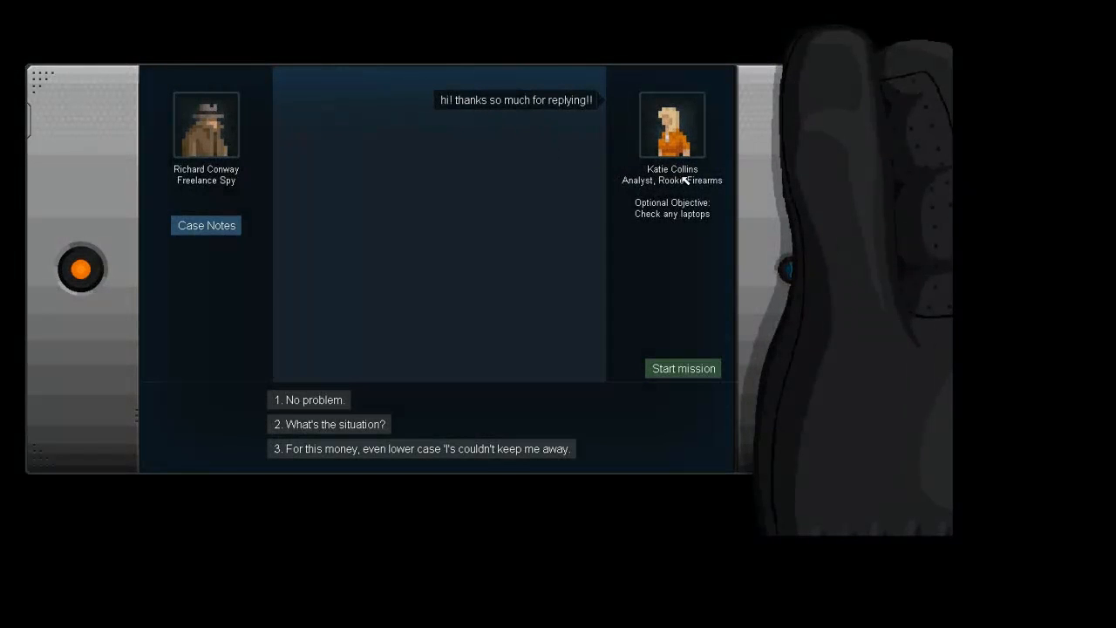
mouse_move(669, 232)
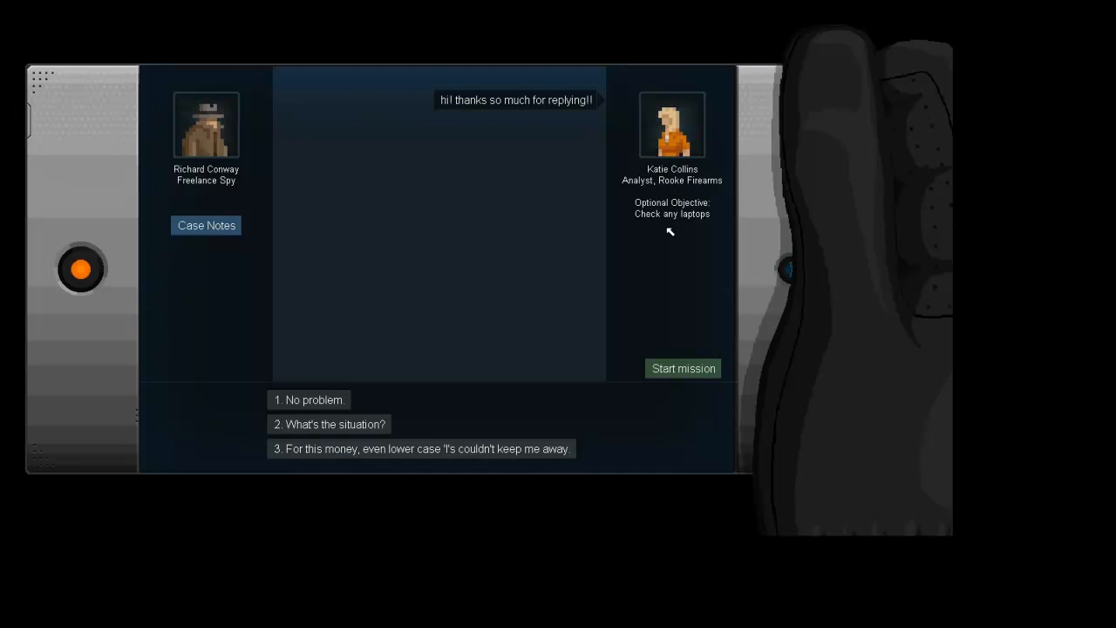
mouse_move(410, 376)
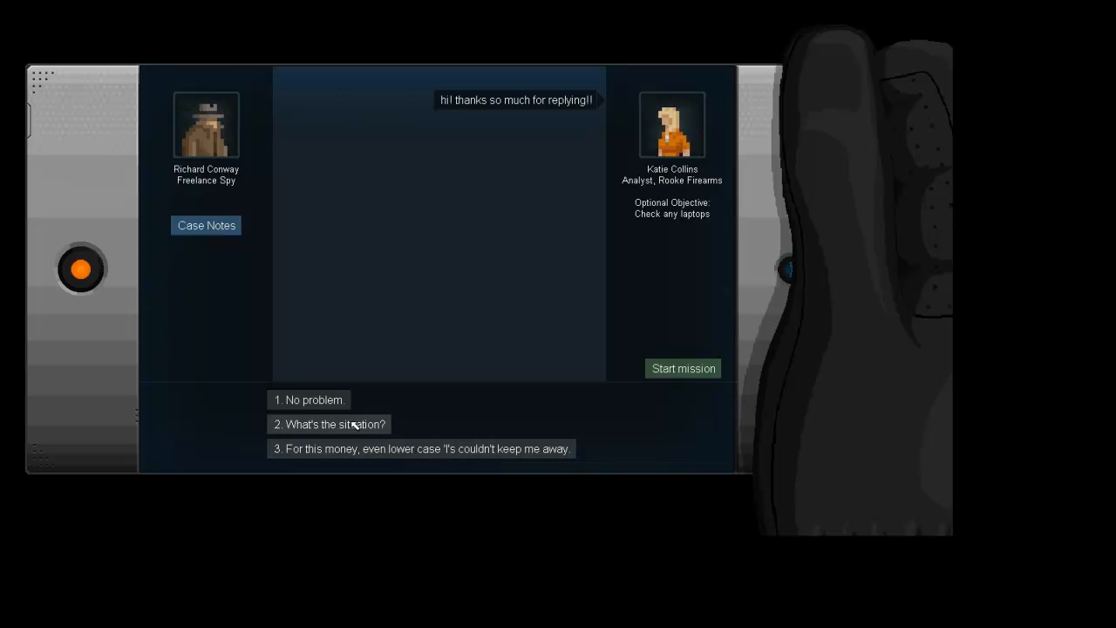
Step: Ask Collins about the situation, offer help, learn what she needs and confirm the plan until she disconnects
left_click(328, 423)
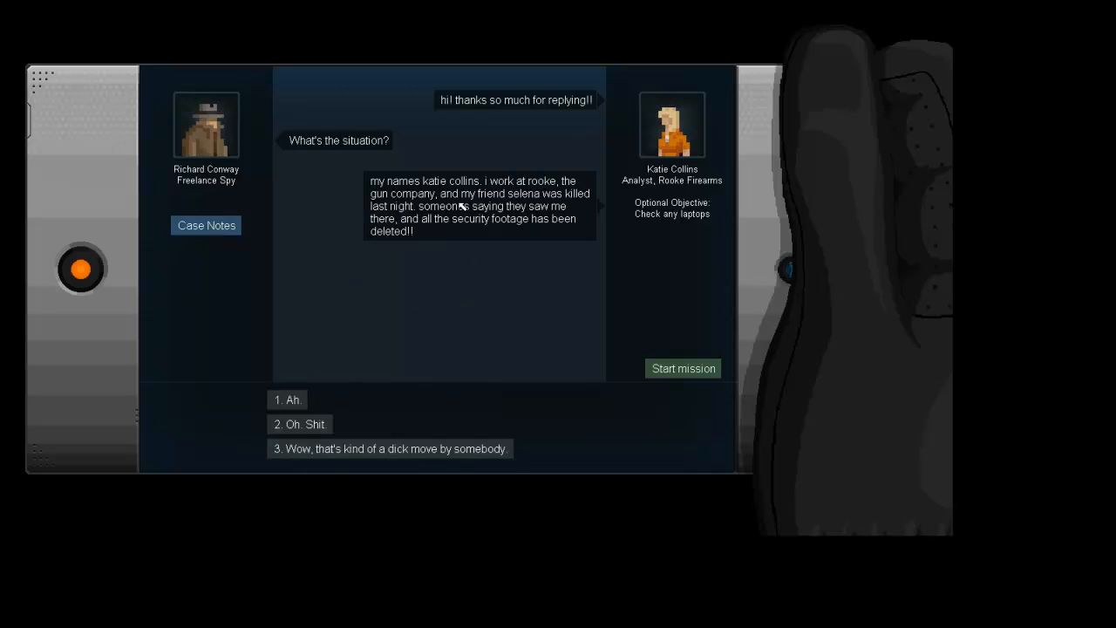
mouse_move(478, 234)
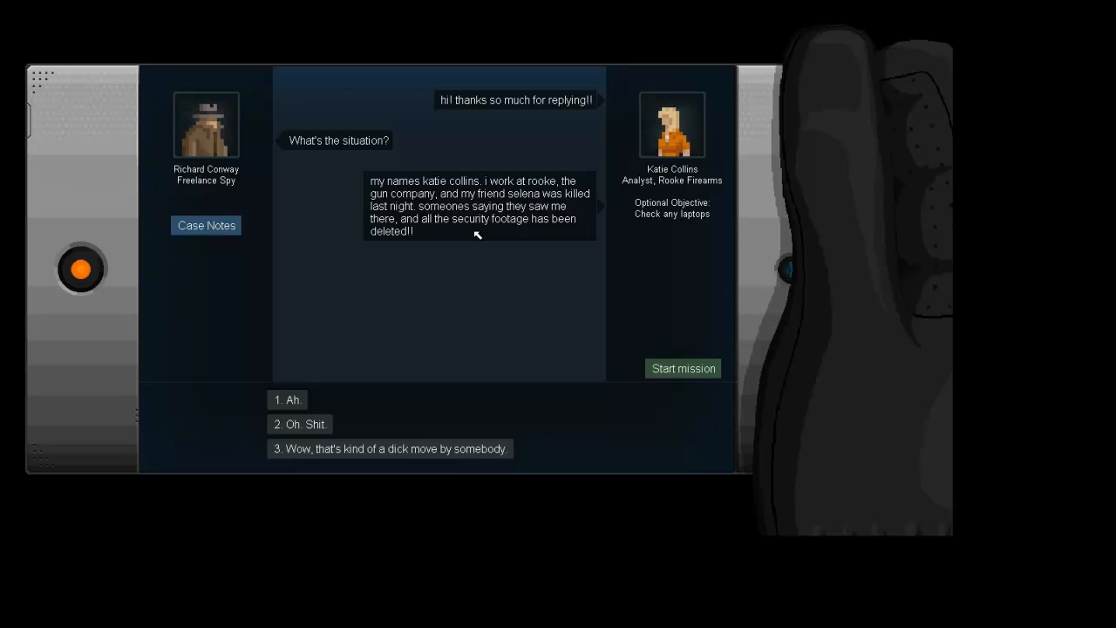
mouse_move(335, 405)
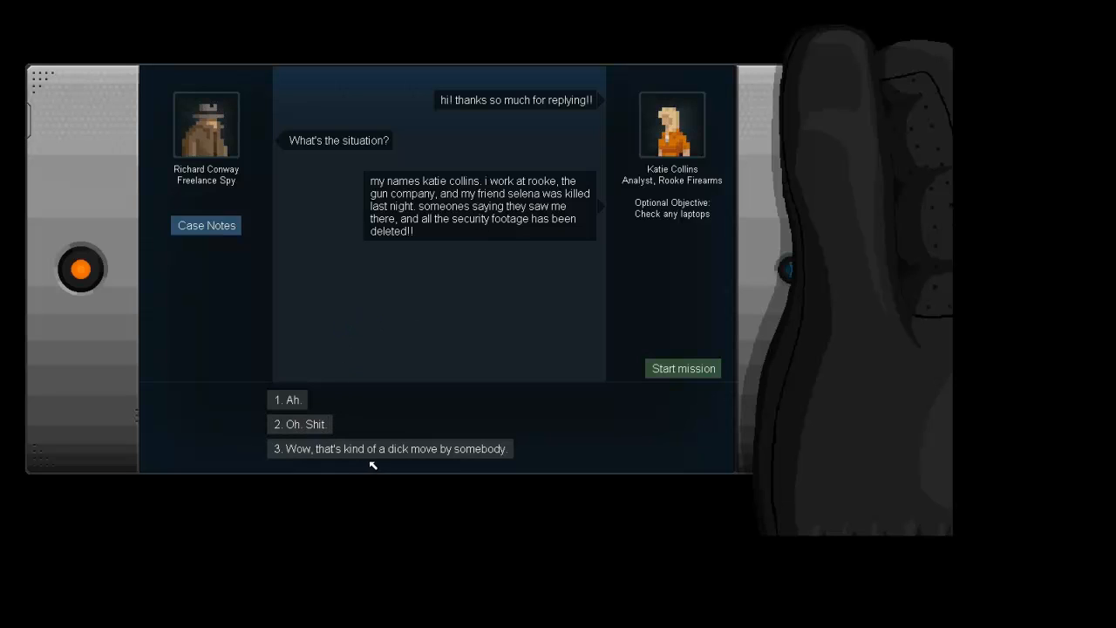
mouse_move(300, 424)
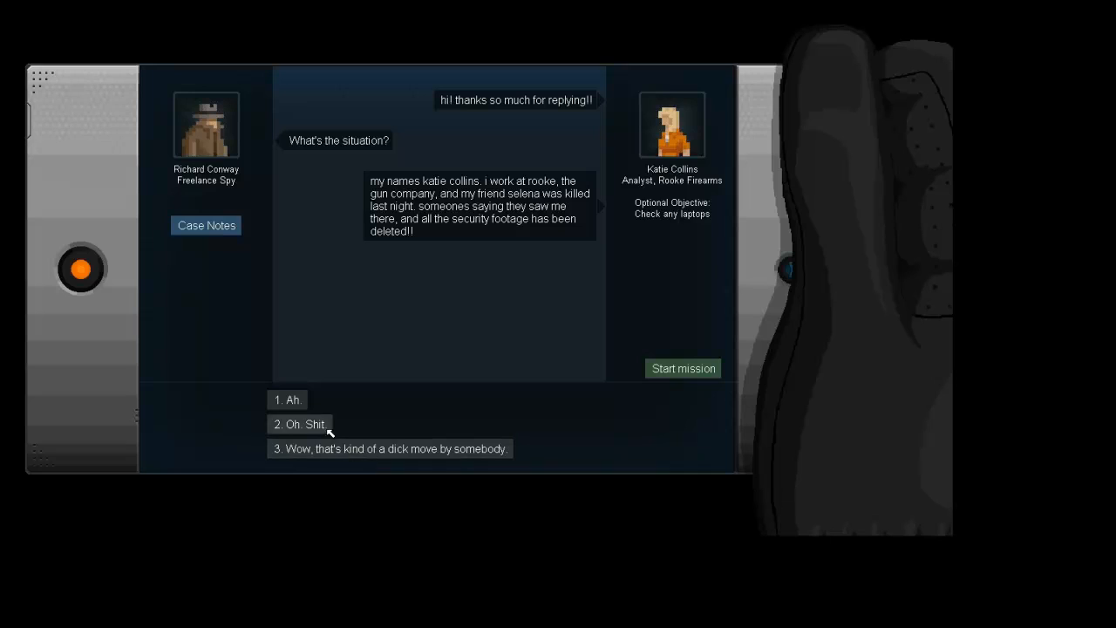
left_click(286, 399)
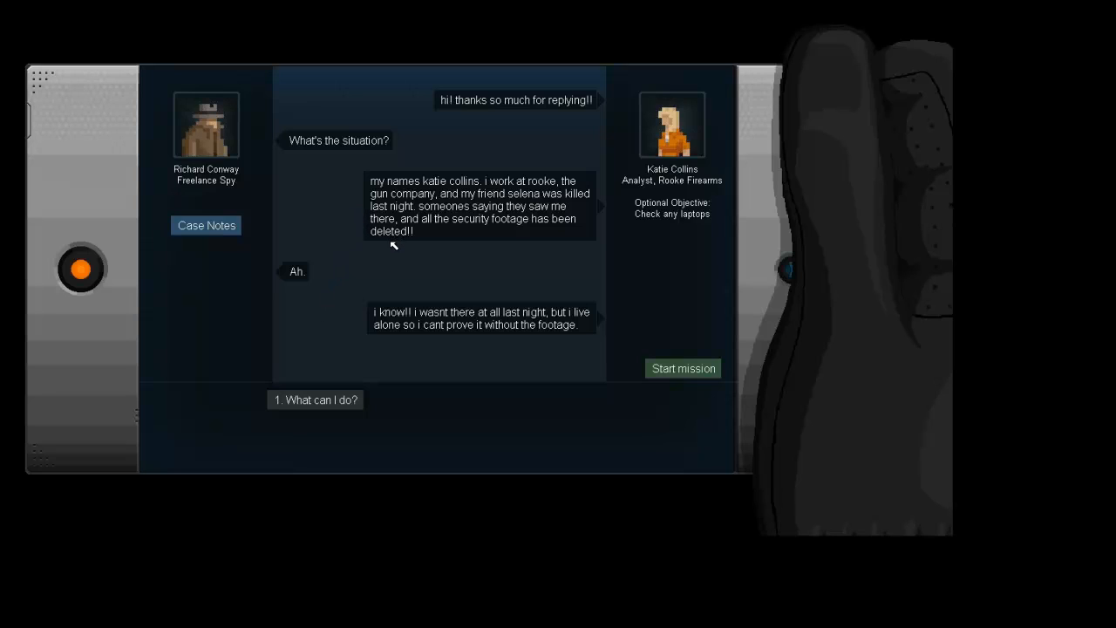
left_click(314, 400)
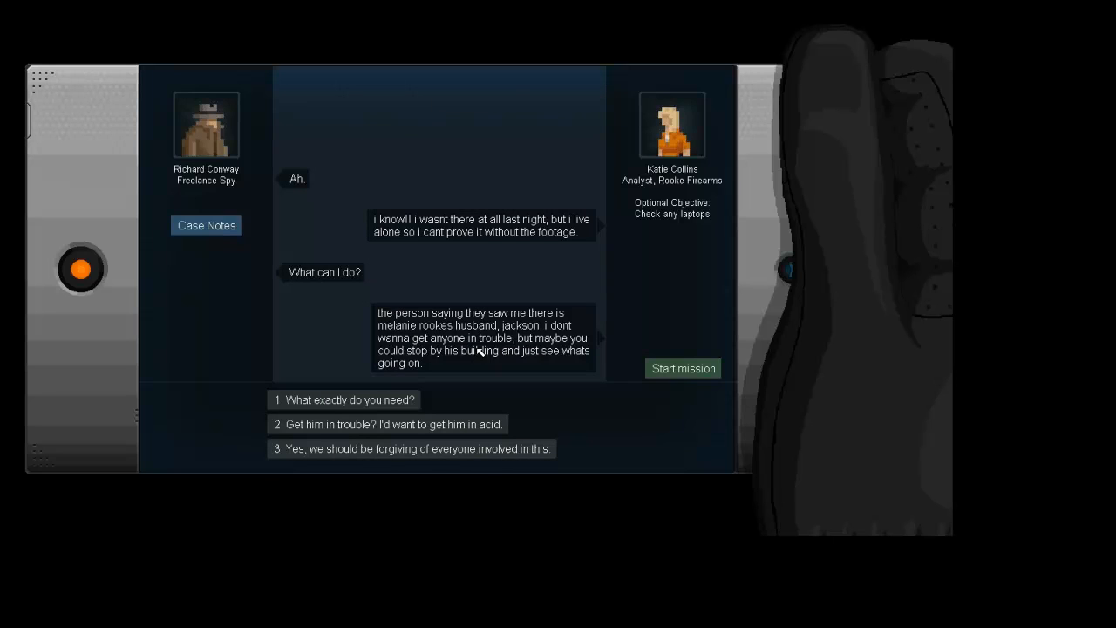
mouse_move(475, 366)
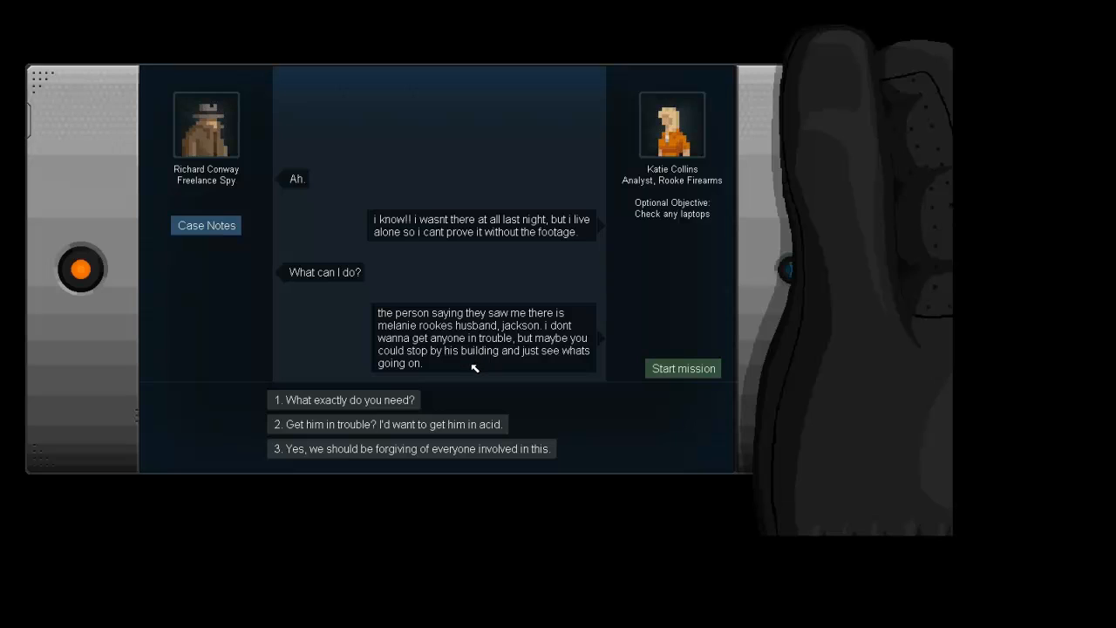
mouse_move(475, 368)
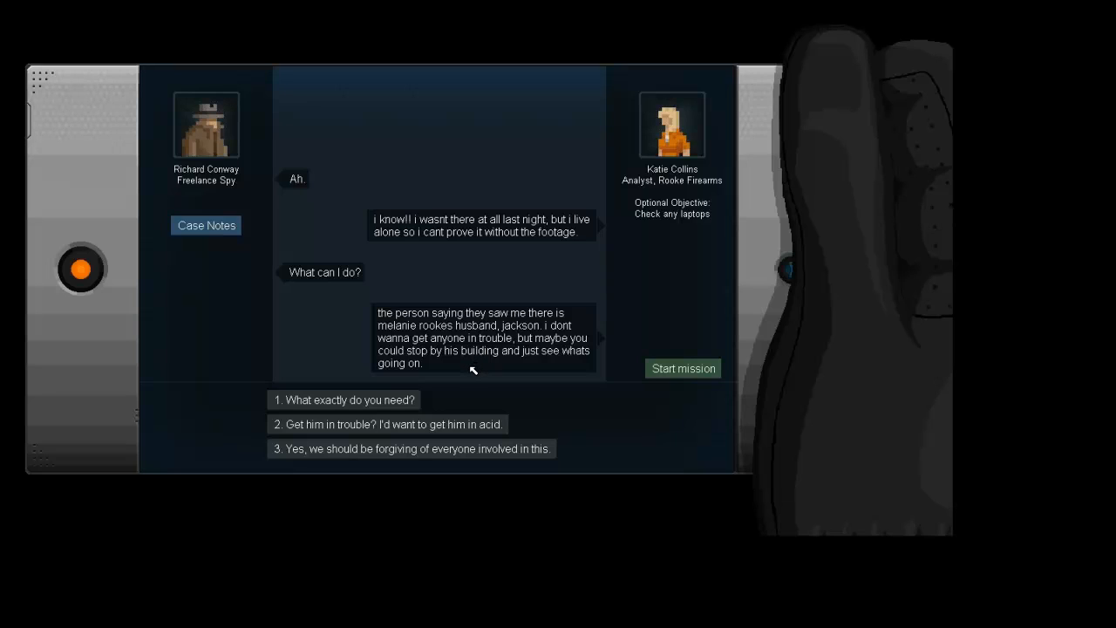
mouse_move(457, 401)
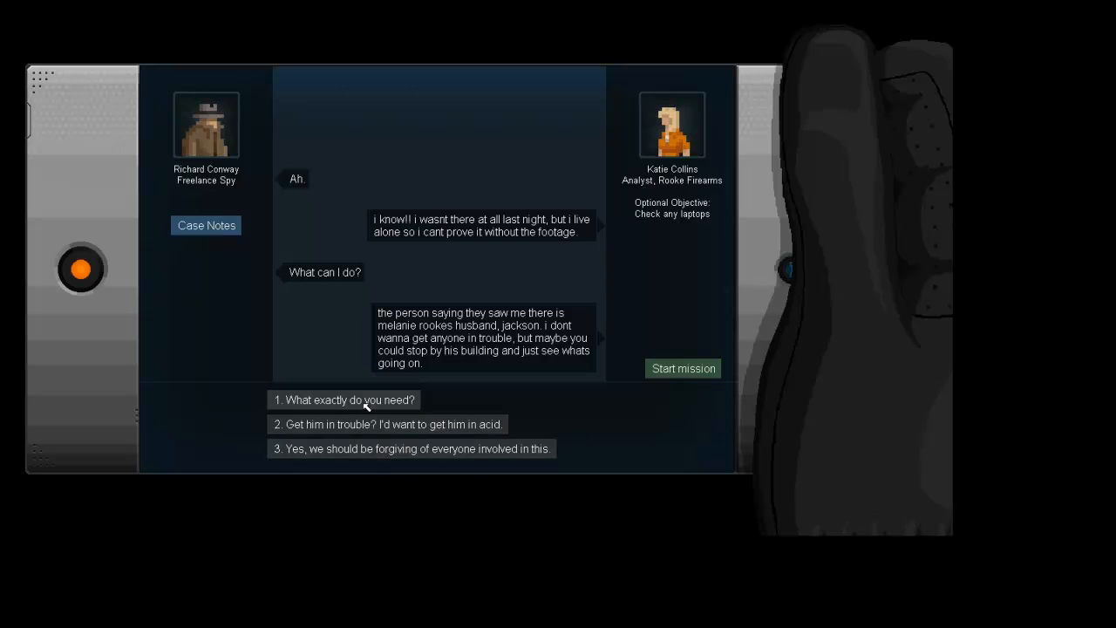
left_click(344, 399)
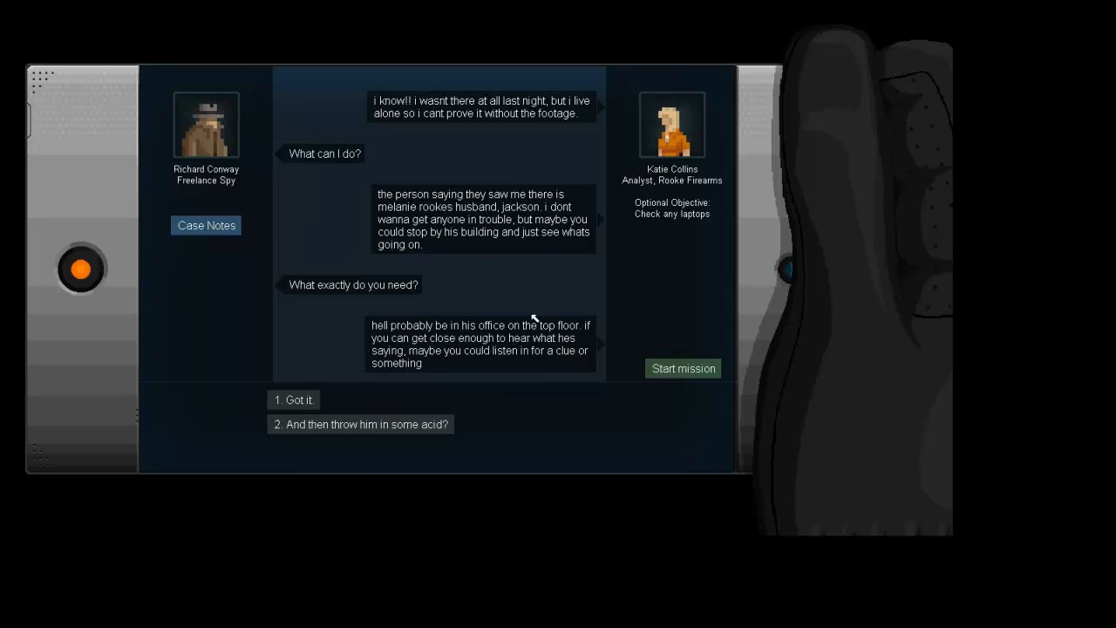
mouse_move(560, 286)
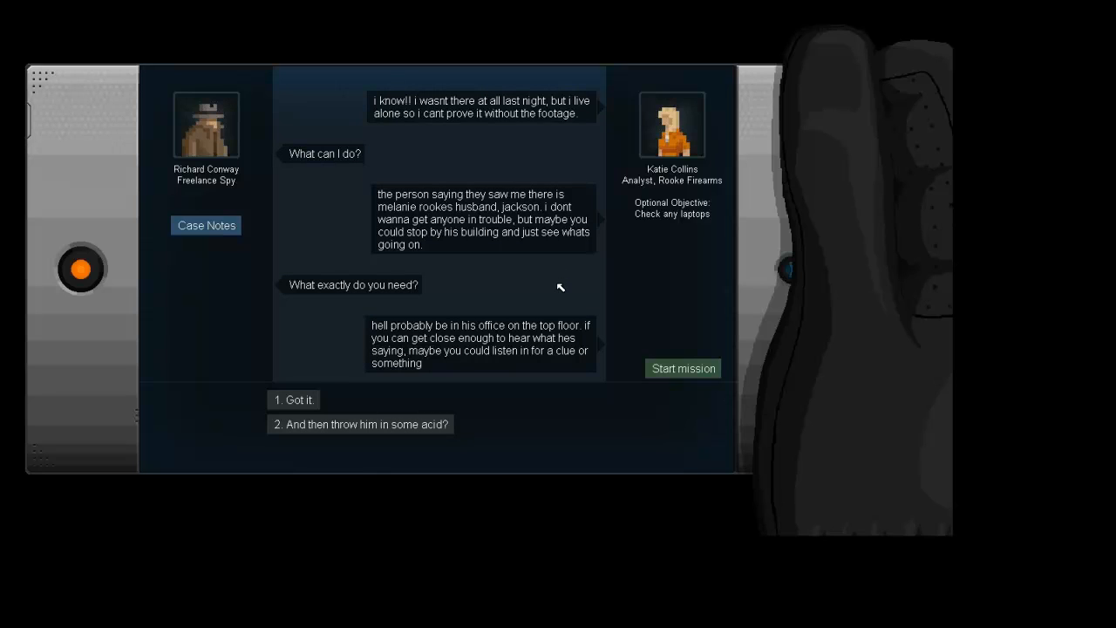
mouse_move(441, 503)
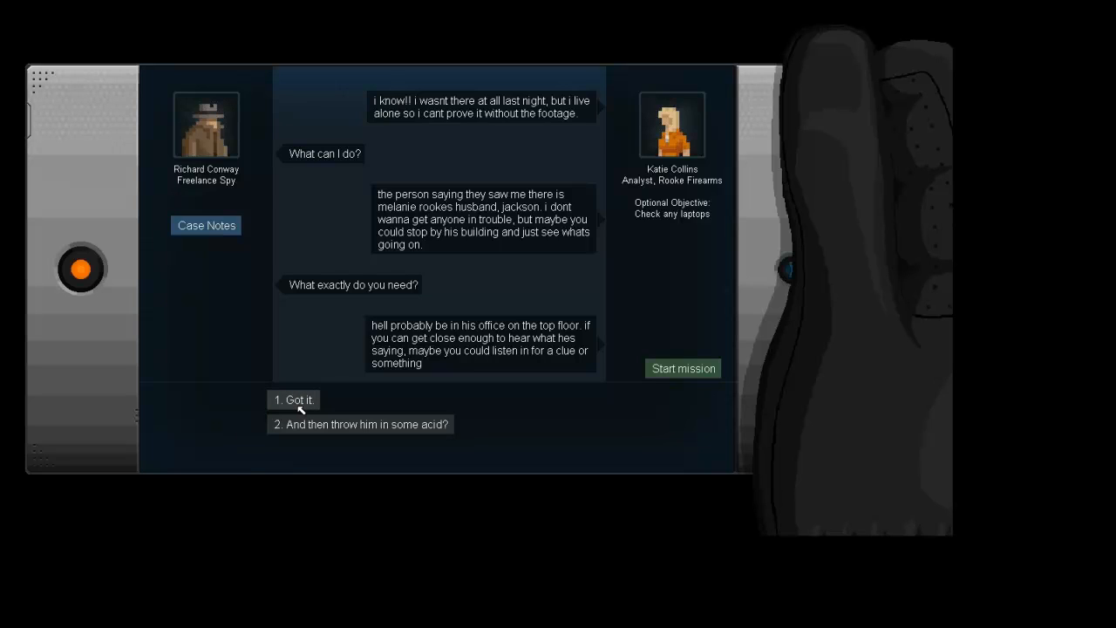
left_click(293, 399)
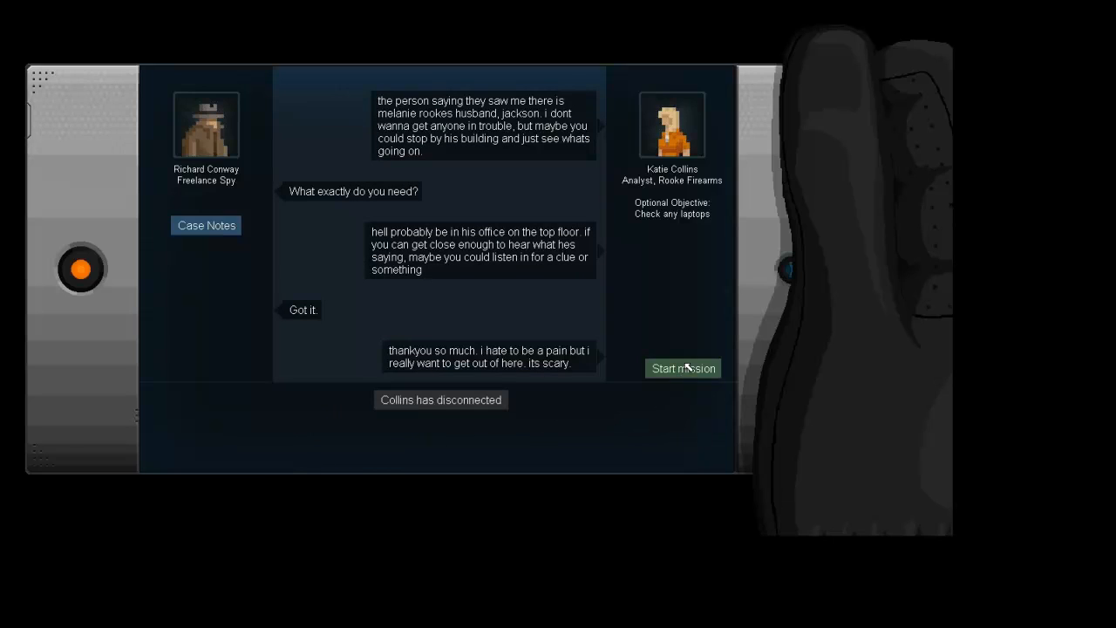
Step: Begin the mission and unlink the outdoor security camera in Crosslink so it activates nothing
left_click(684, 368)
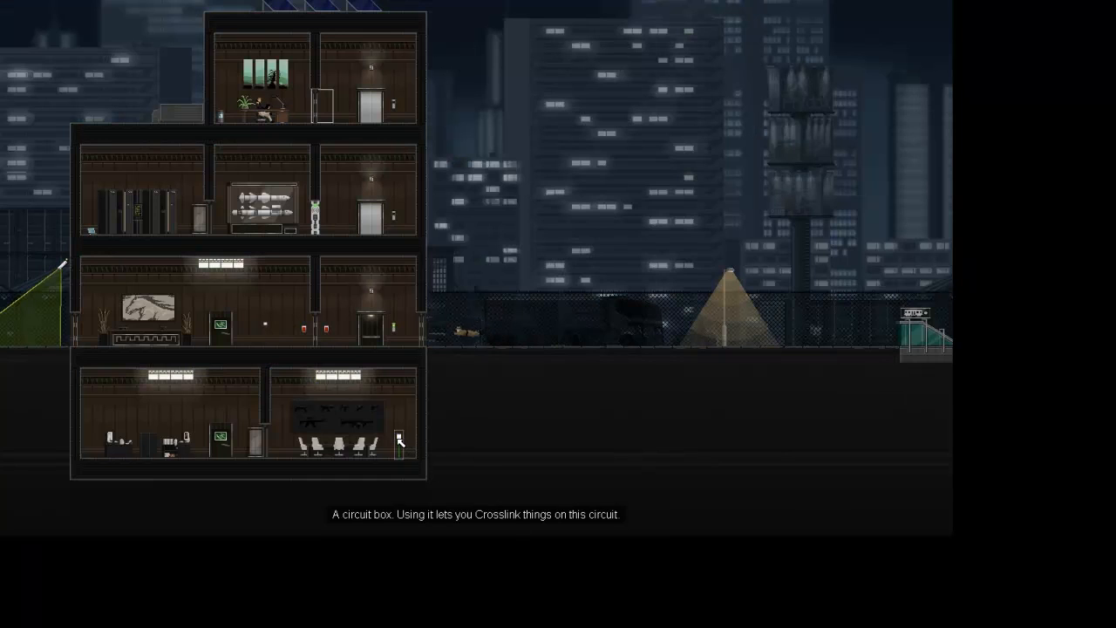
left_click(397, 440)
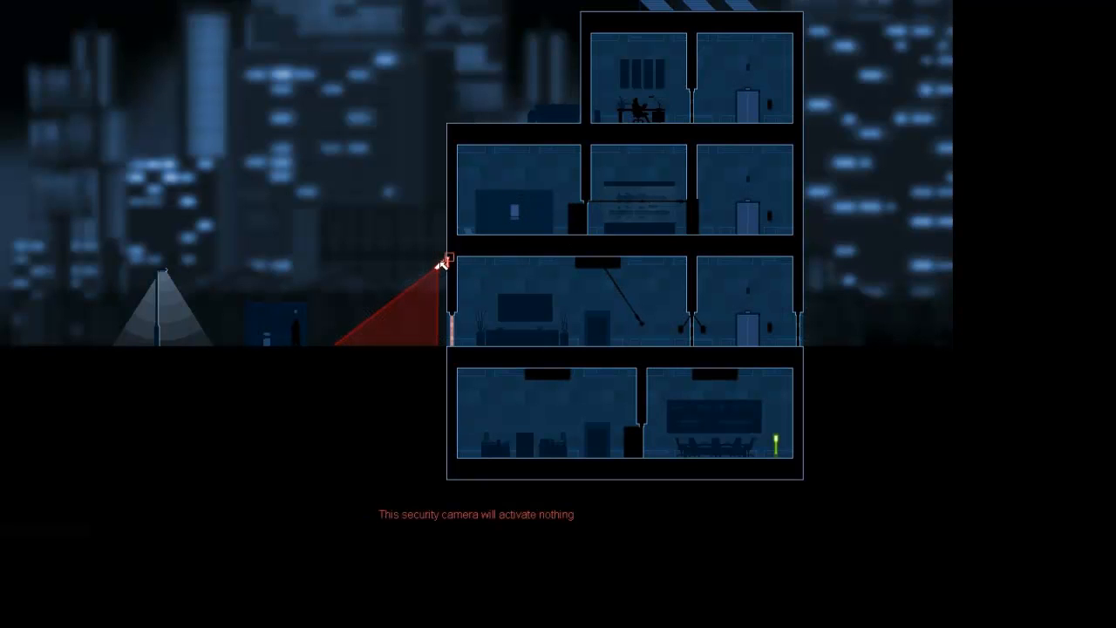
mouse_move(450, 314)
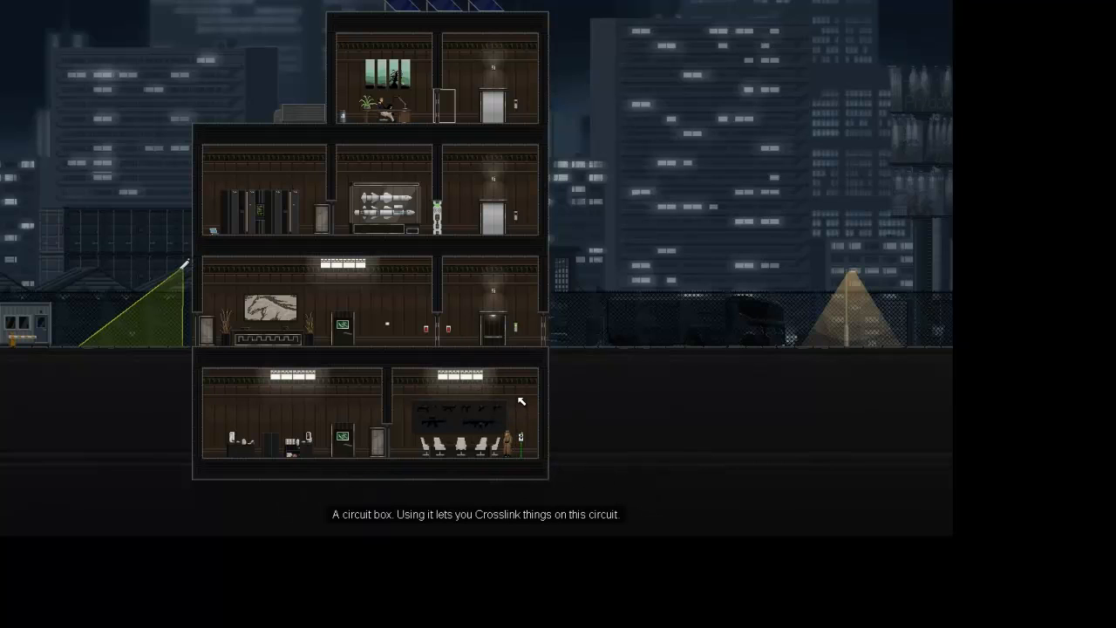
Step: Unlink the lift button in Crosslink so the lift's arrival activates nothing
left_click(520, 401)
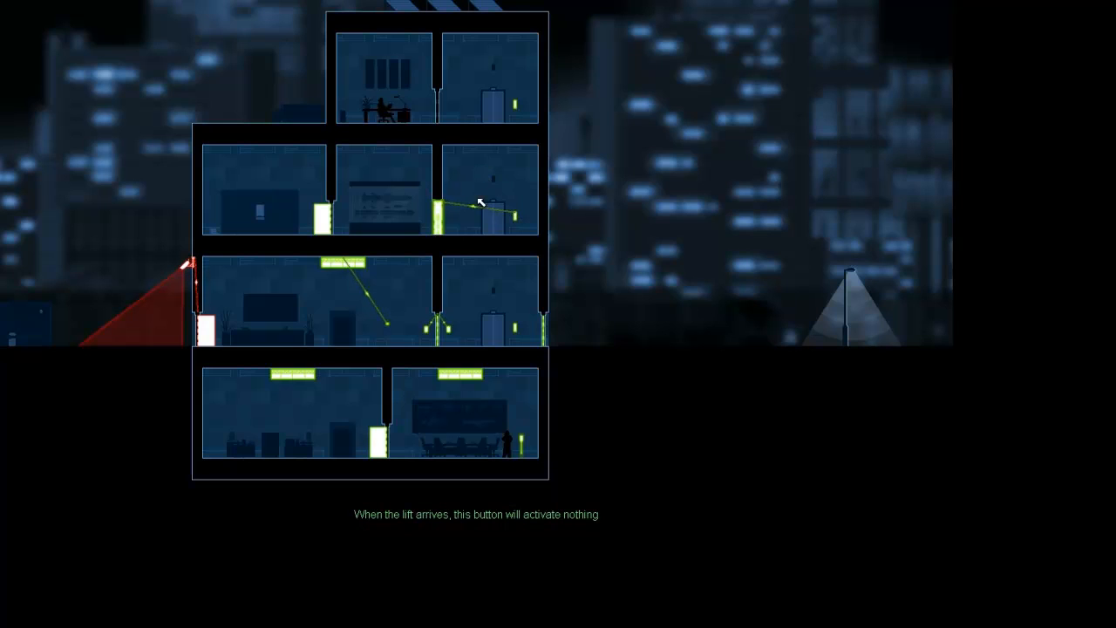
mouse_move(439, 216)
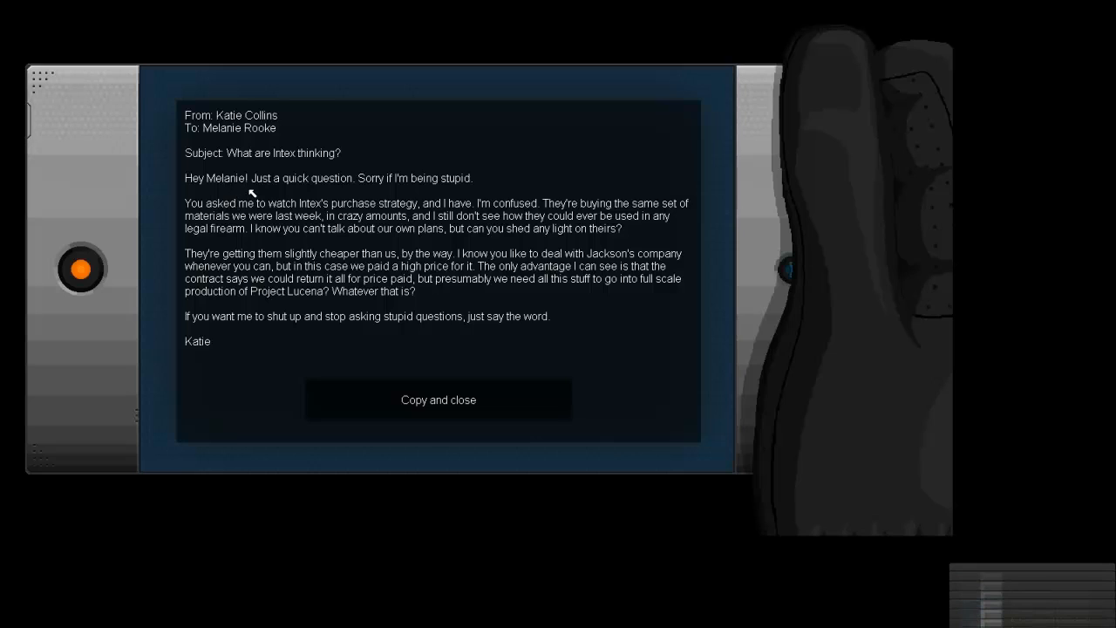
mouse_move(248, 133)
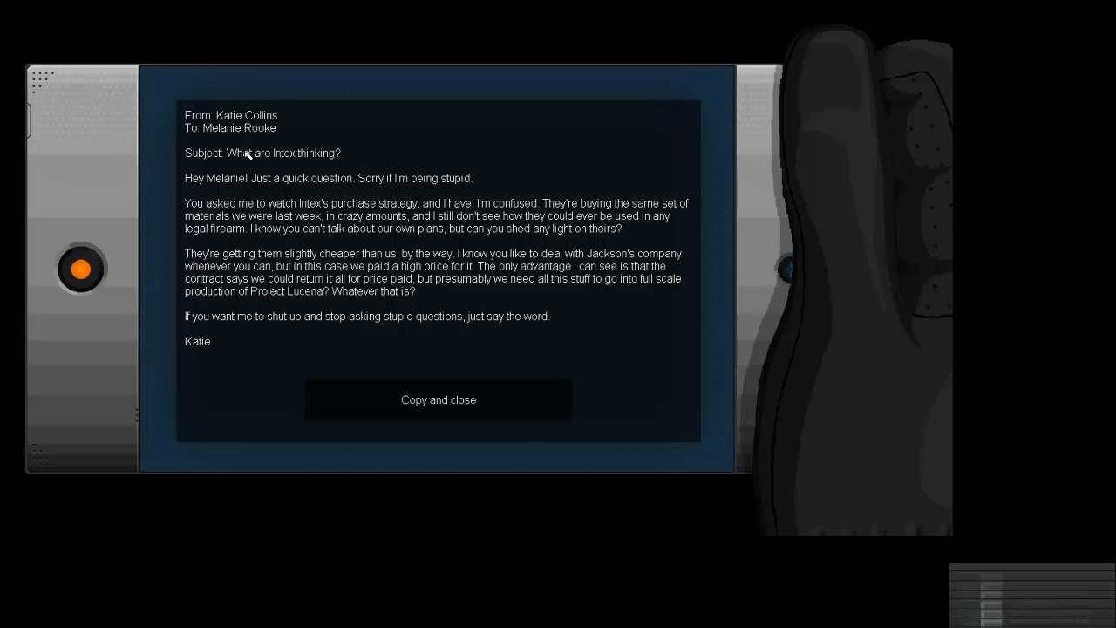
mouse_move(384, 216)
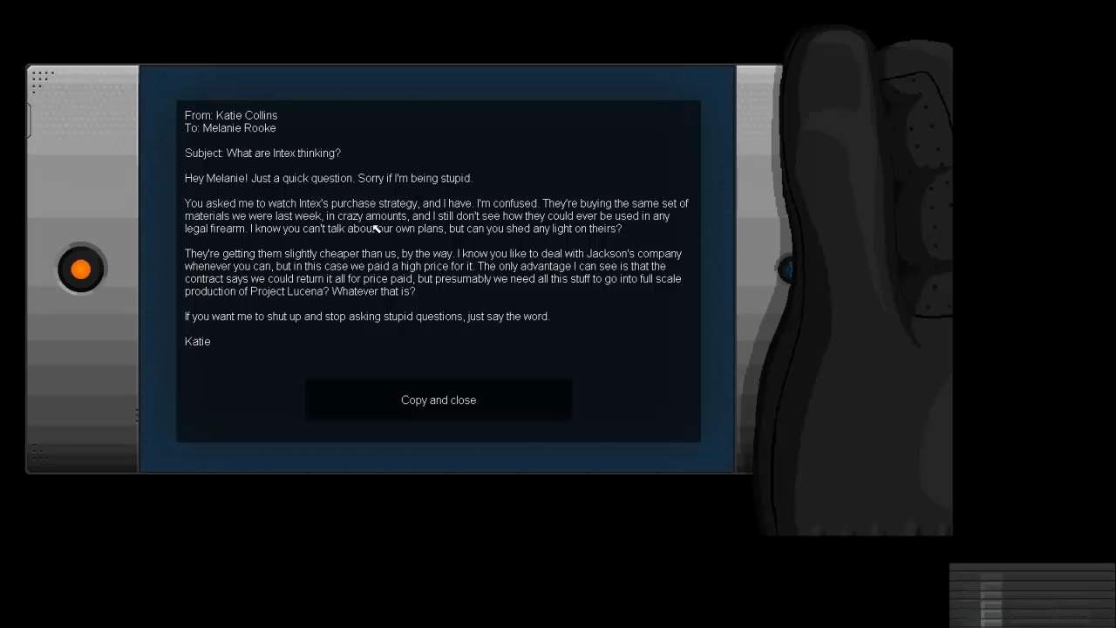
mouse_move(369, 235)
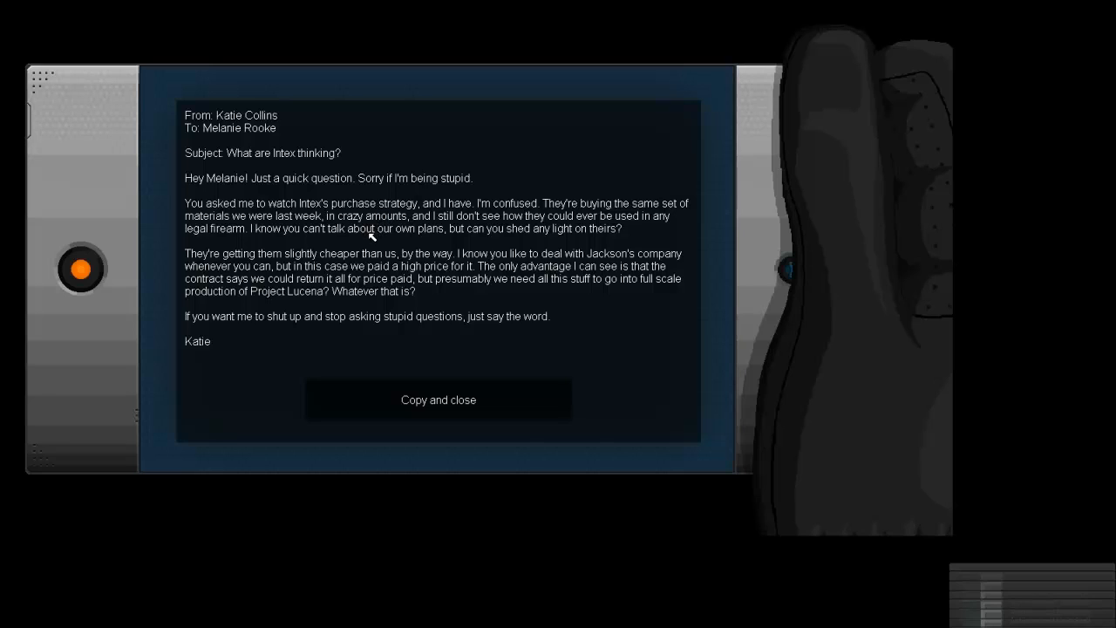
mouse_move(356, 254)
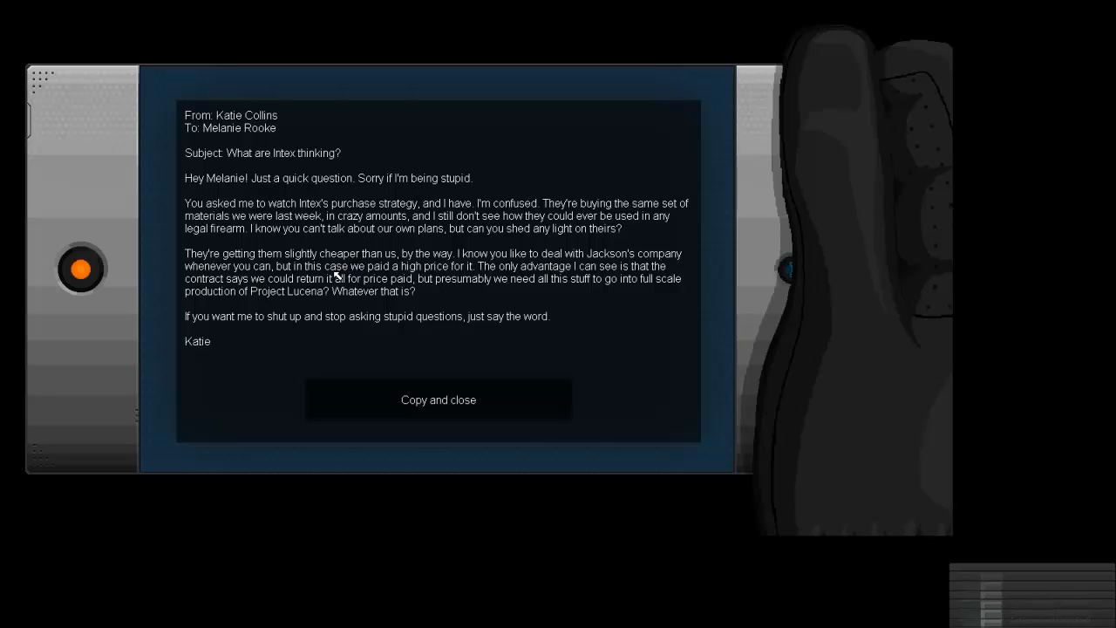
mouse_move(331, 335)
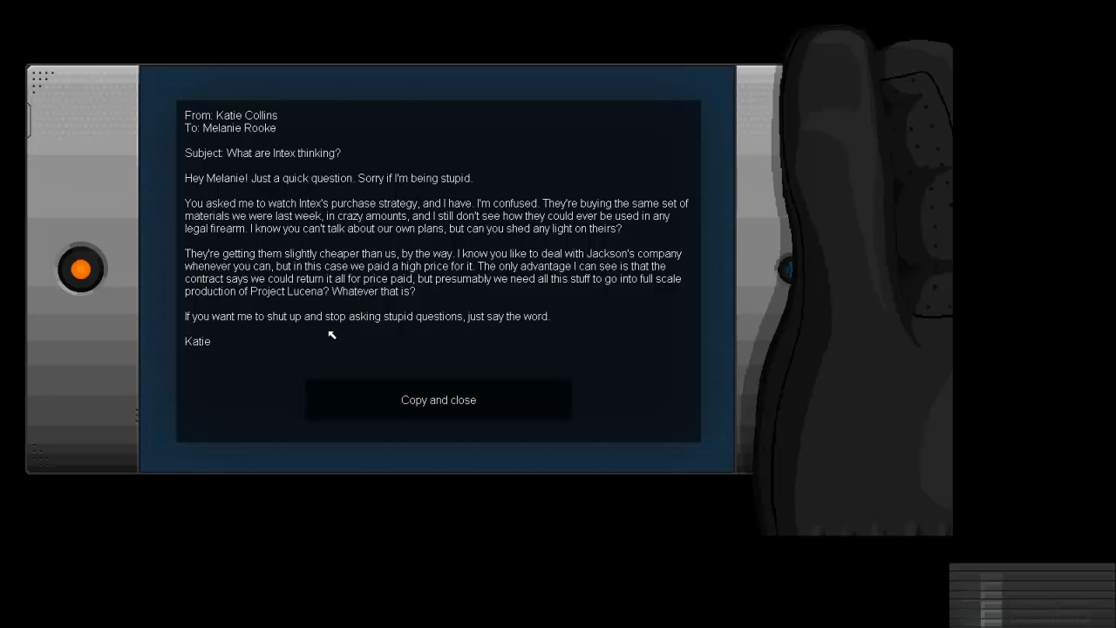
mouse_move(324, 290)
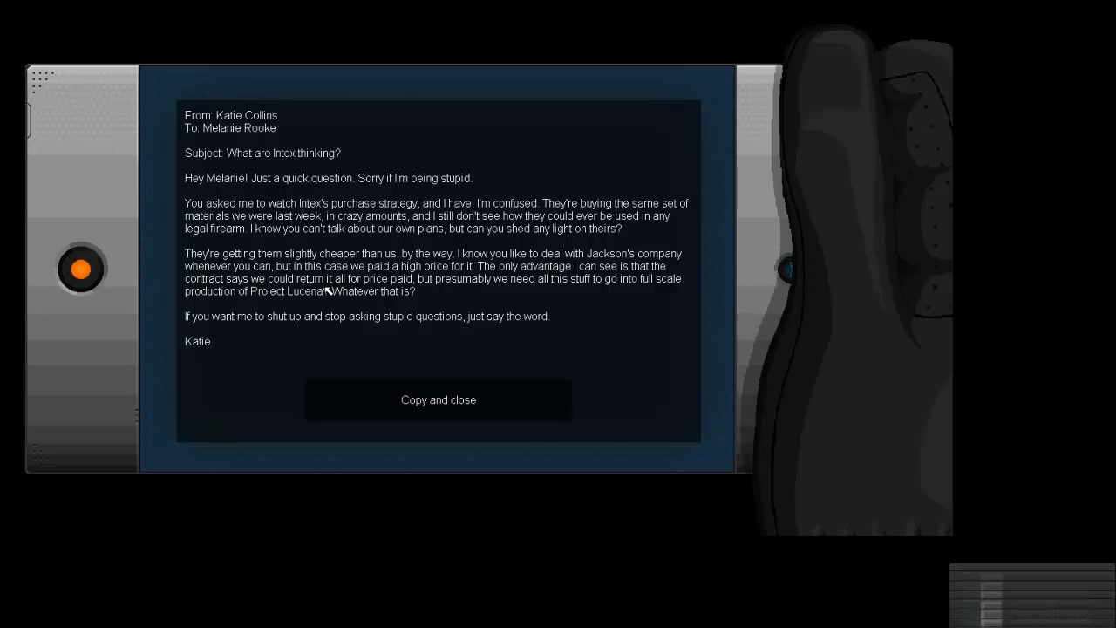
mouse_move(366, 279)
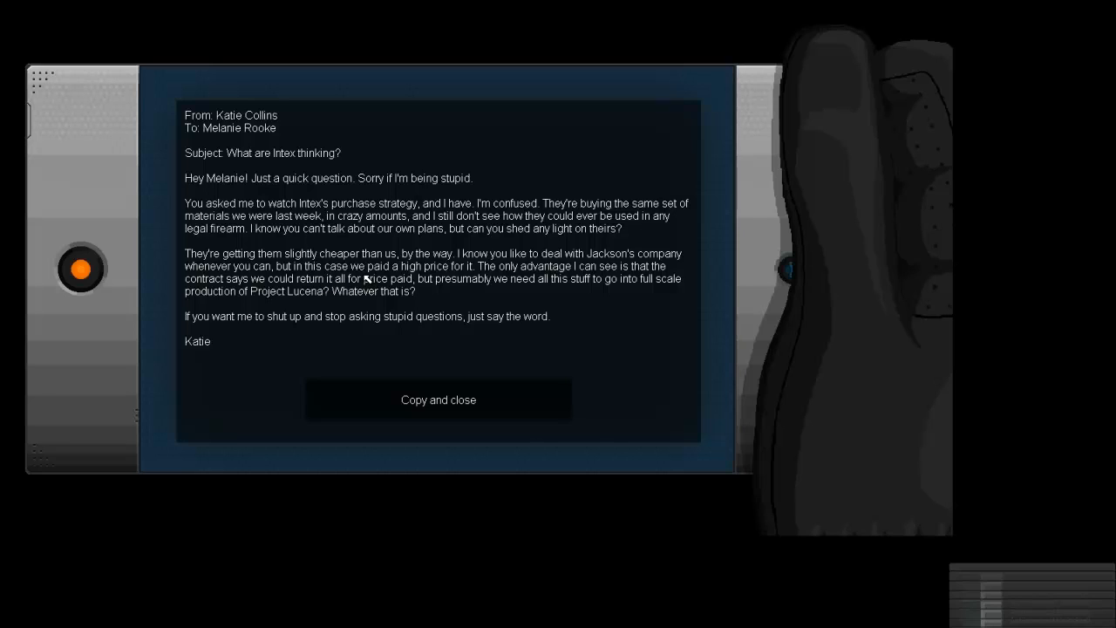
mouse_move(368, 272)
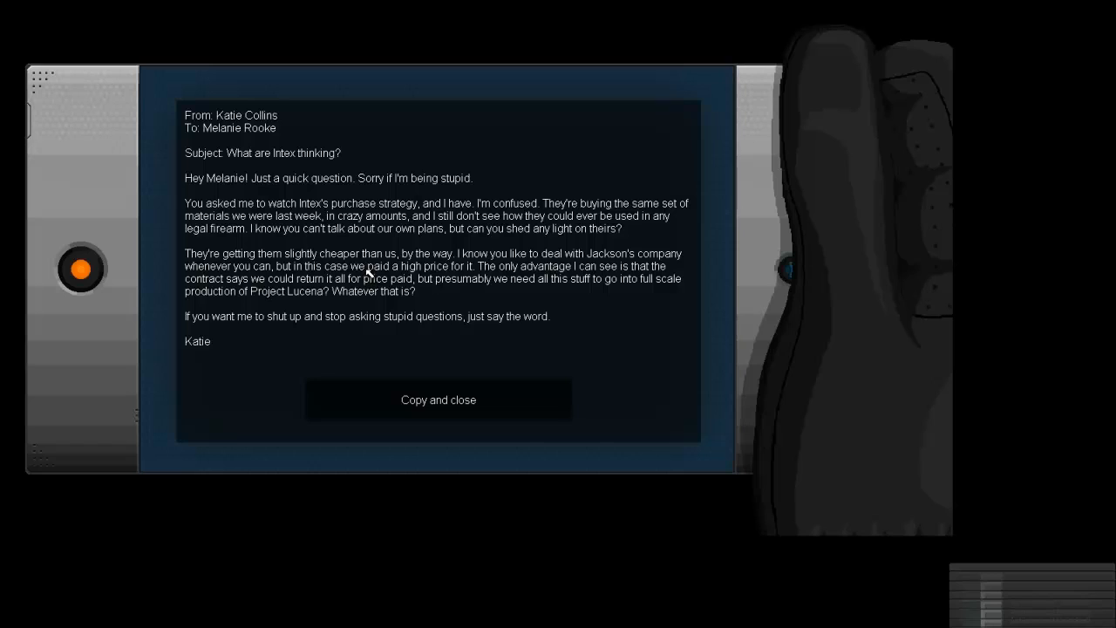
mouse_move(380, 191)
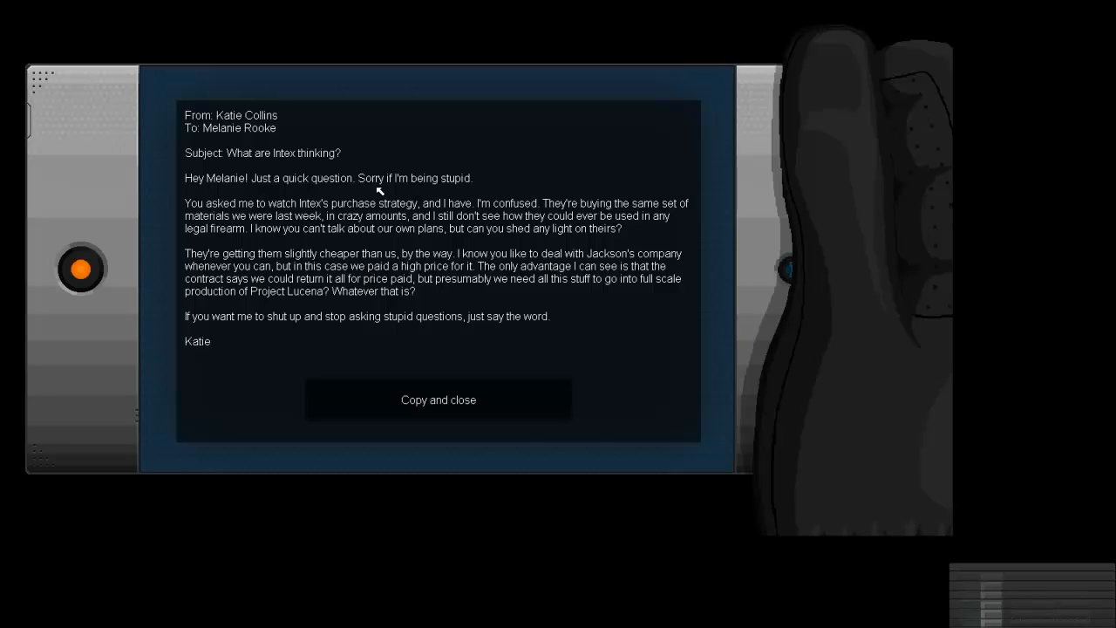
mouse_move(378, 199)
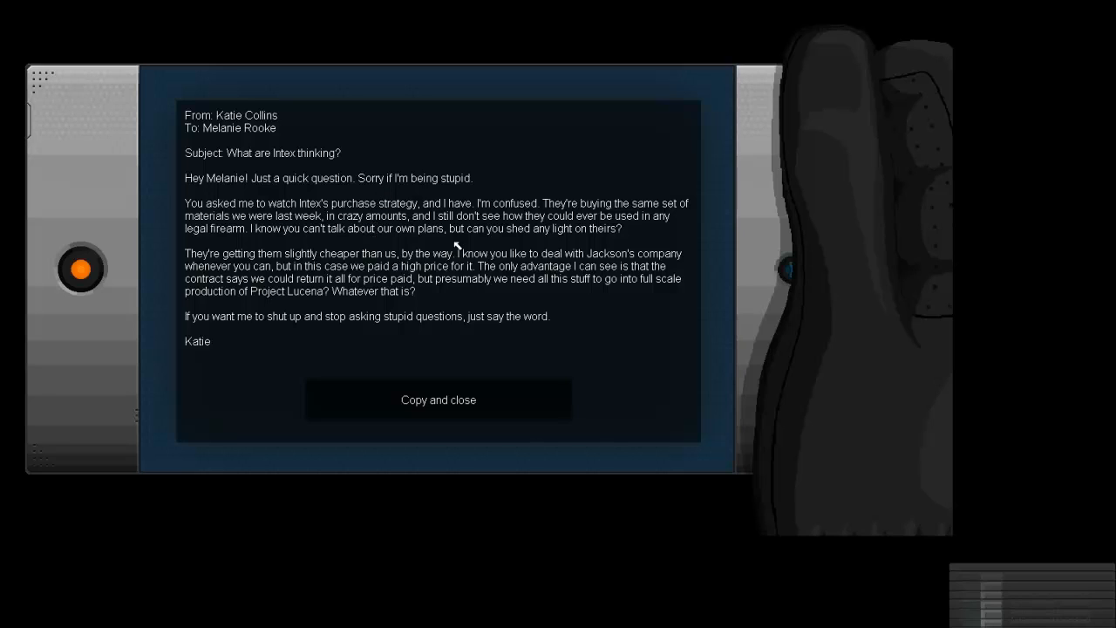
mouse_move(412, 353)
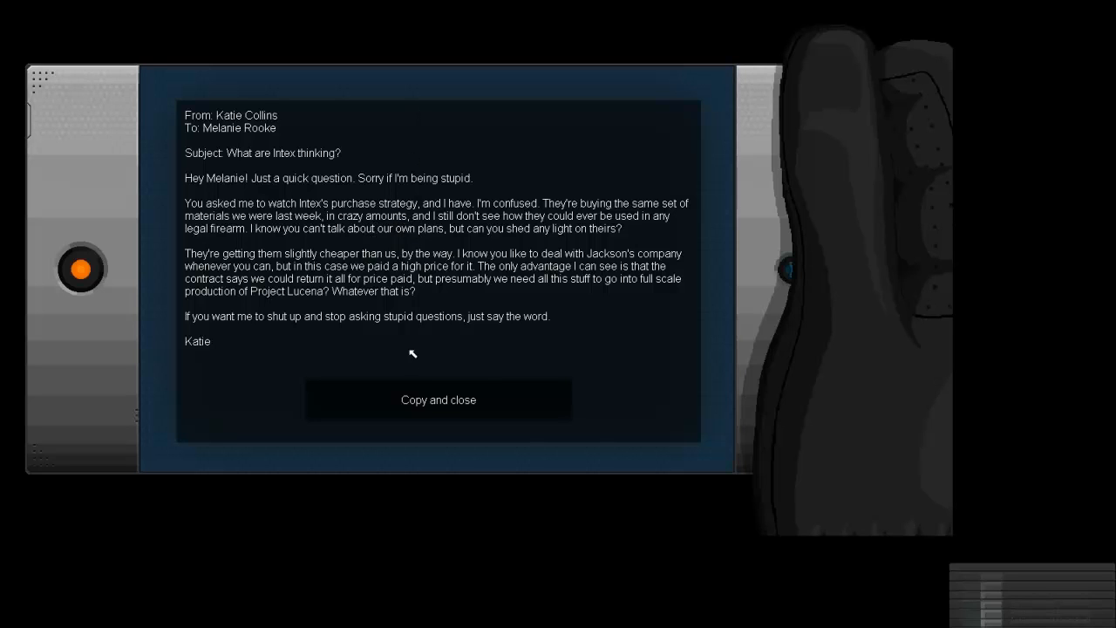
Step: Keep a copy of the email, then advance the phone call warning that Intex recorded the conversation
left_click(438, 400)
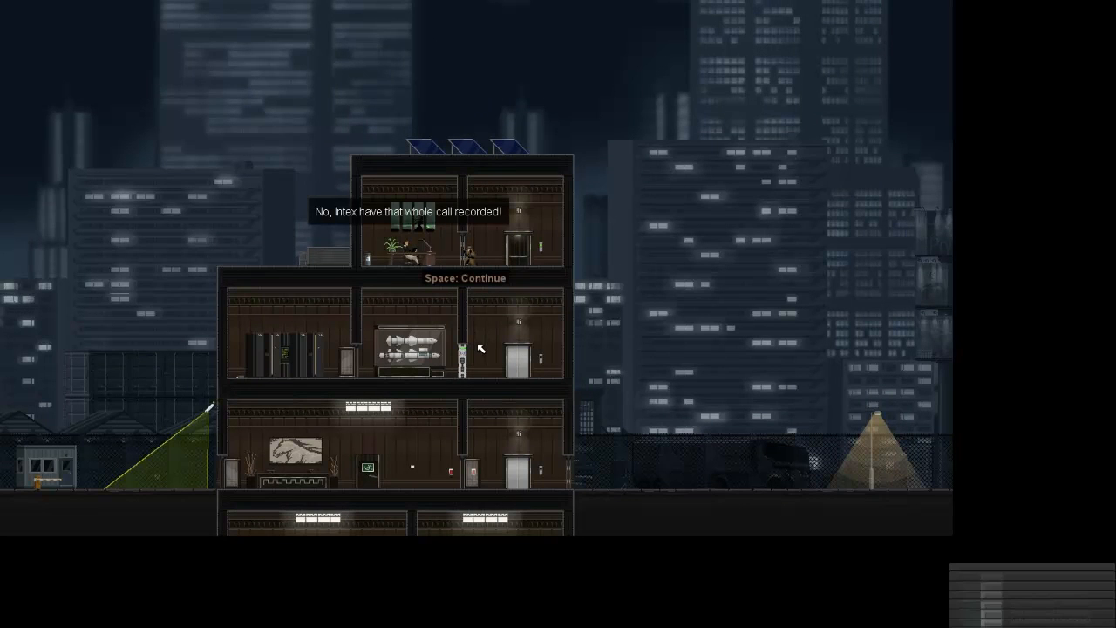
mouse_move(508, 352)
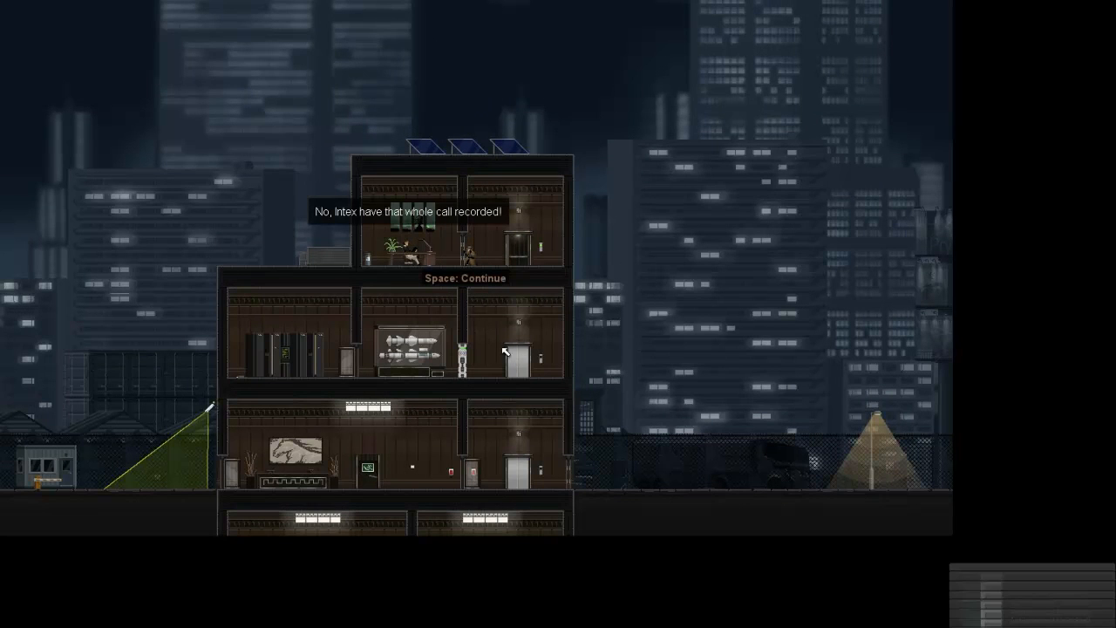
key("space")
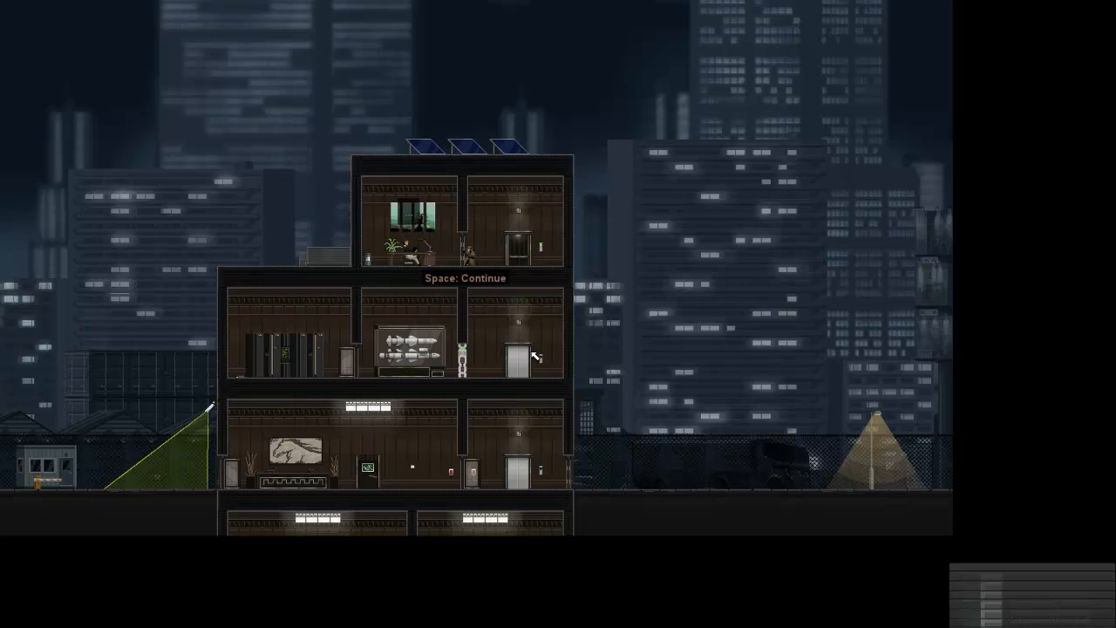
key("space")
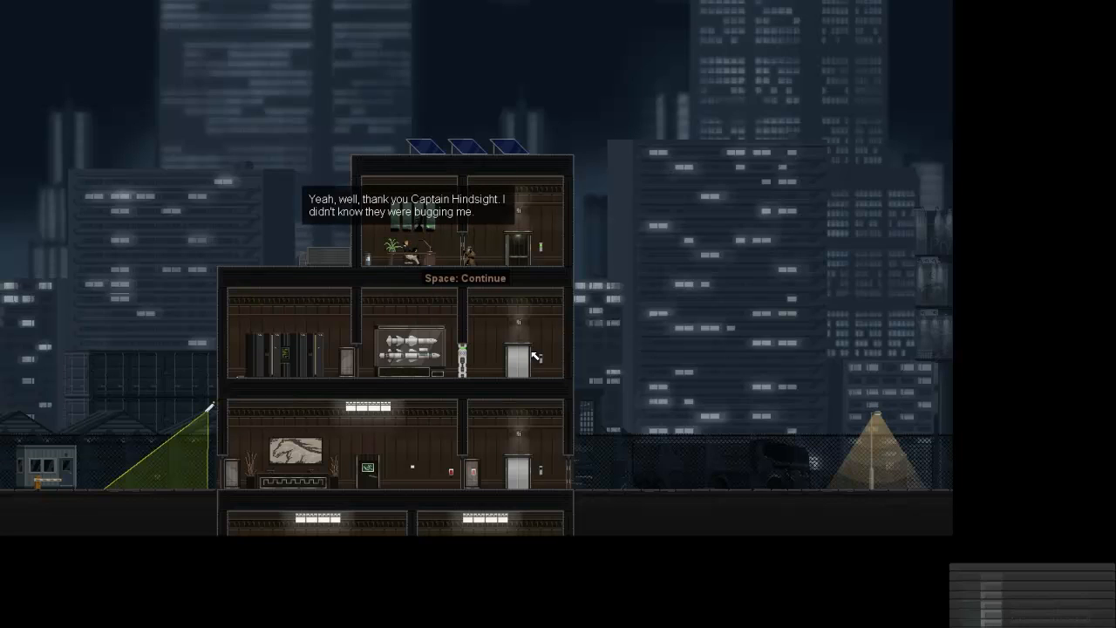
key("space")
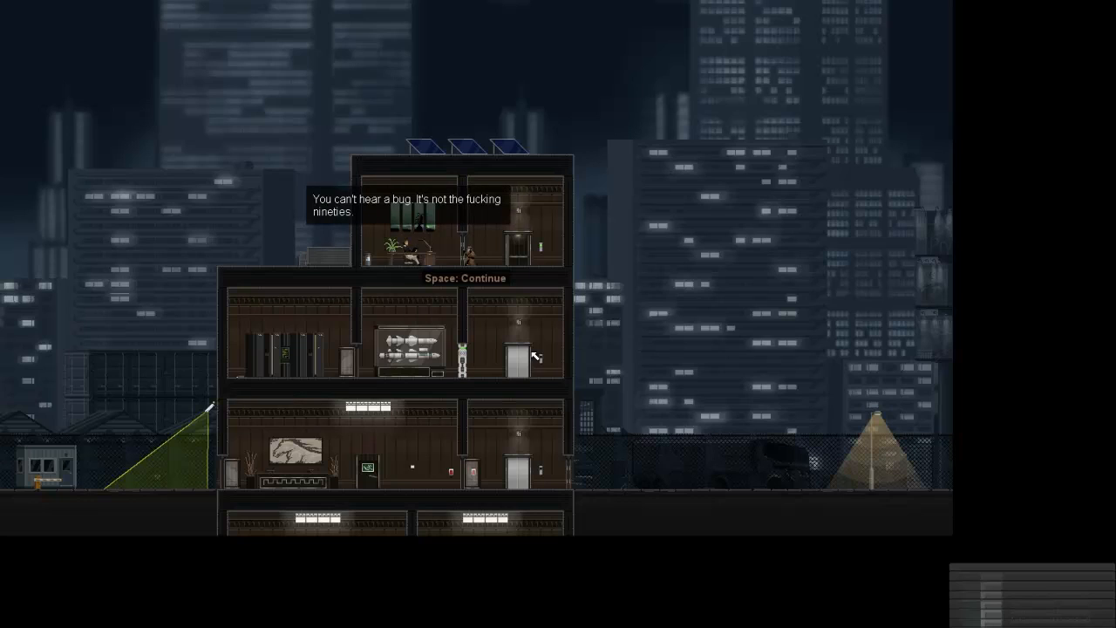
key("space")
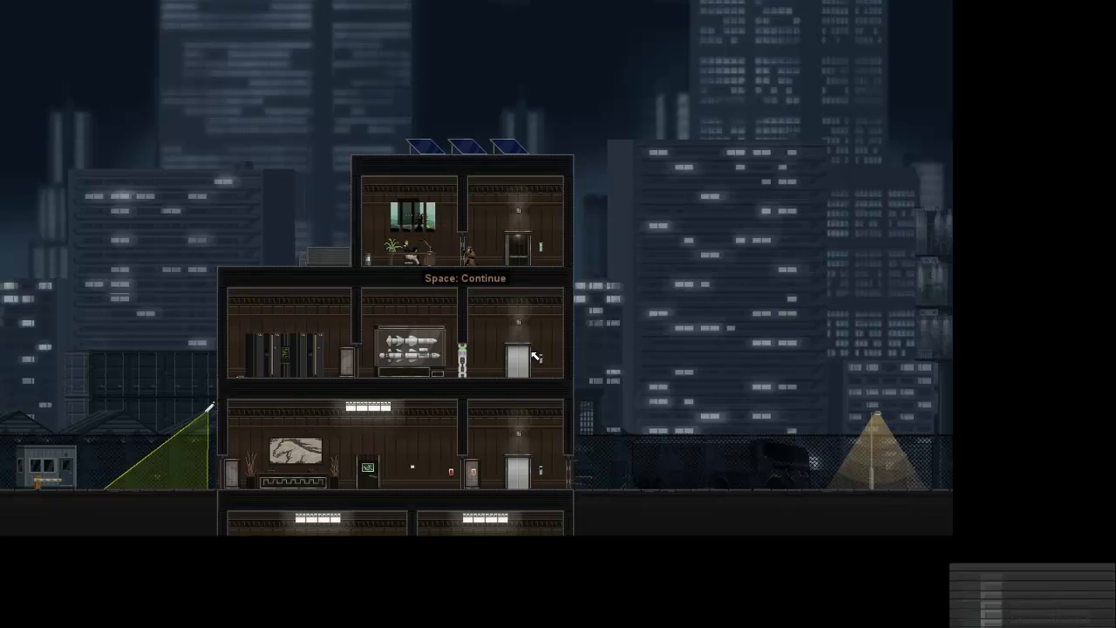
key("space")
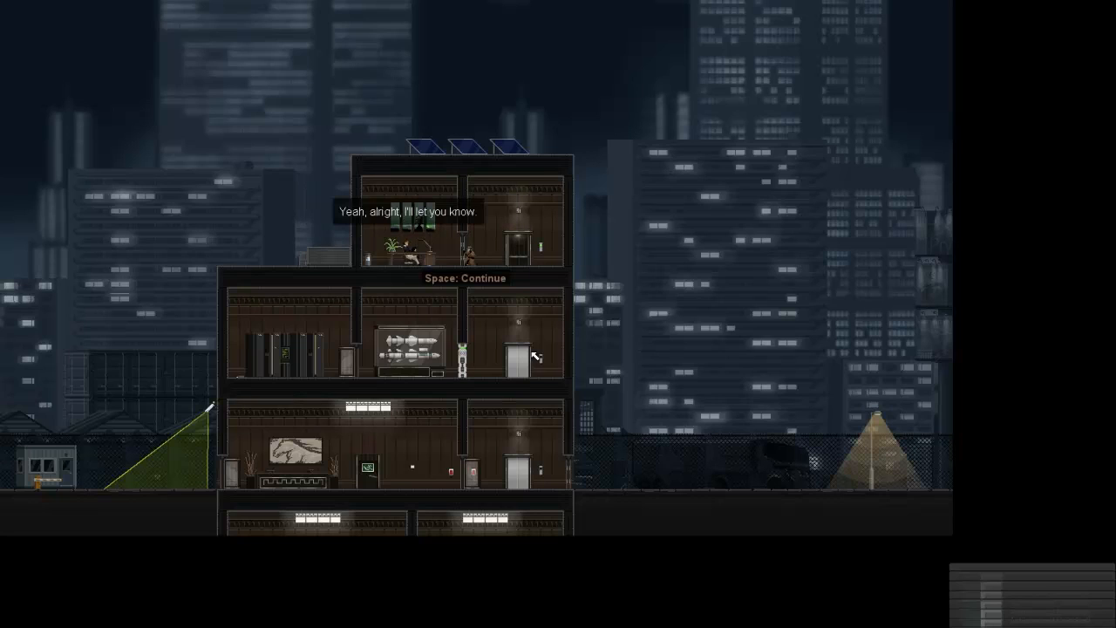
key("space")
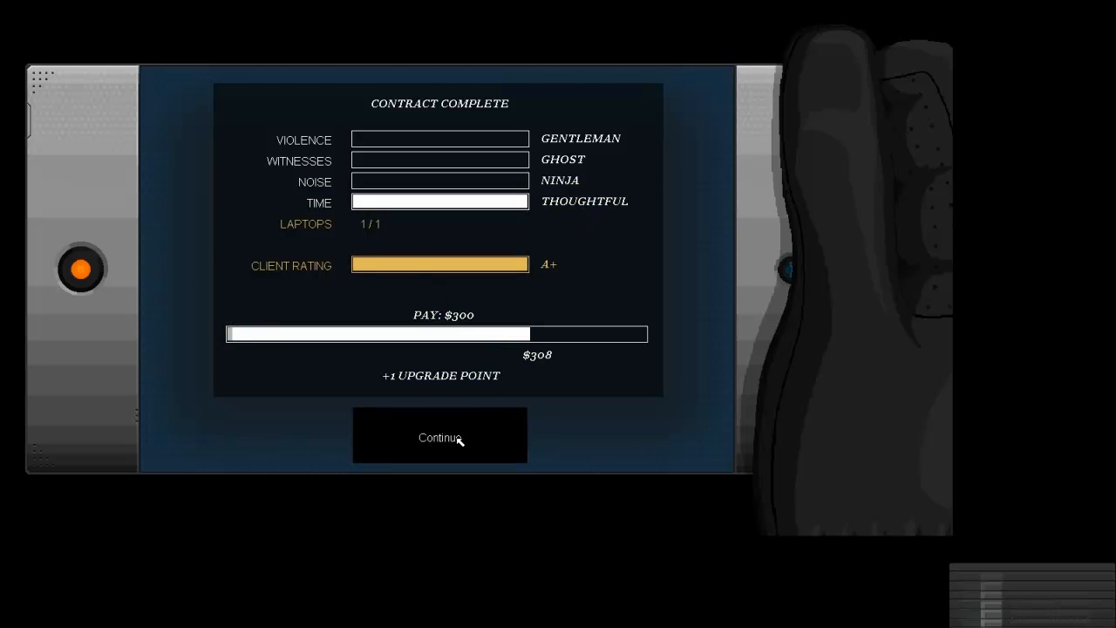
Step: Continue past the A+ $300 Contract Complete screen into the debrief call with Katie Collins
left_click(440, 436)
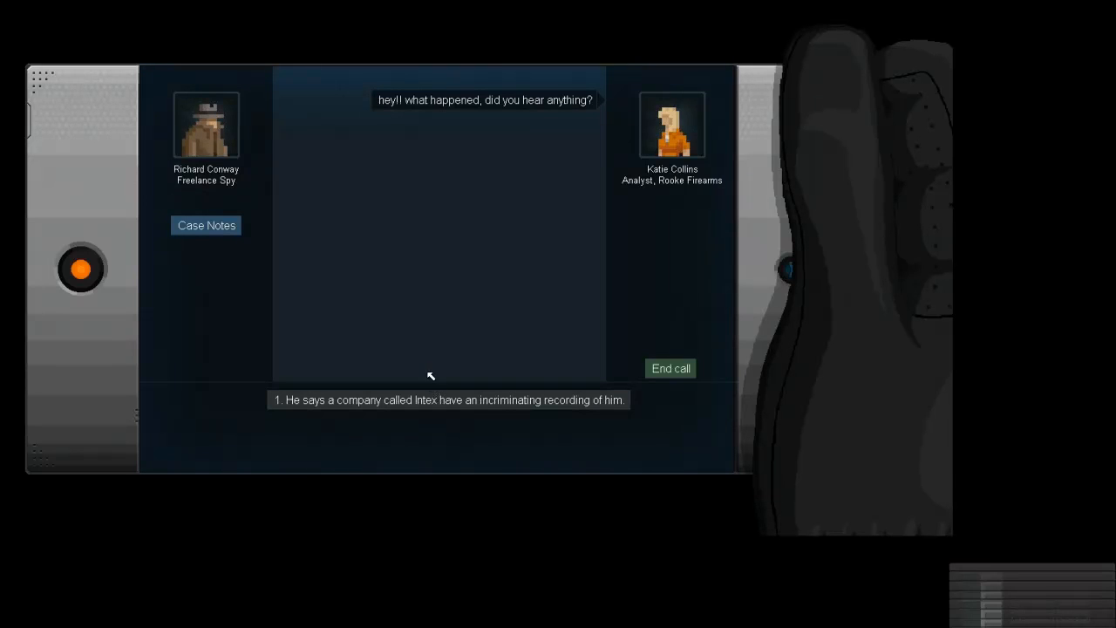
mouse_move(244, 321)
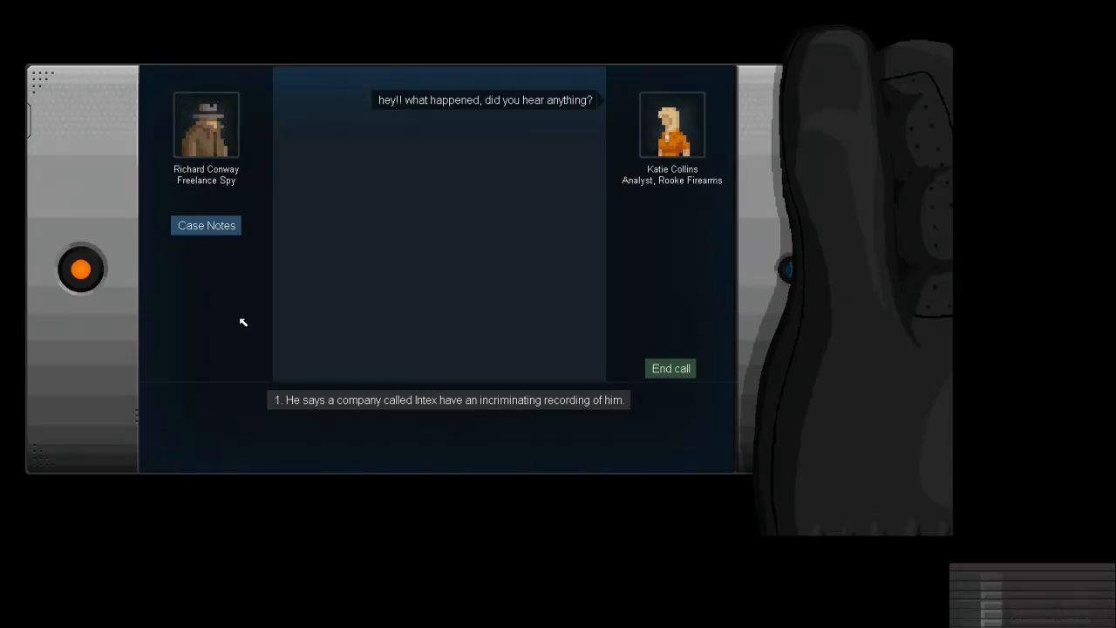